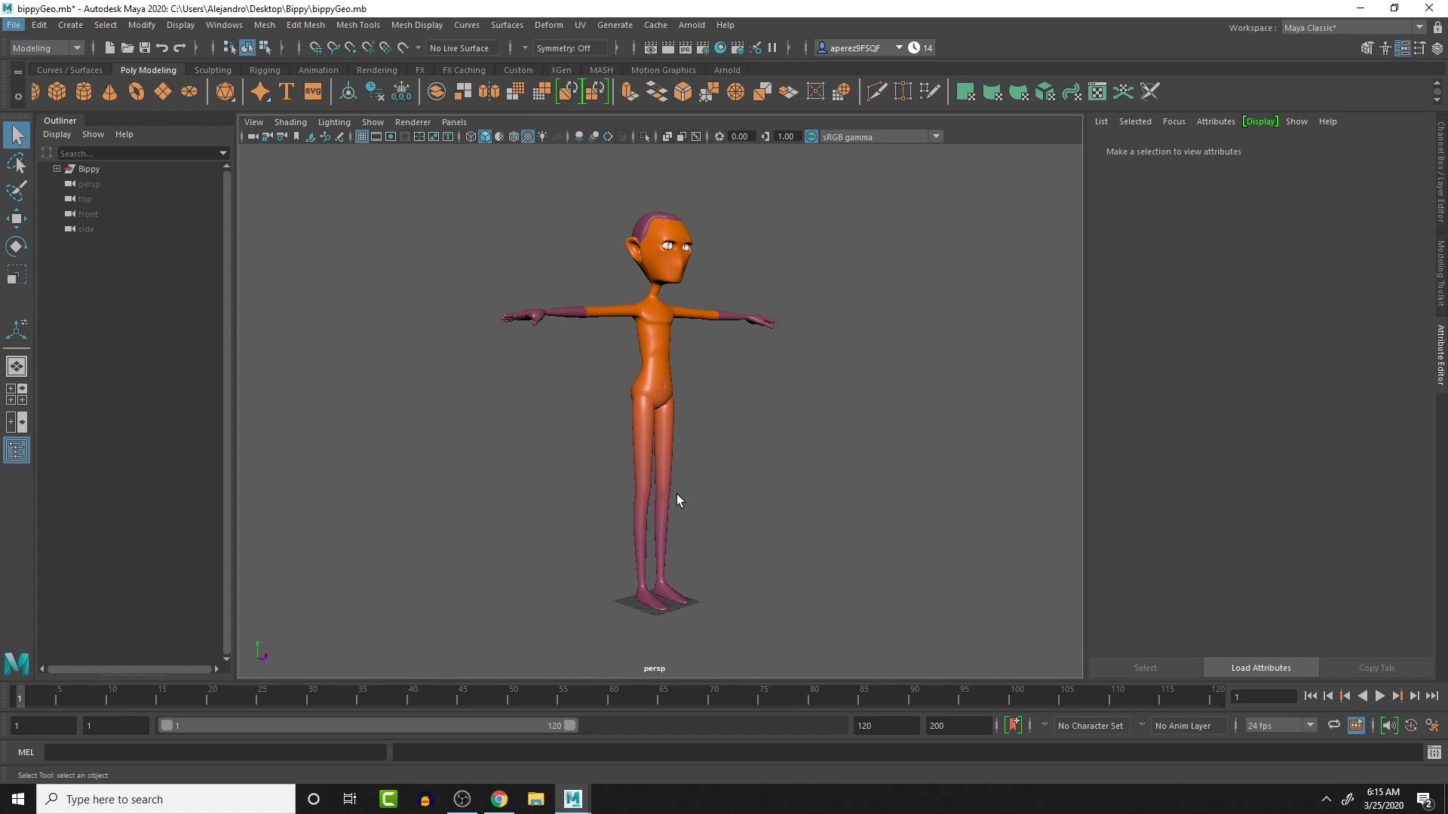
mouse_move(688, 398)
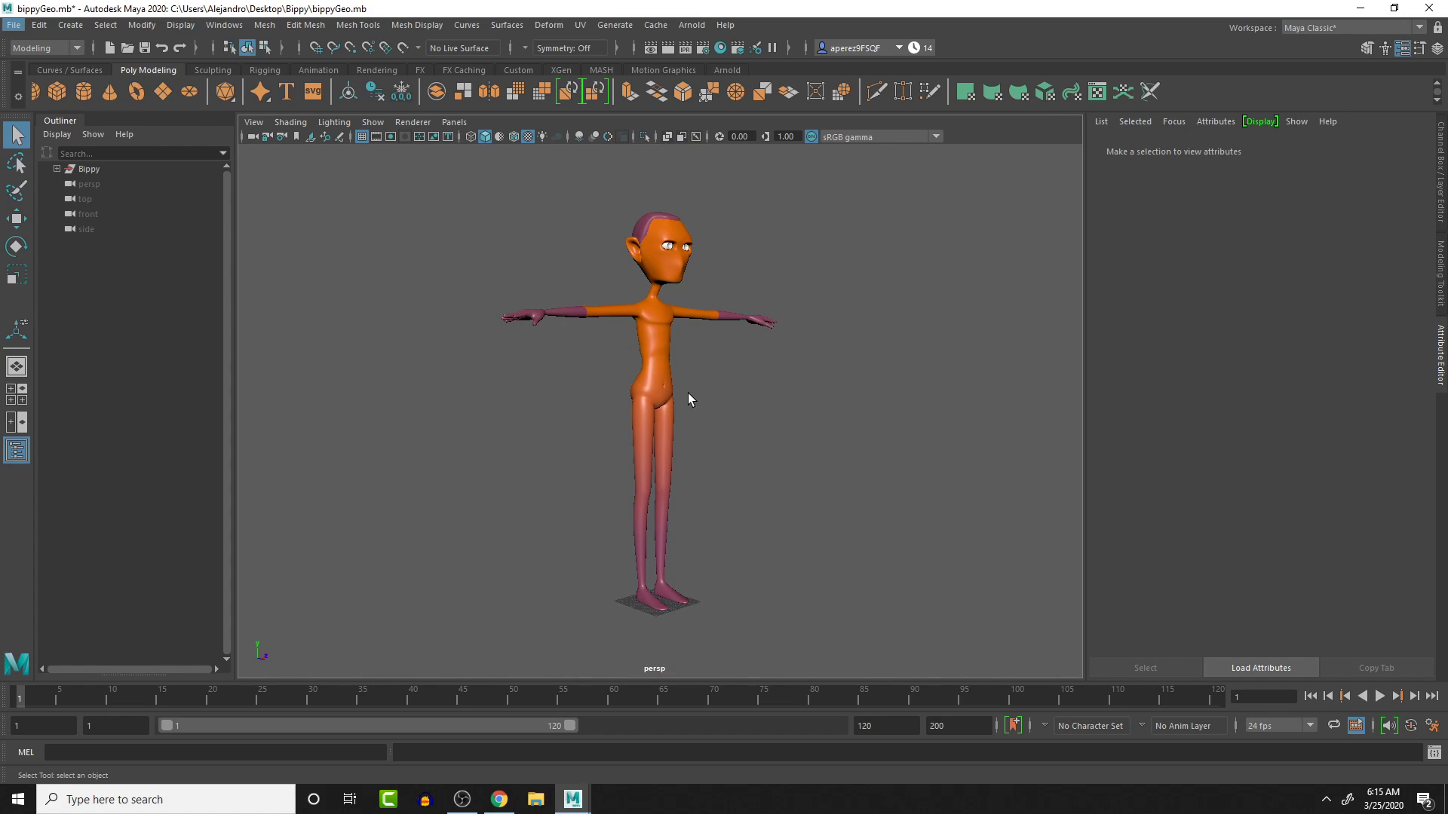
Step: Tumble the perspective view around the T-posed Bippy model
drag(688, 398, 709, 409)
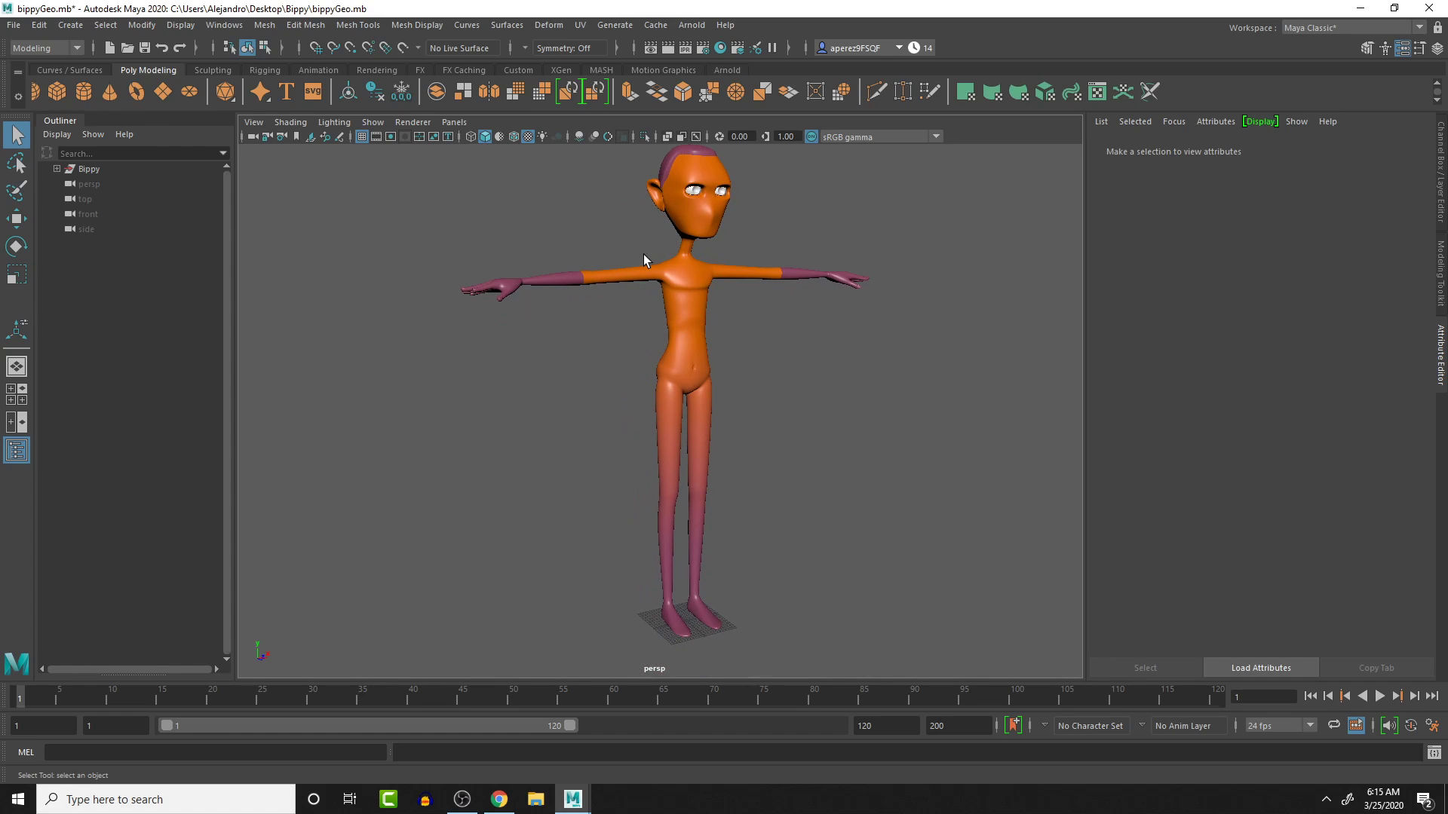
mouse_move(822, 387)
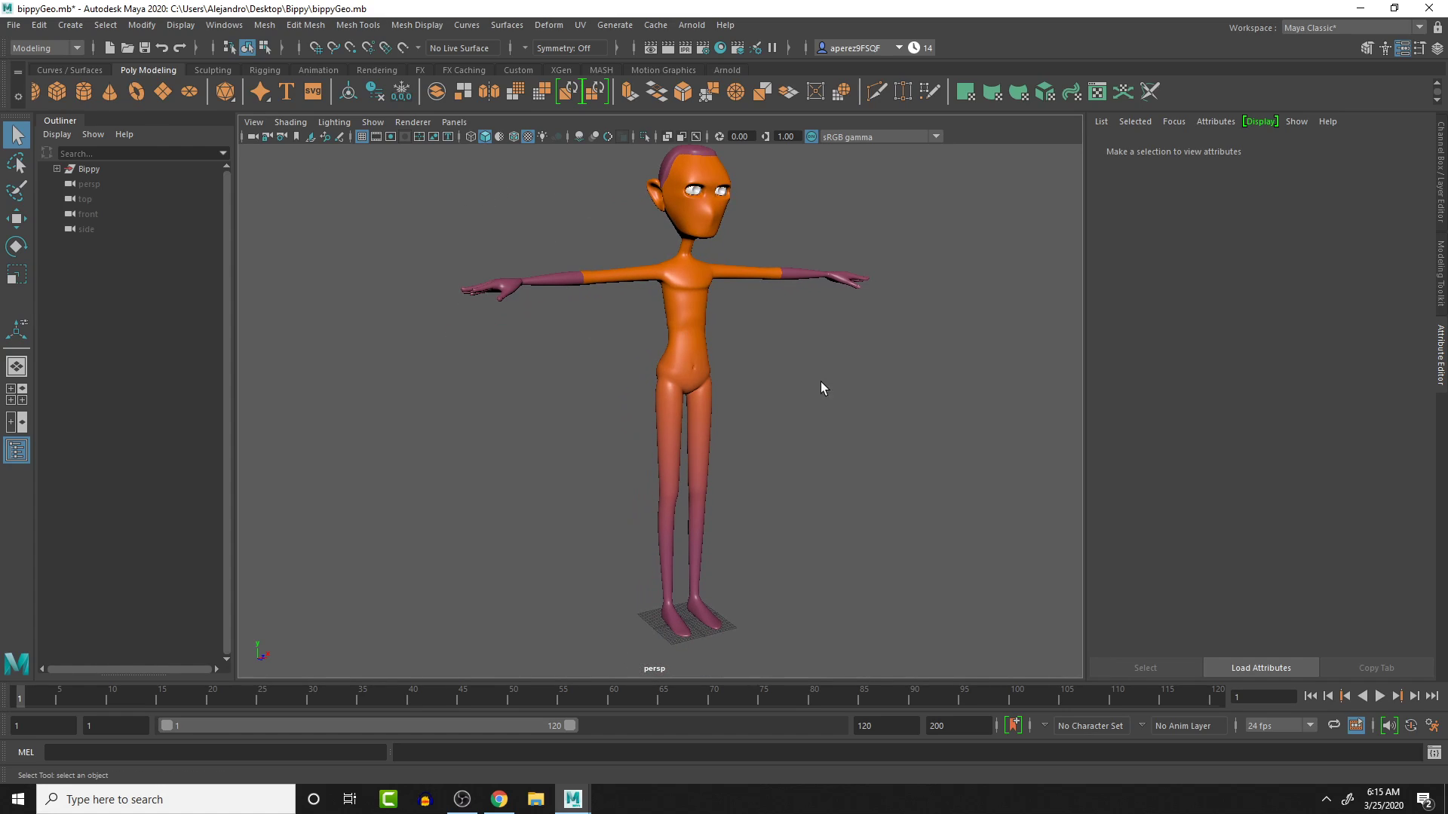
mouse_move(629, 248)
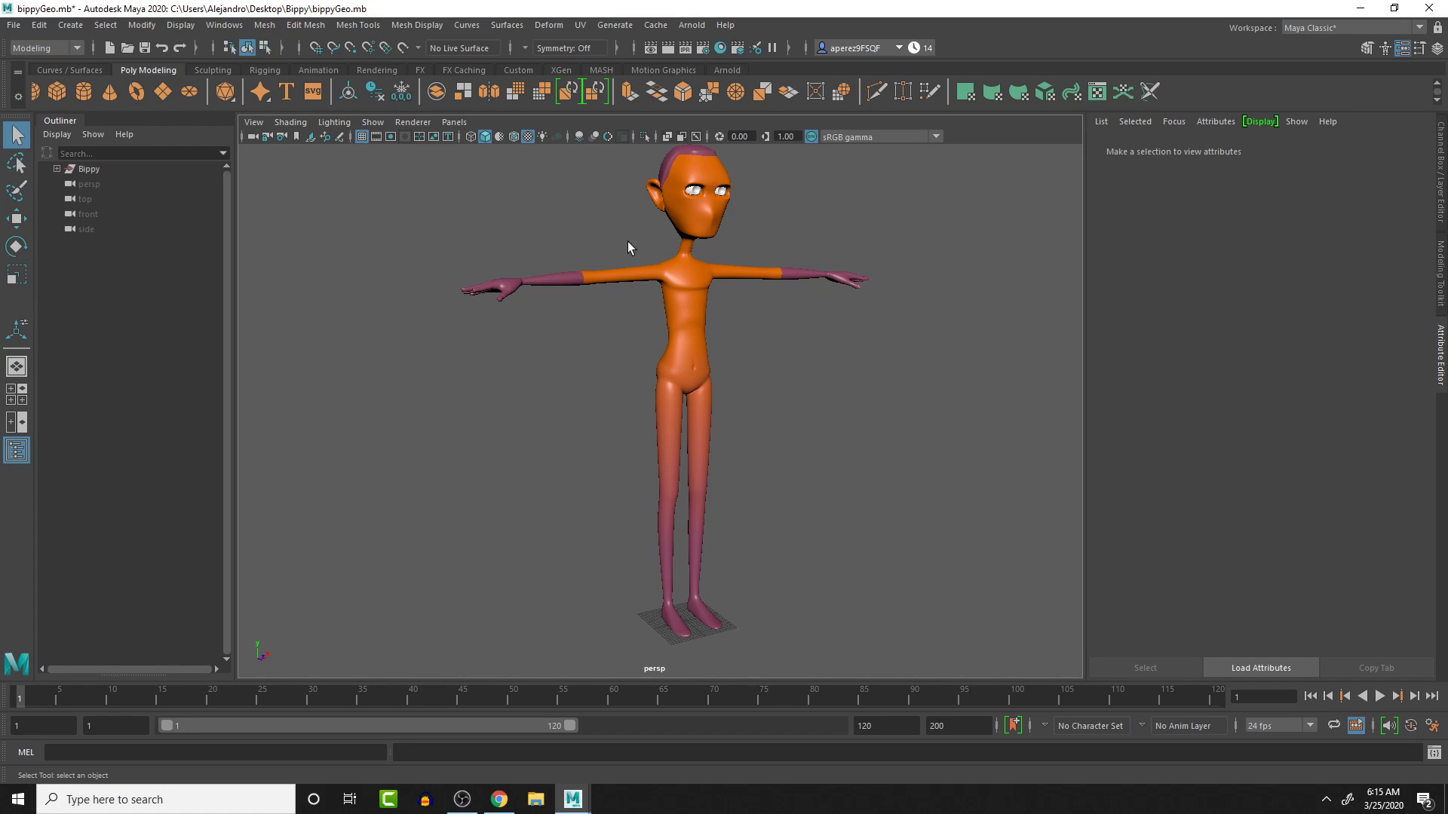
mouse_move(569, 199)
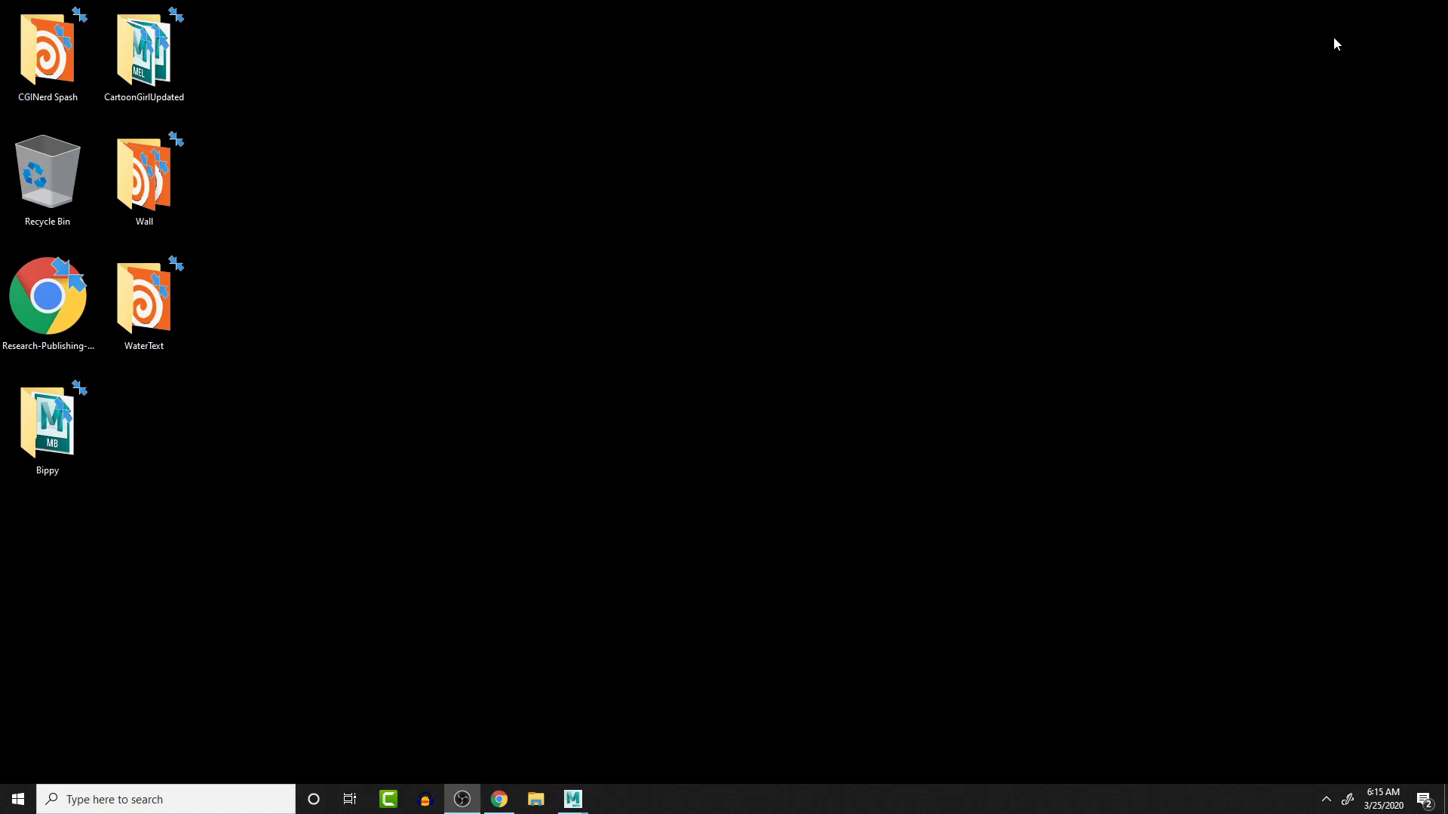
Step: Browse into the Bippy folder to confirm it holds only bippyGeo.mb
click(46, 302)
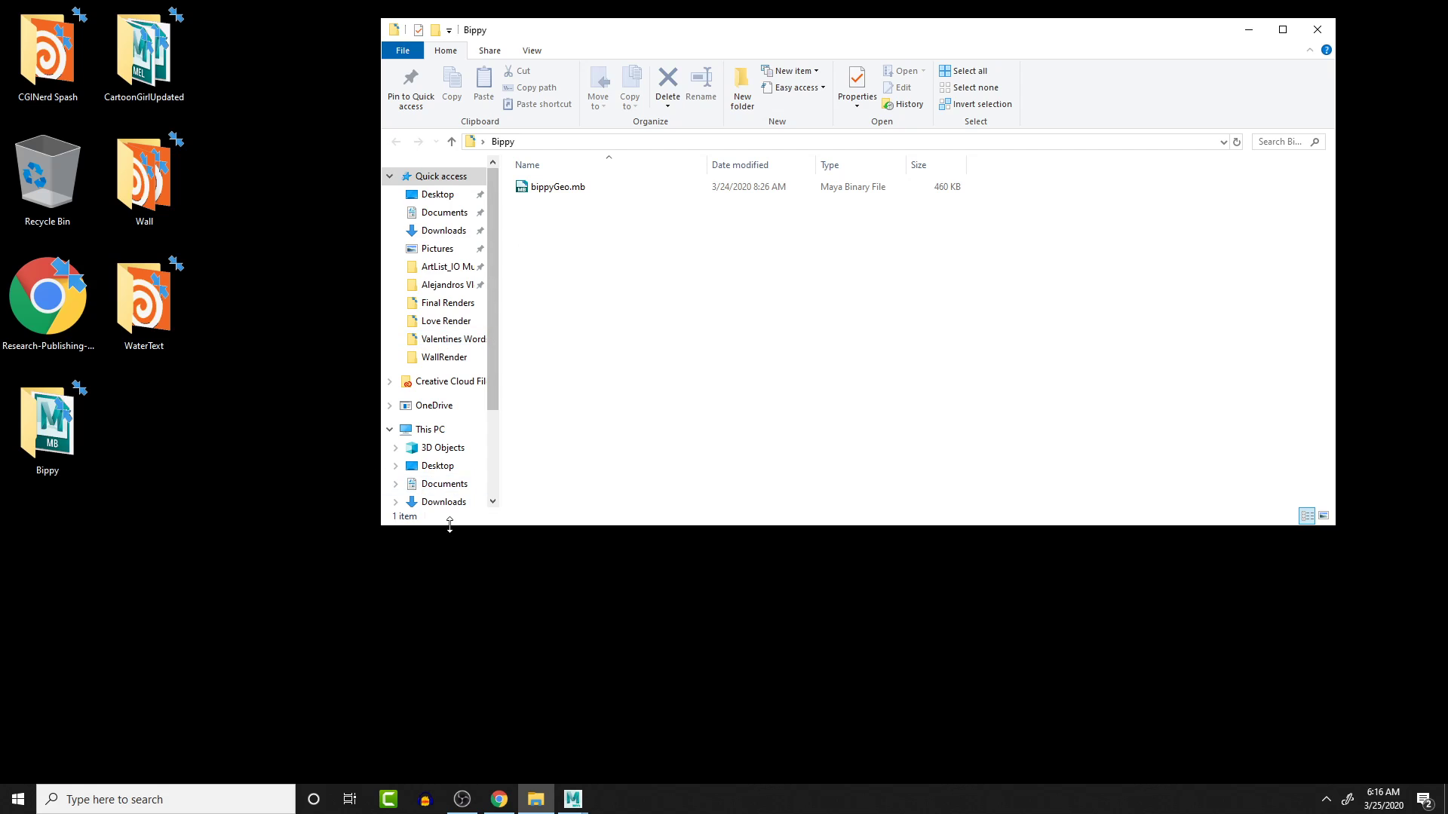
mouse_move(534, 799)
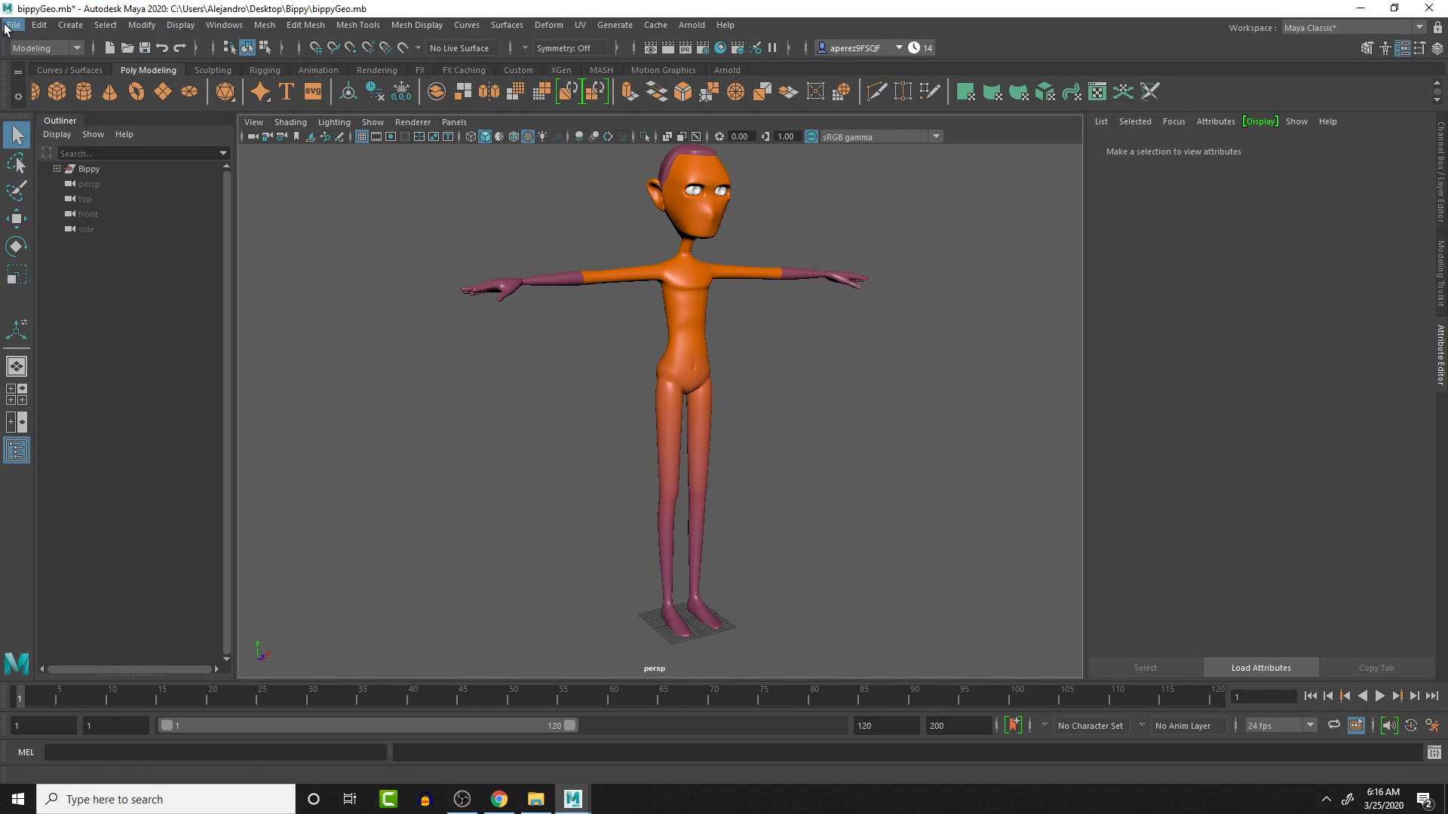
Step: Set the Bippy folder as the Maya project and create a default workspace for it
click(13, 25)
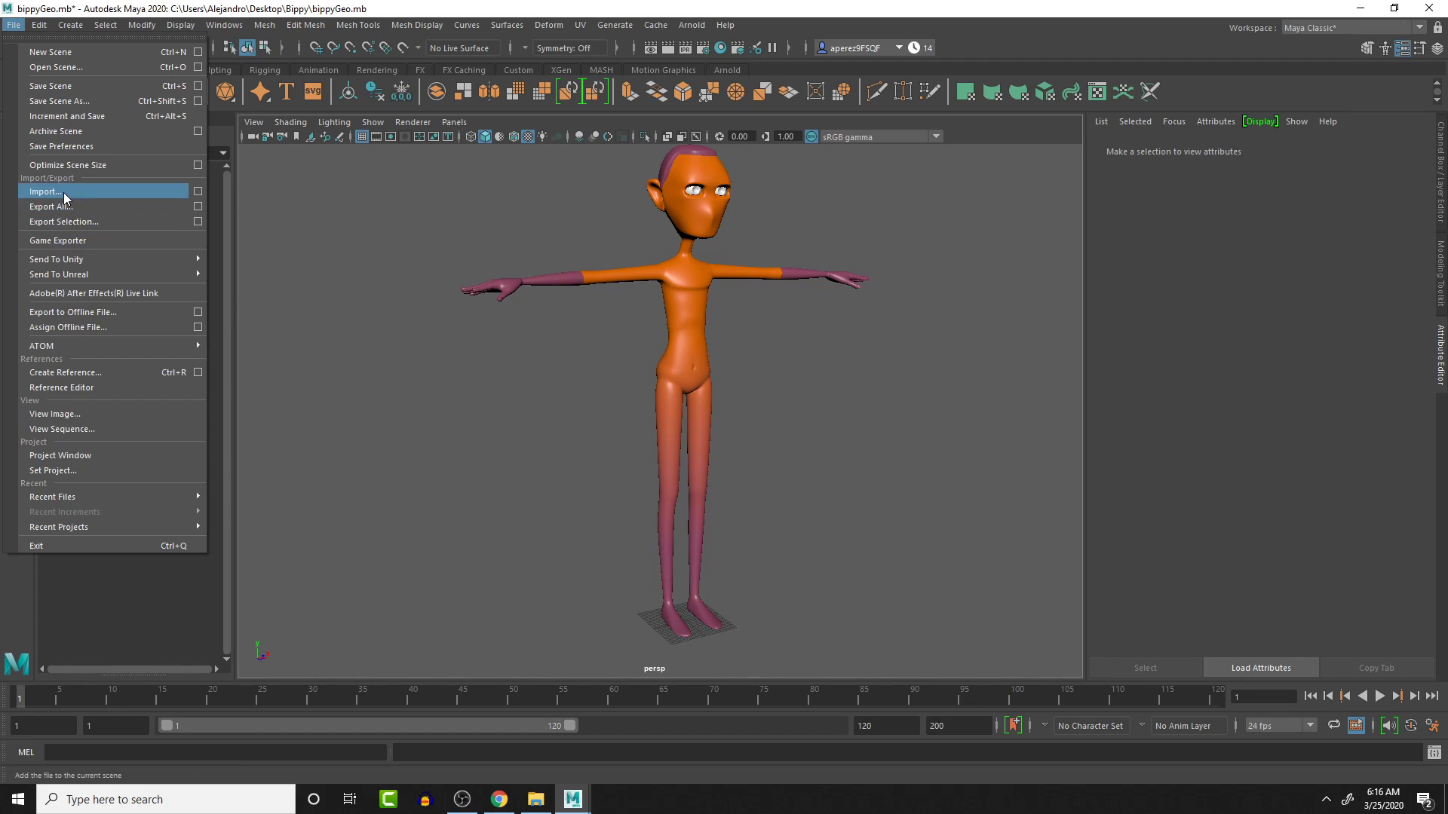
mouse_move(92, 470)
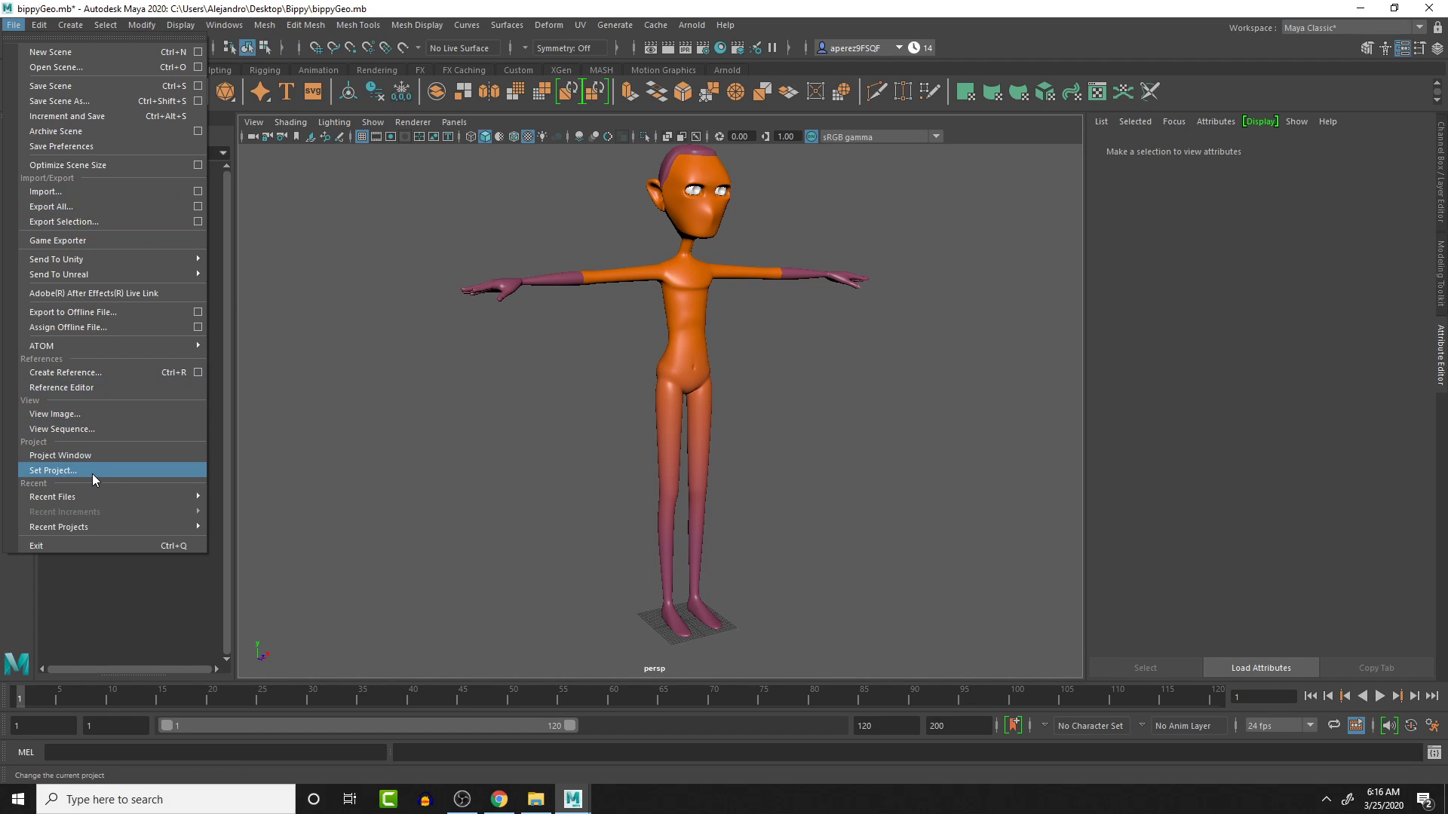
click(51, 471)
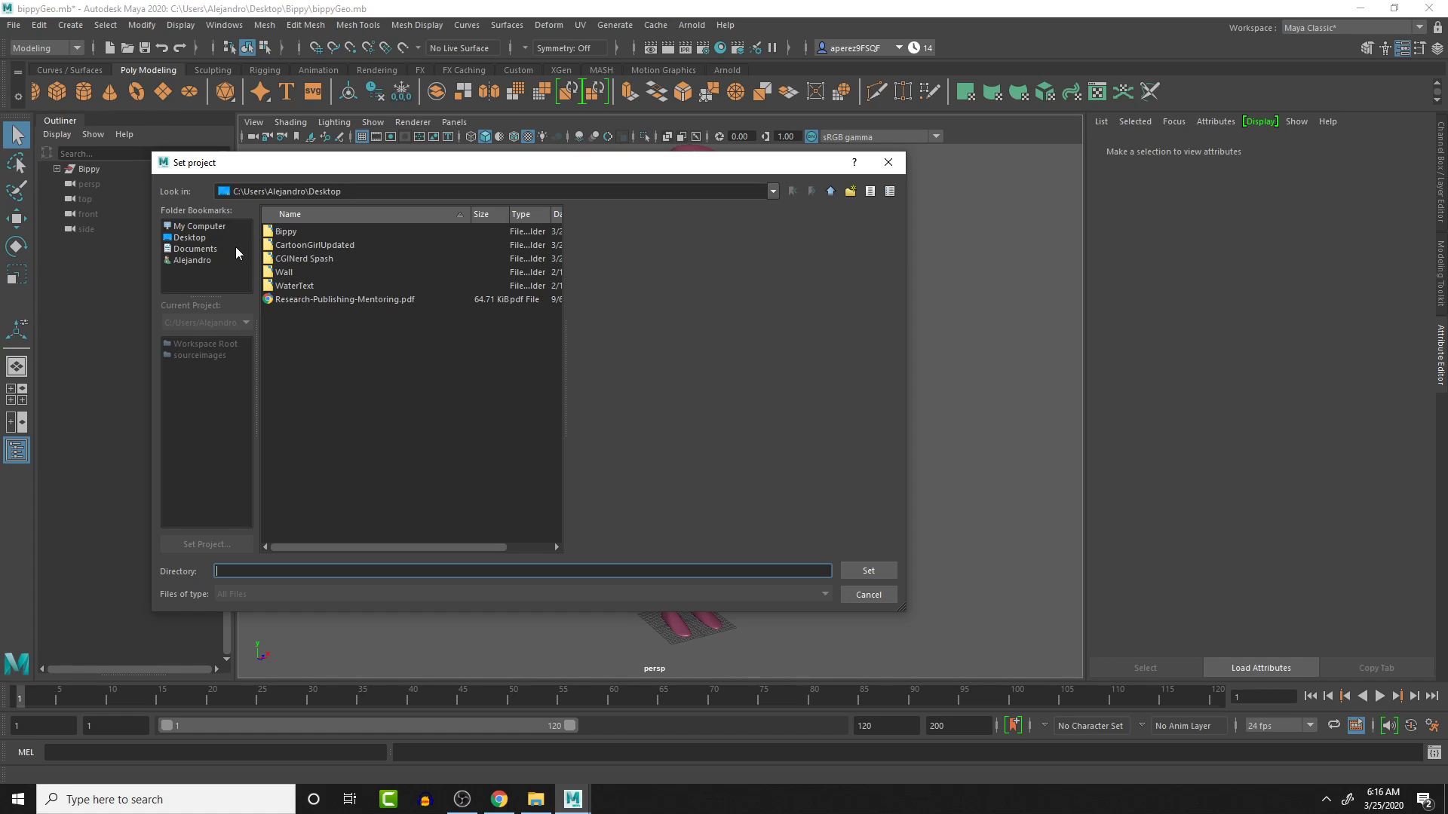
double_click(285, 231)
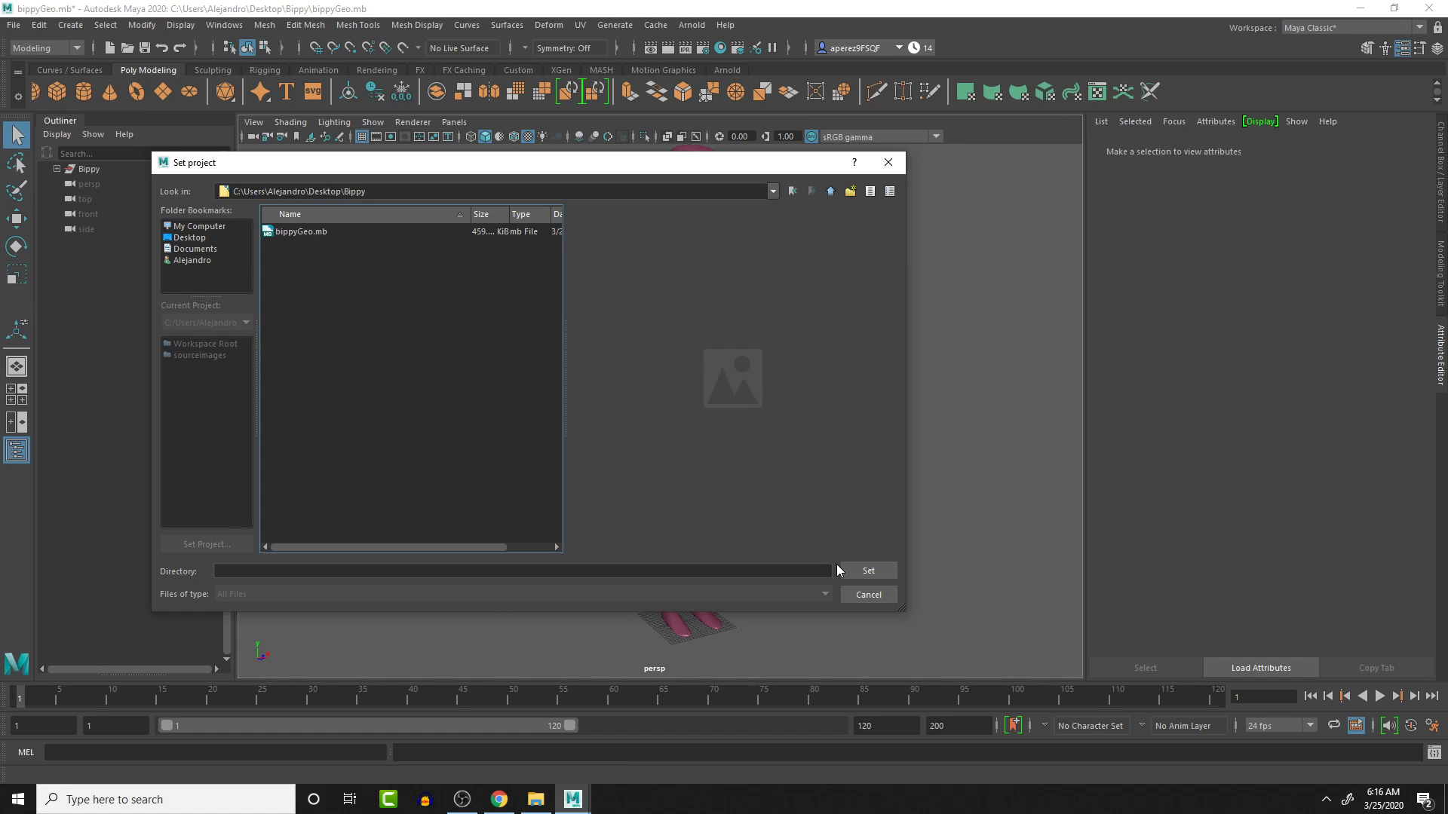
click(866, 570)
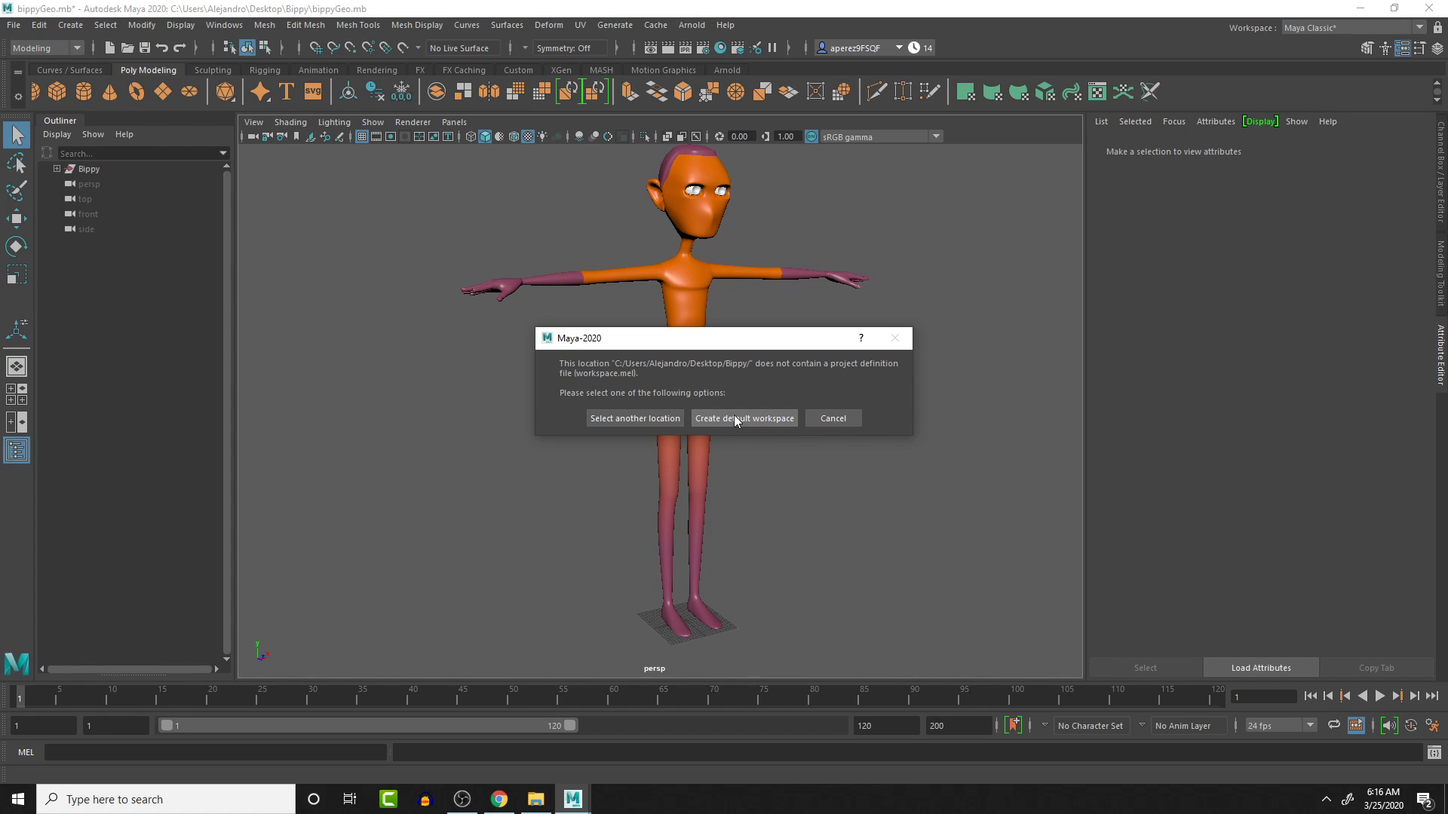
click(744, 418)
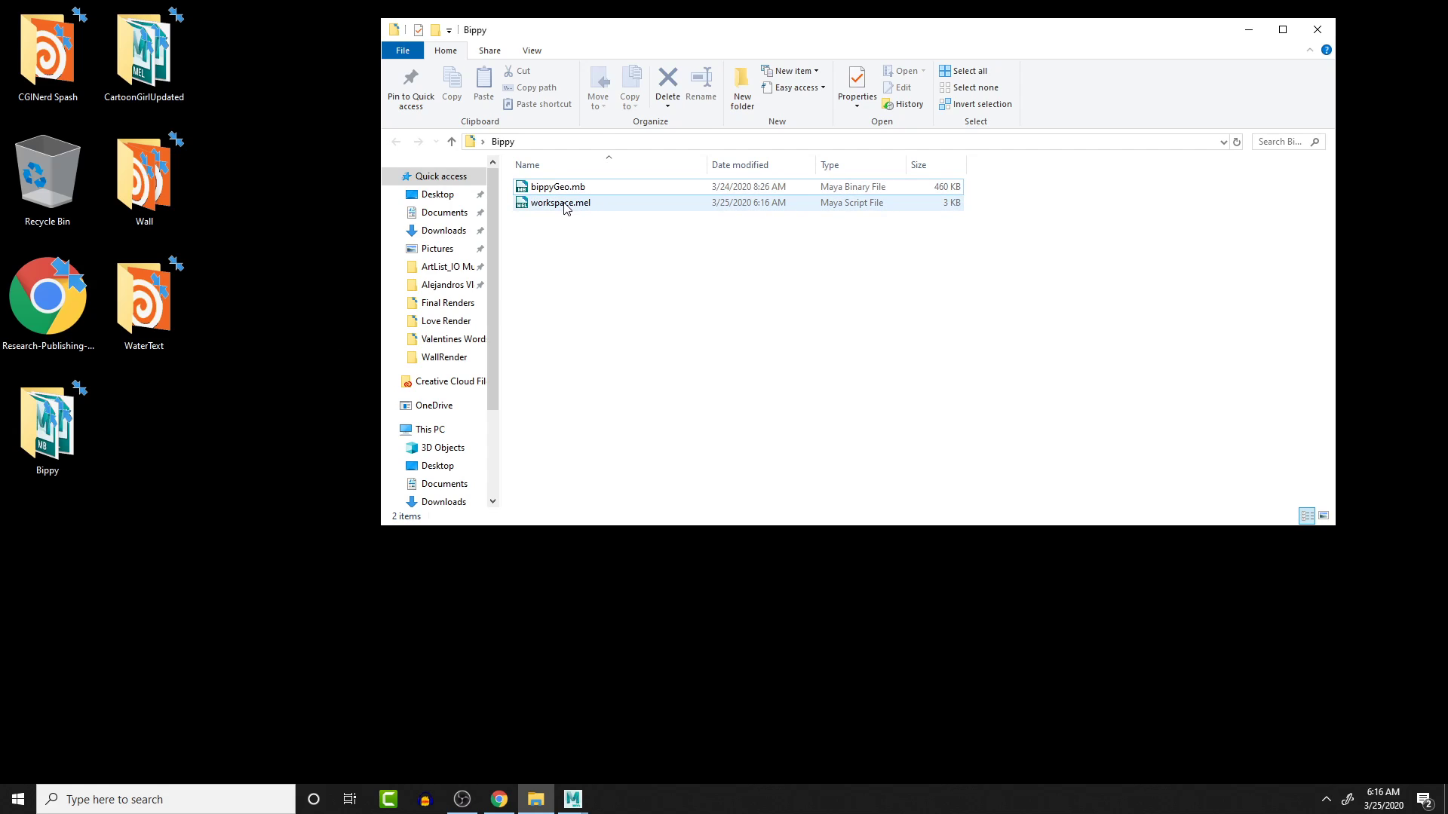
Step: Create a new folder named Models beside bippyGeo.mb and workspace.mel, then look inside it
click(560, 202)
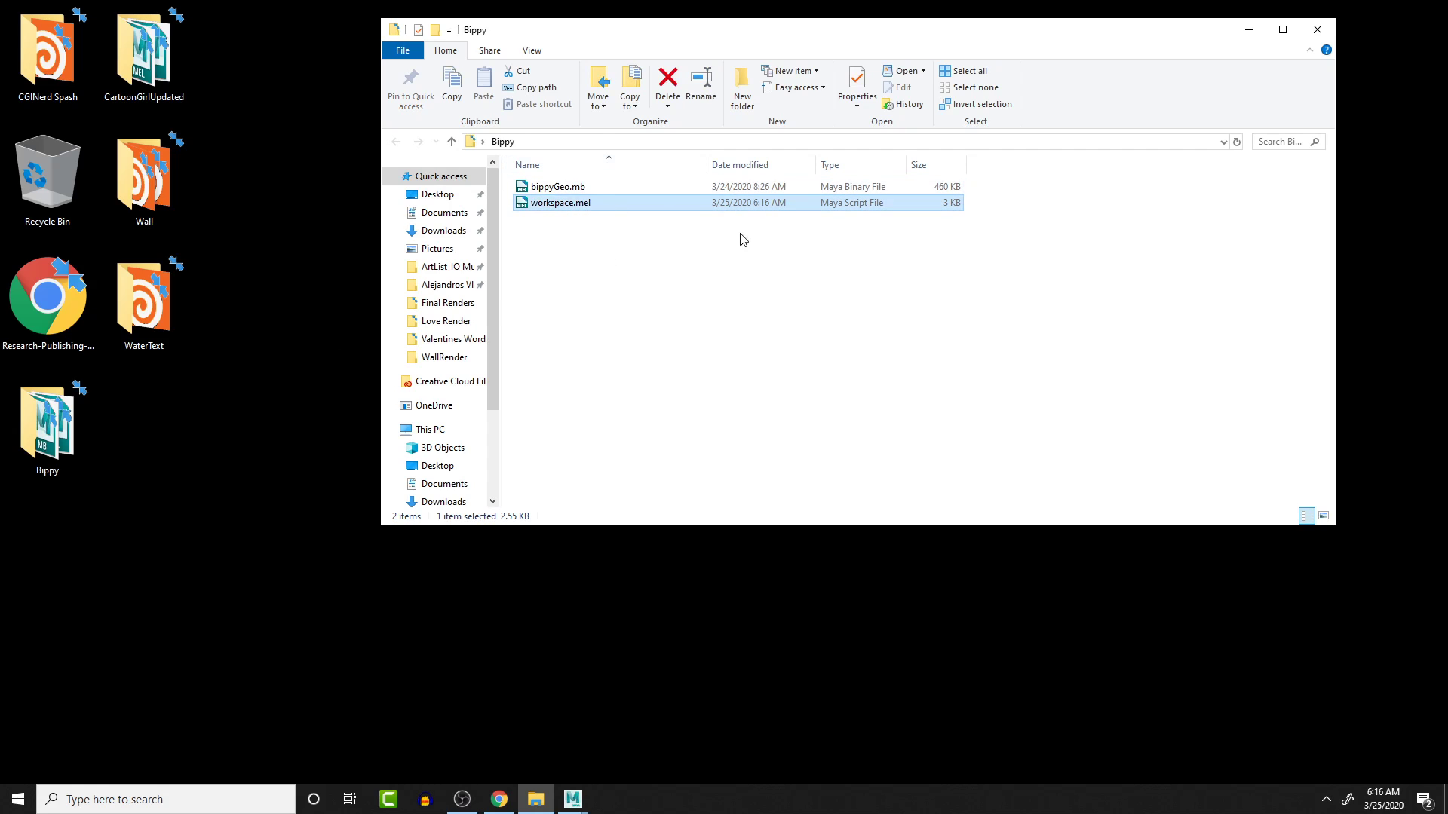
click(558, 187)
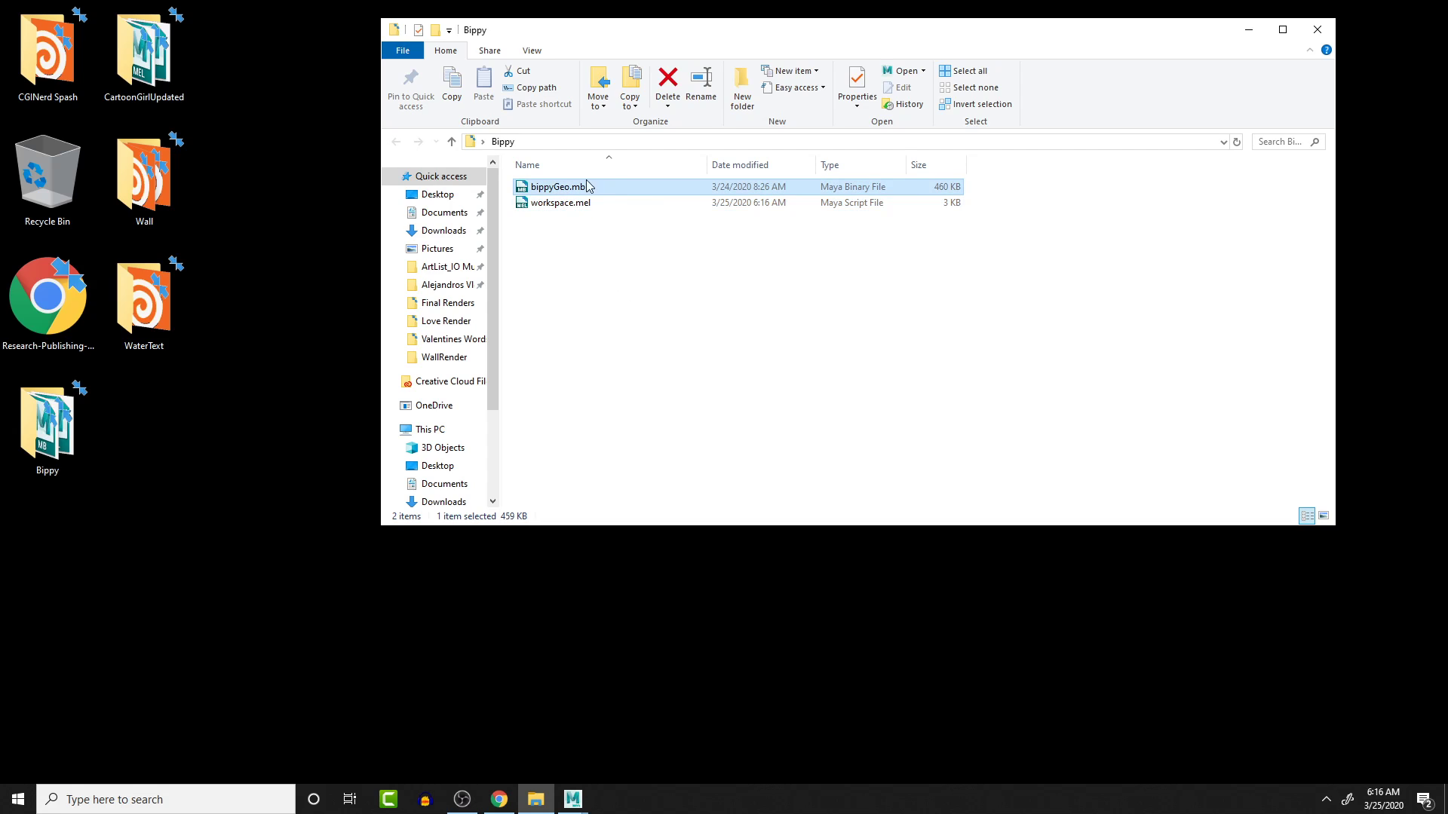
right_click(600, 295)
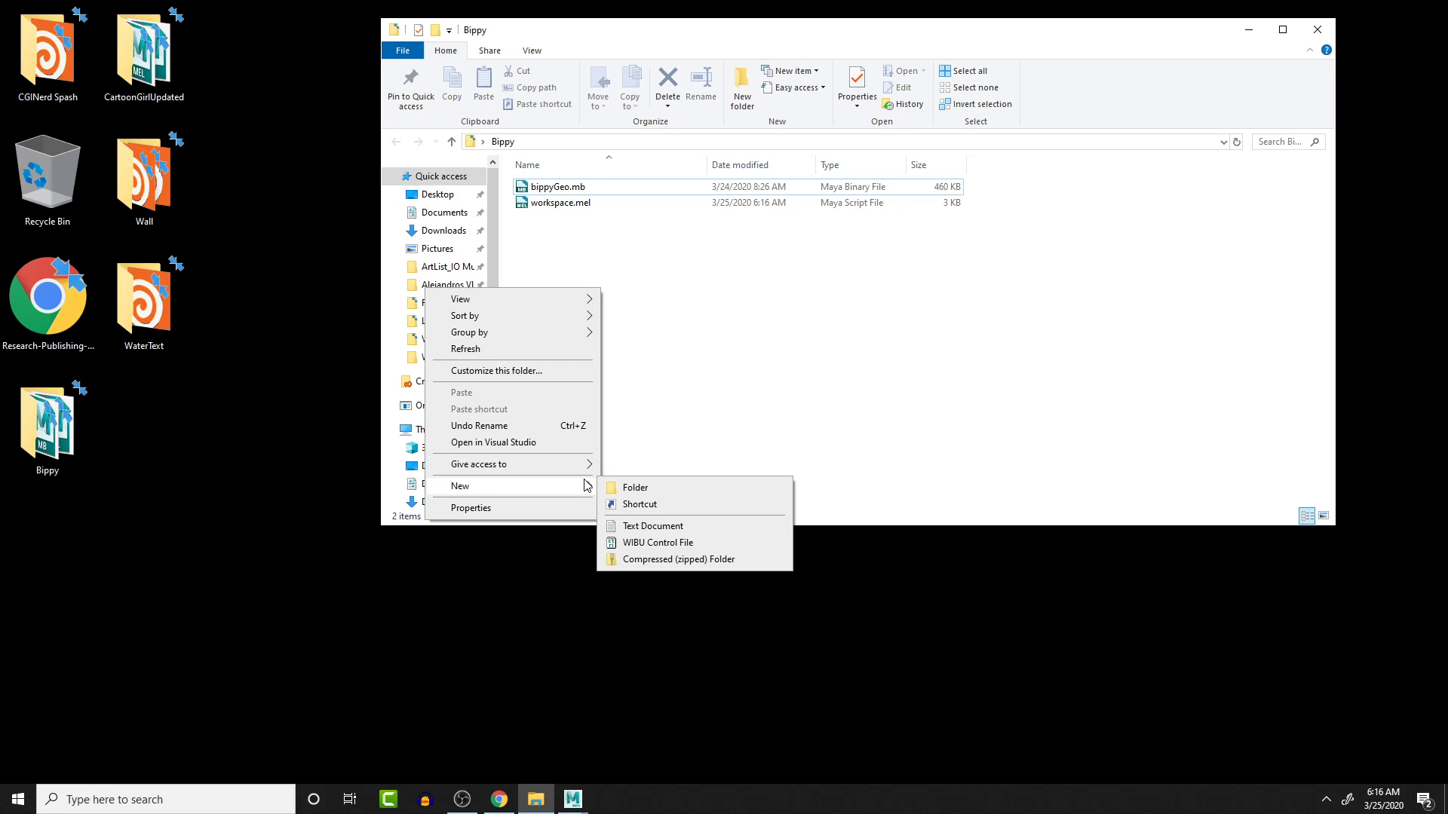
click(635, 487)
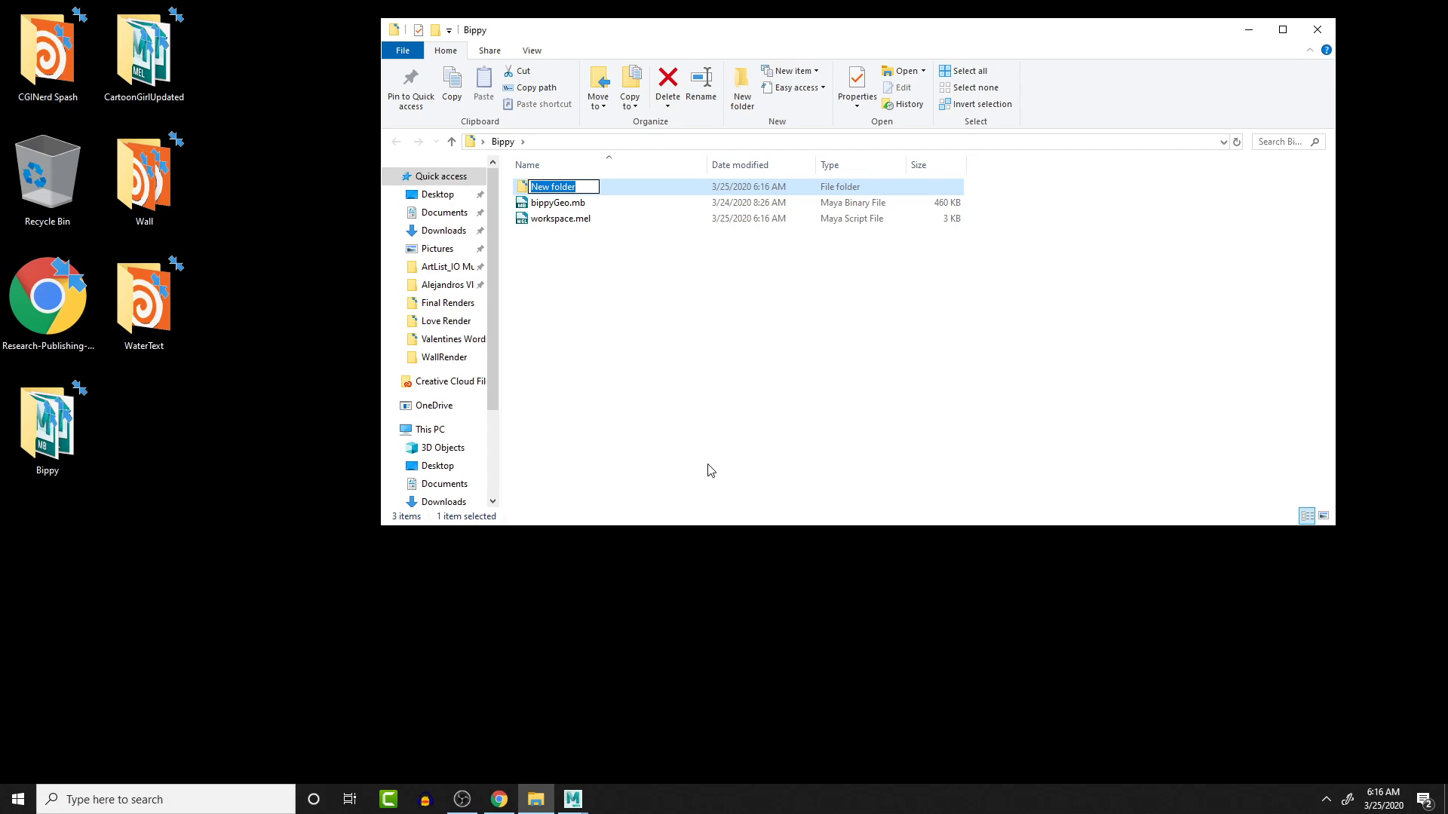
text(Models)
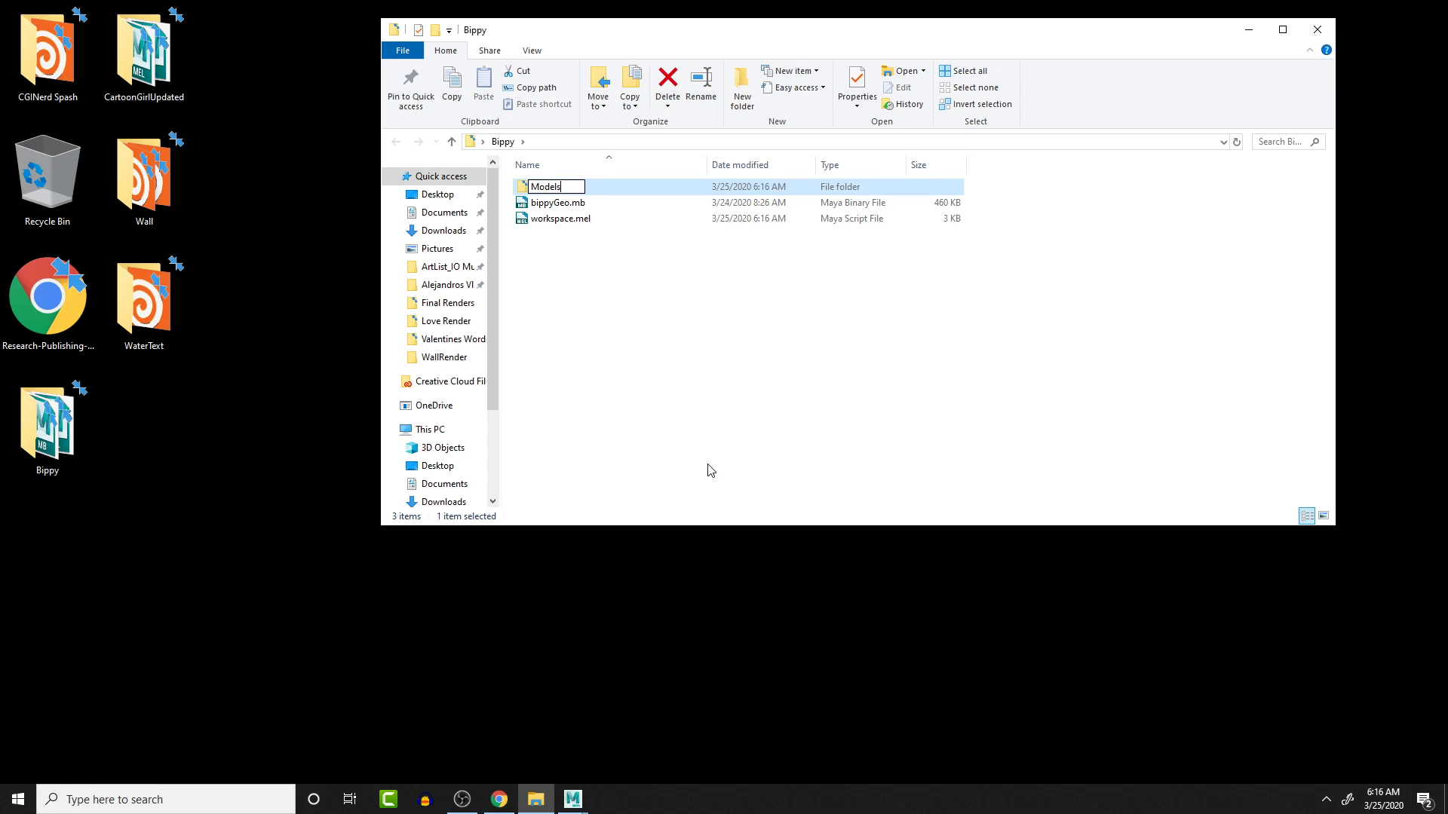
click(558, 202)
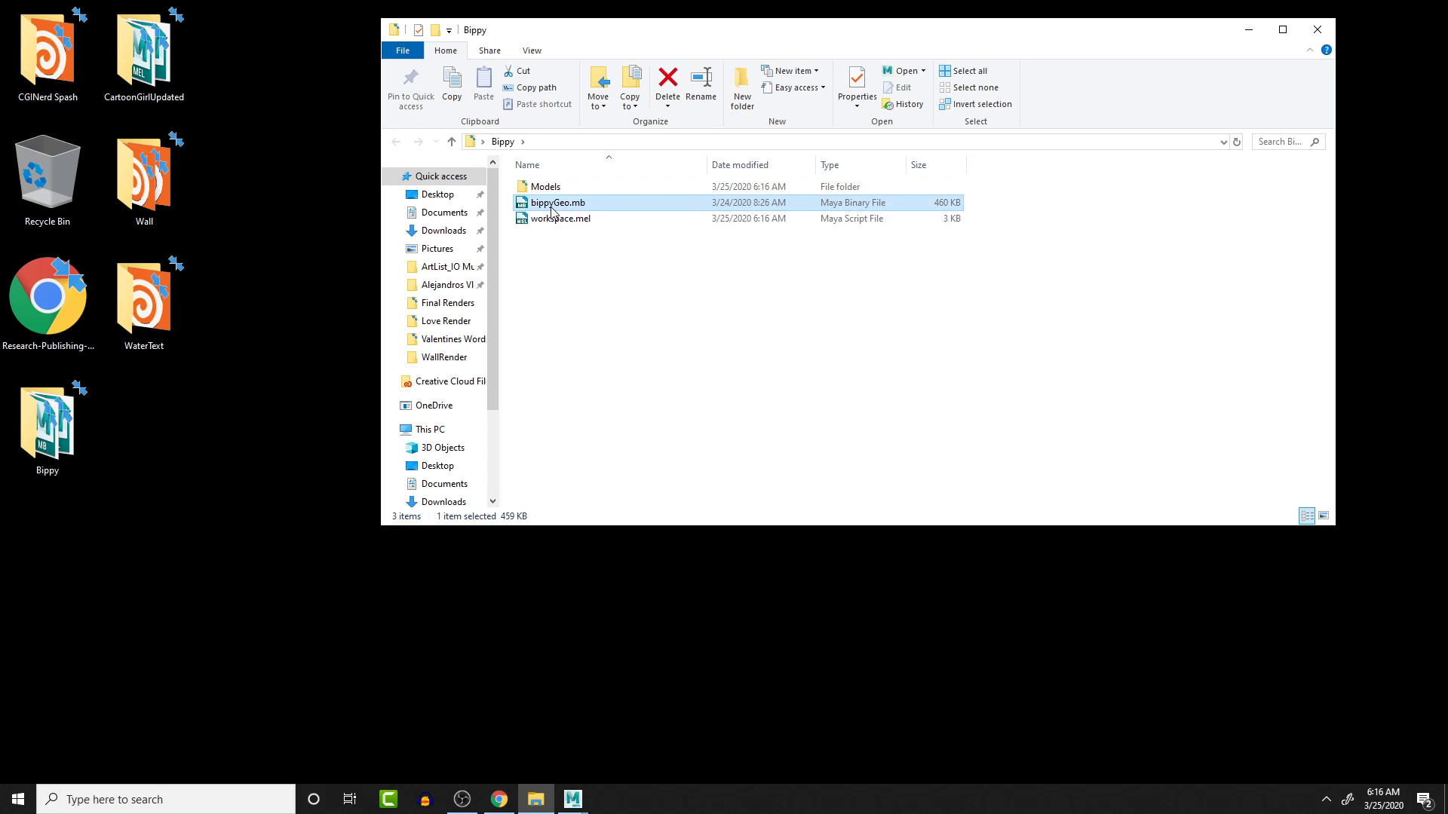
mouse_move(565, 216)
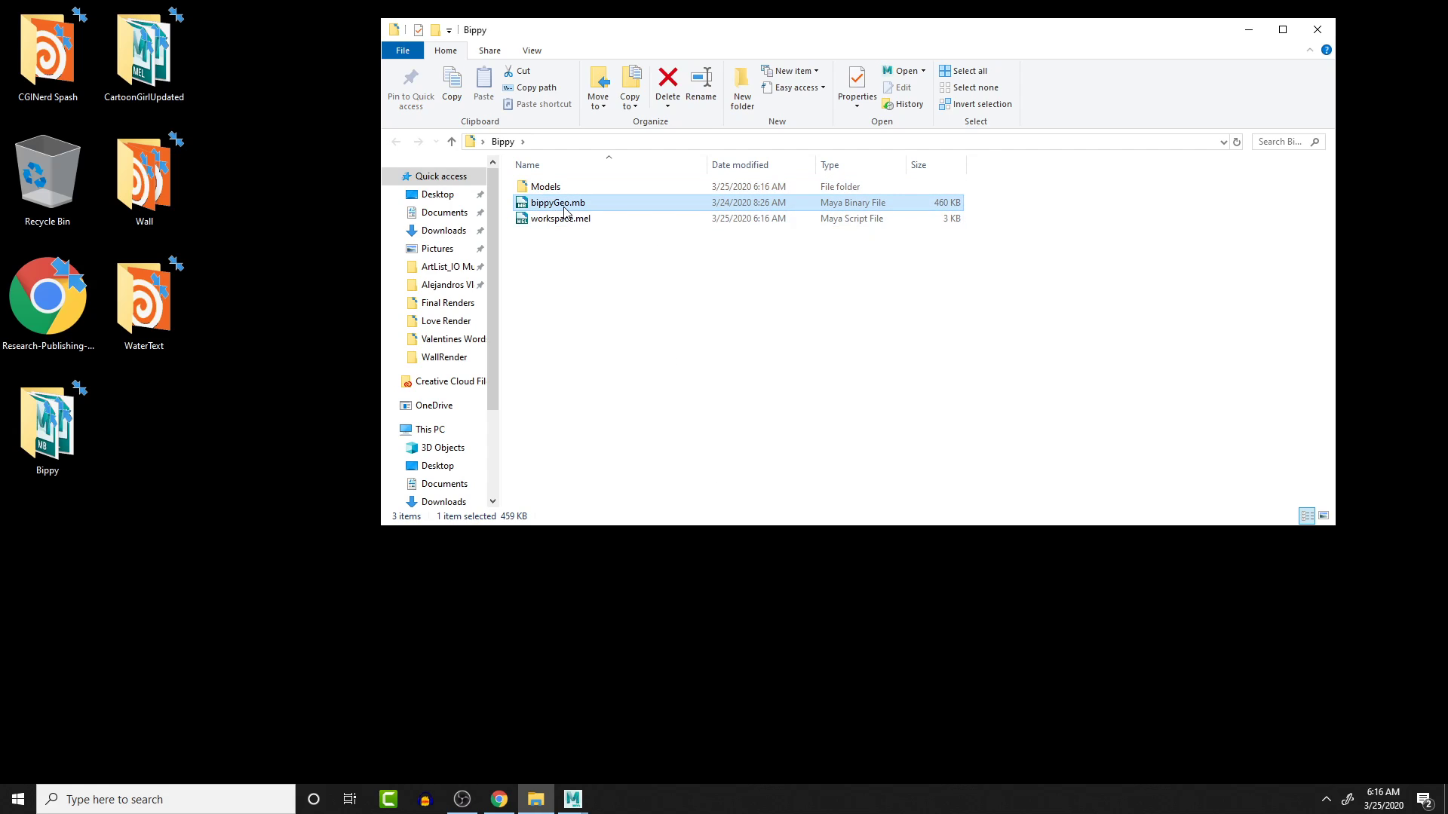
mouse_move(599, 206)
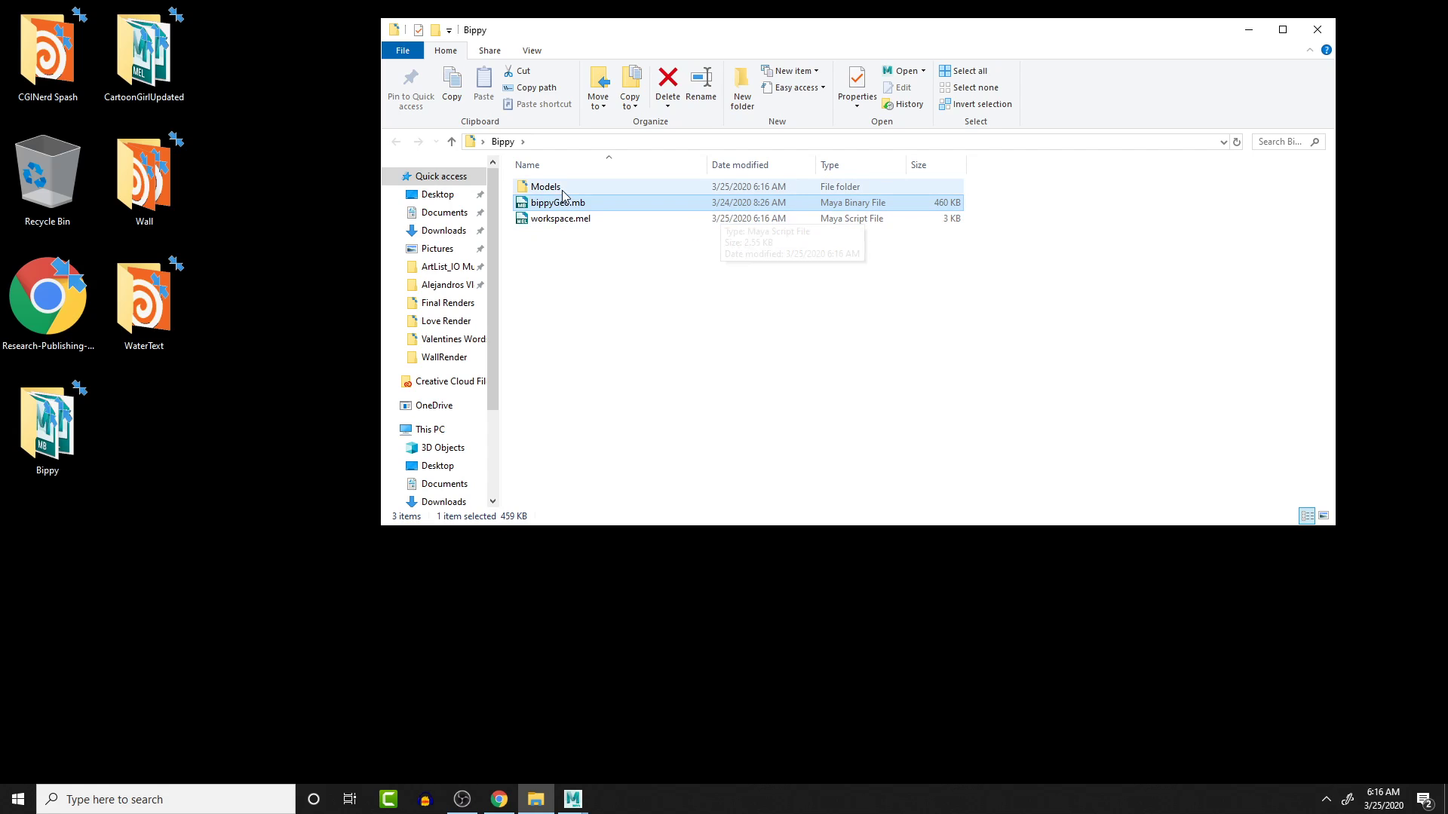
click(545, 187)
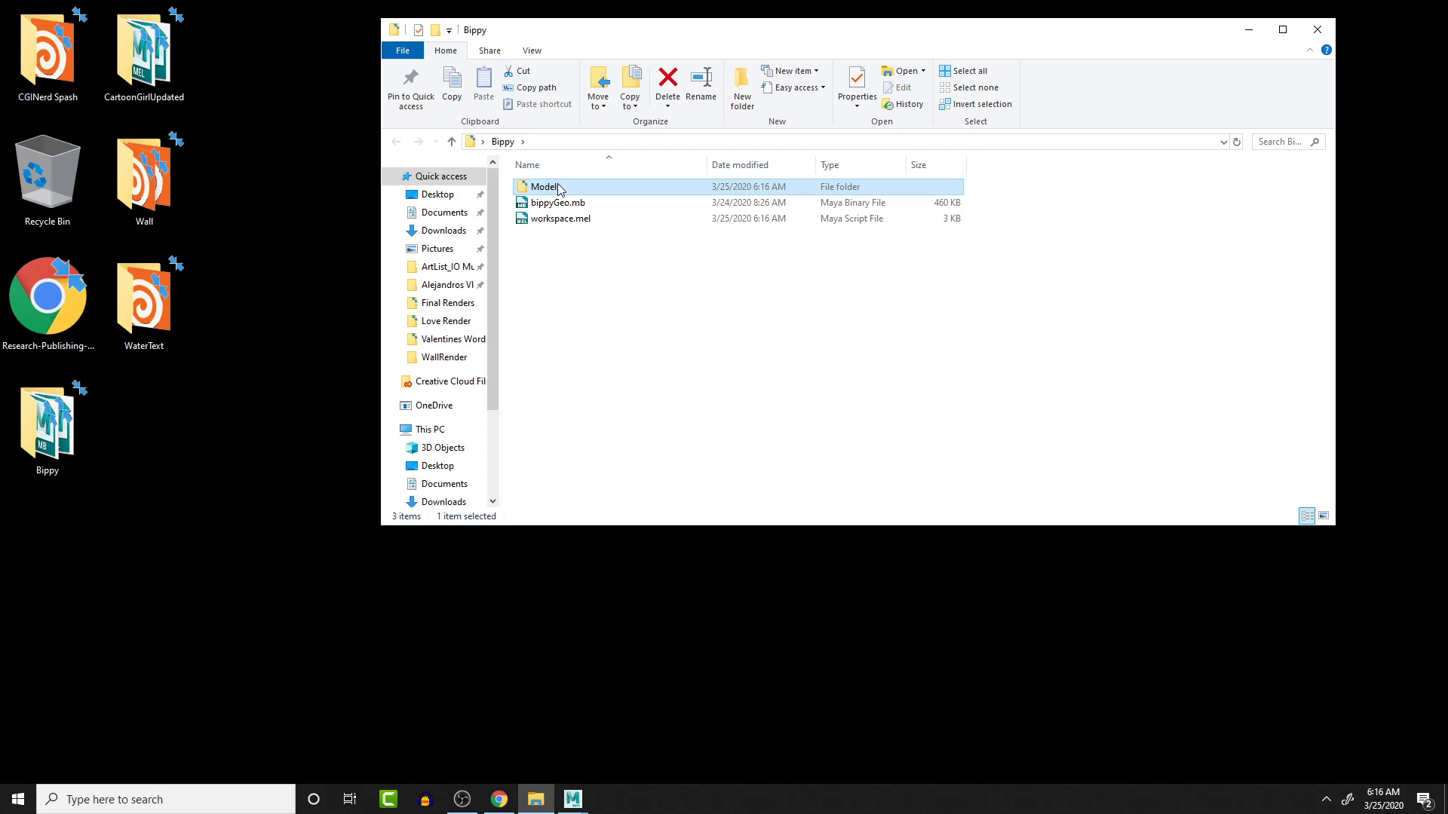
double_click(543, 187)
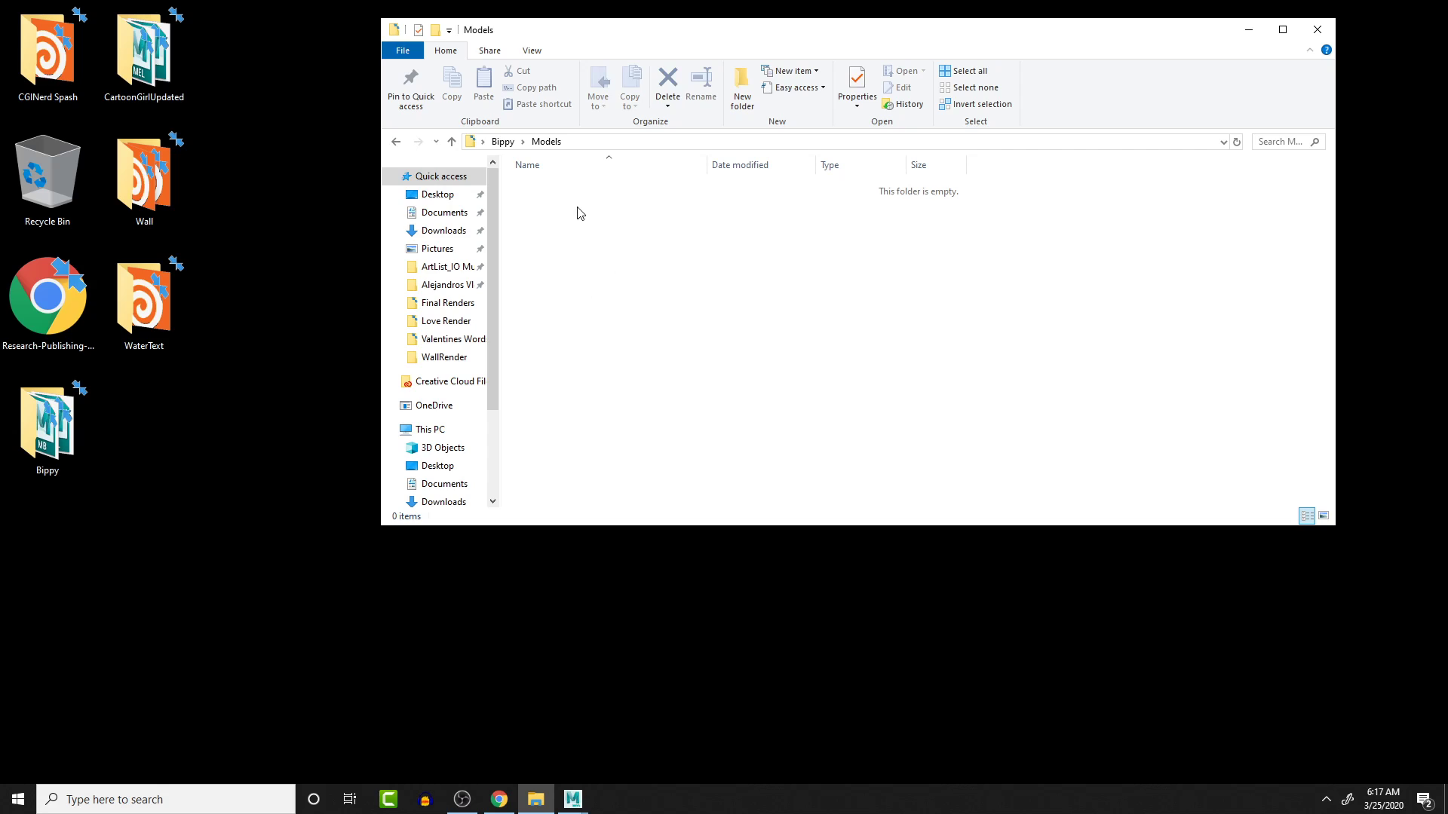
mouse_move(570, 268)
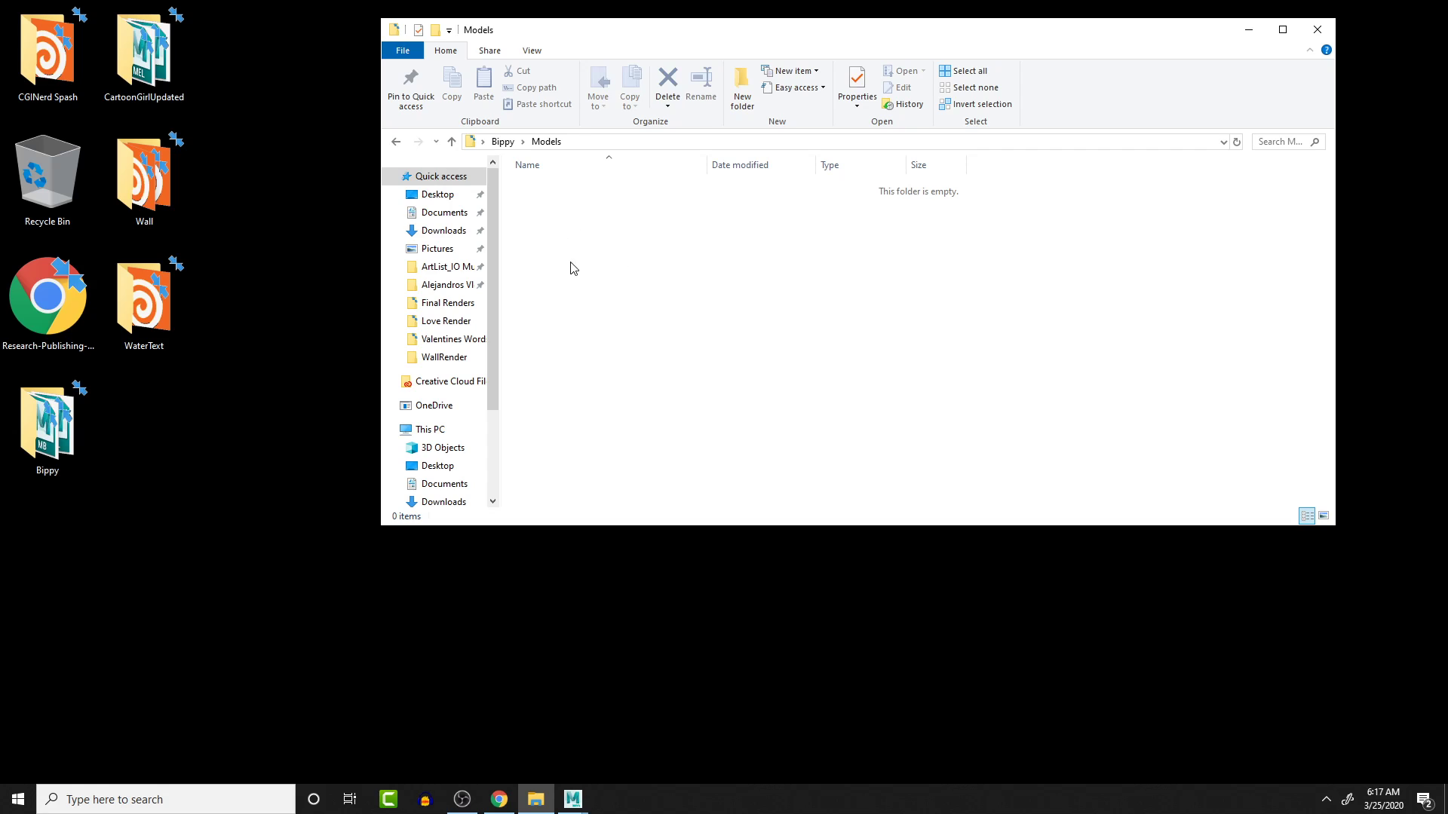
mouse_move(531, 282)
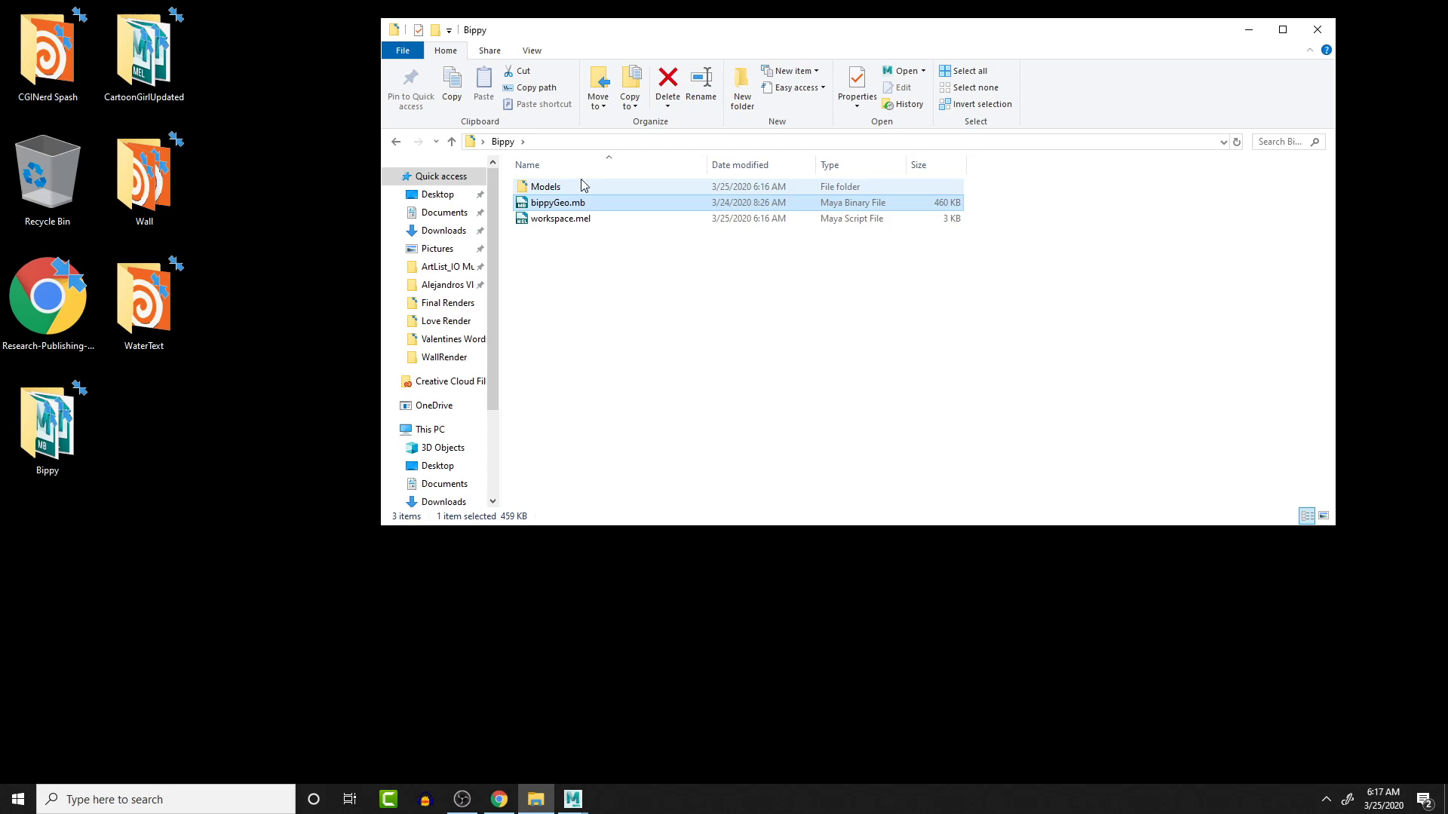
mouse_move(593, 195)
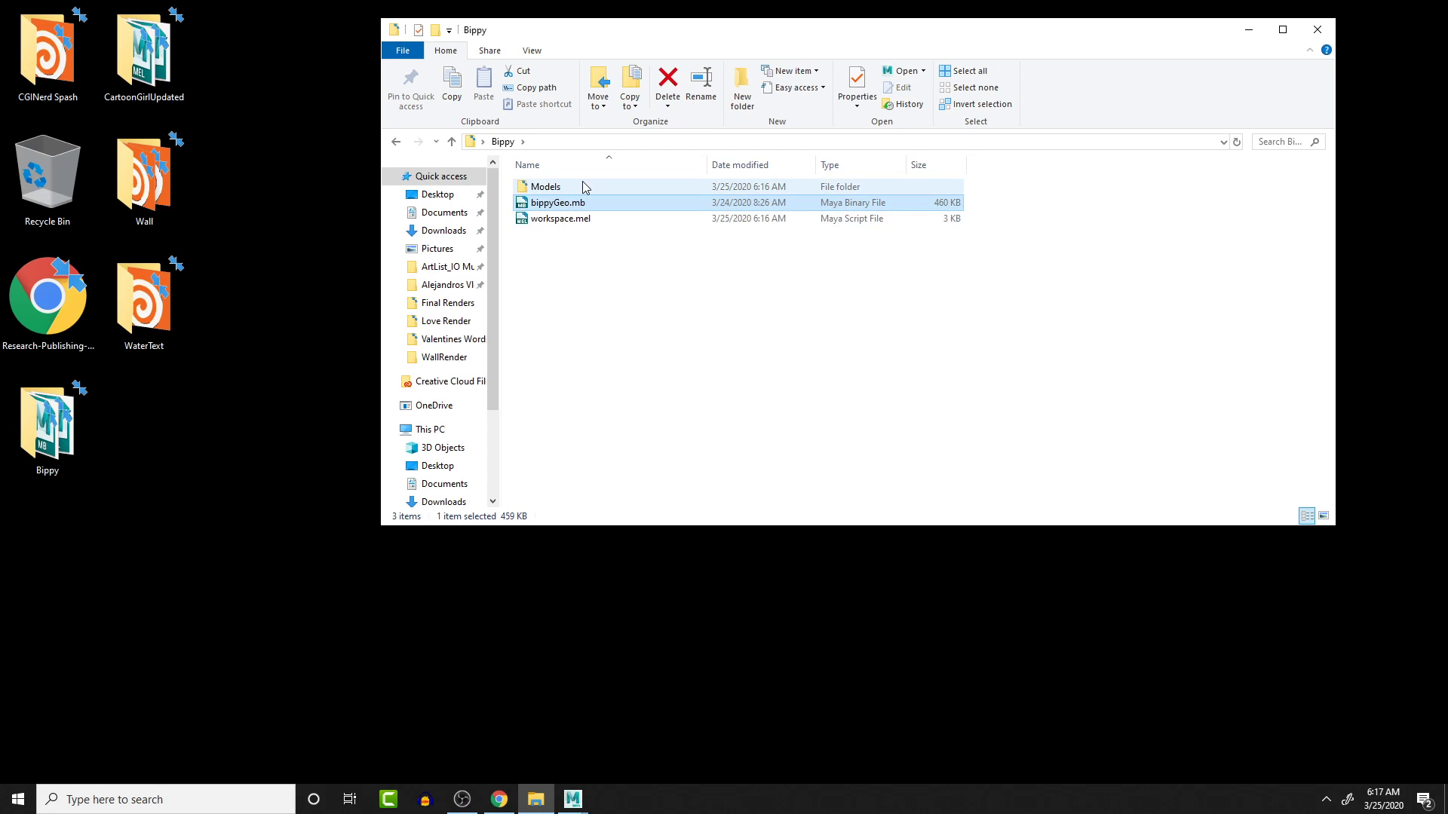
mouse_move(546, 187)
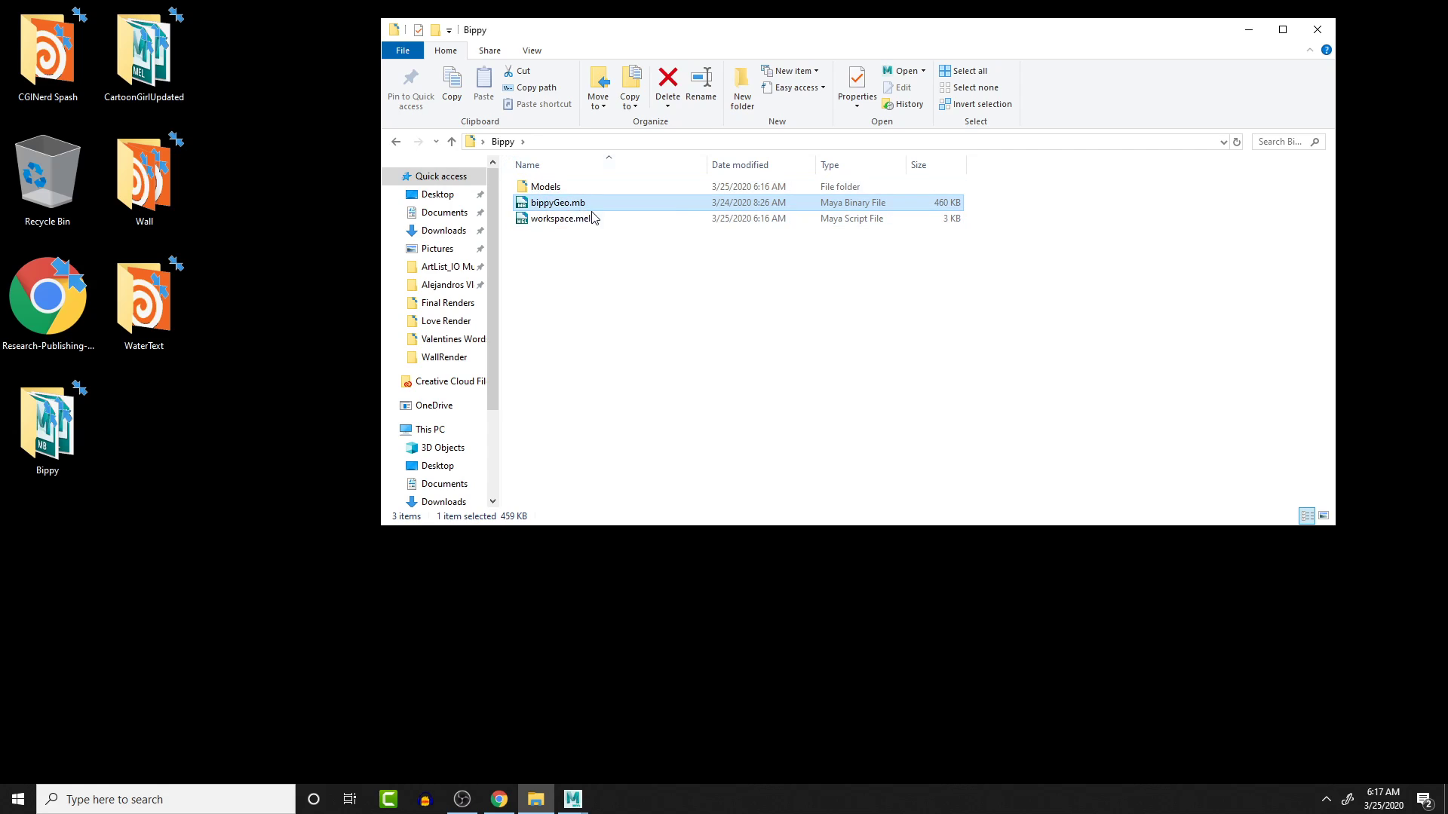
mouse_move(562, 190)
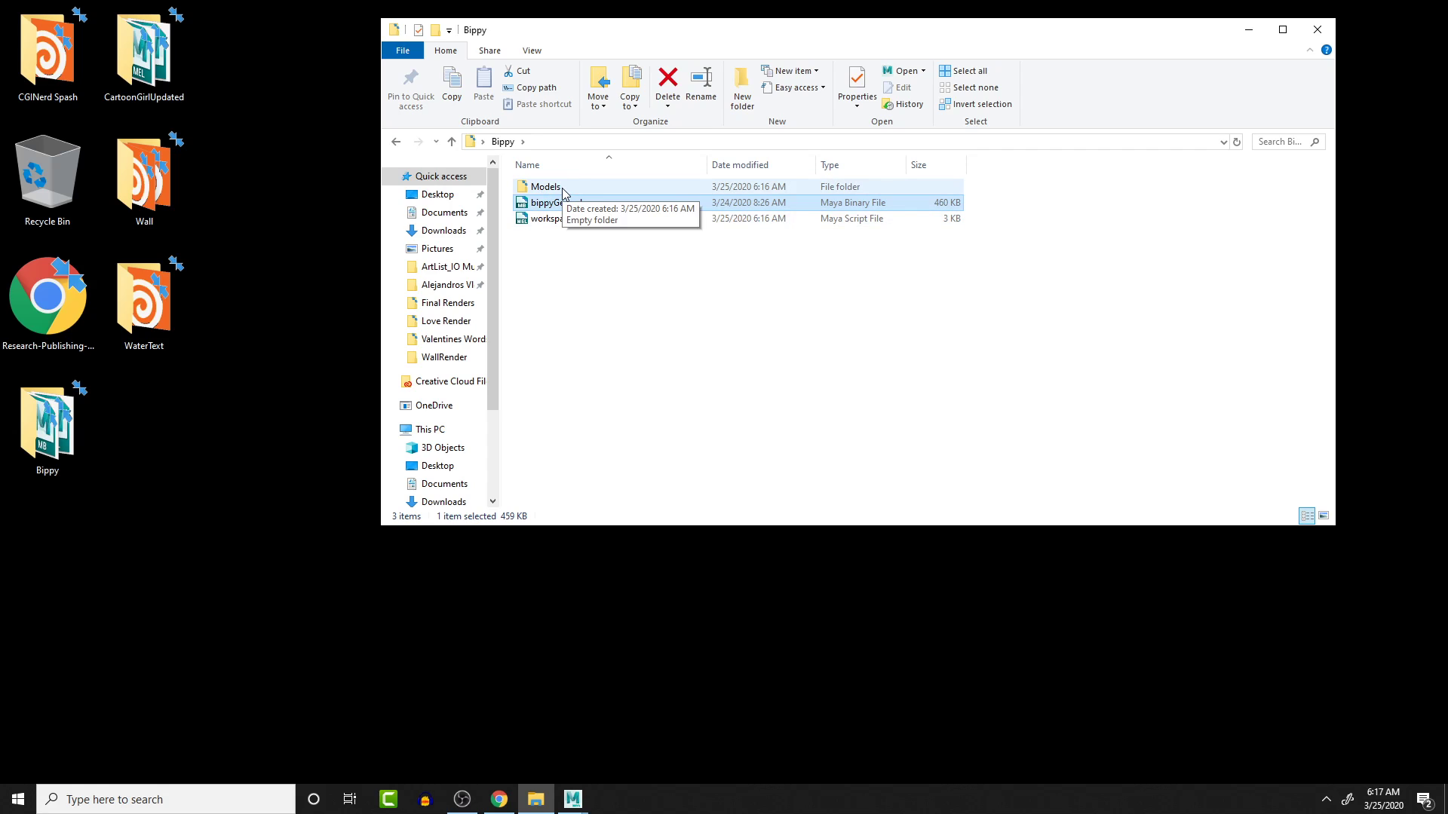
Step: Inside Models, create a new subfolder named BlendShapes
double_click(544, 187)
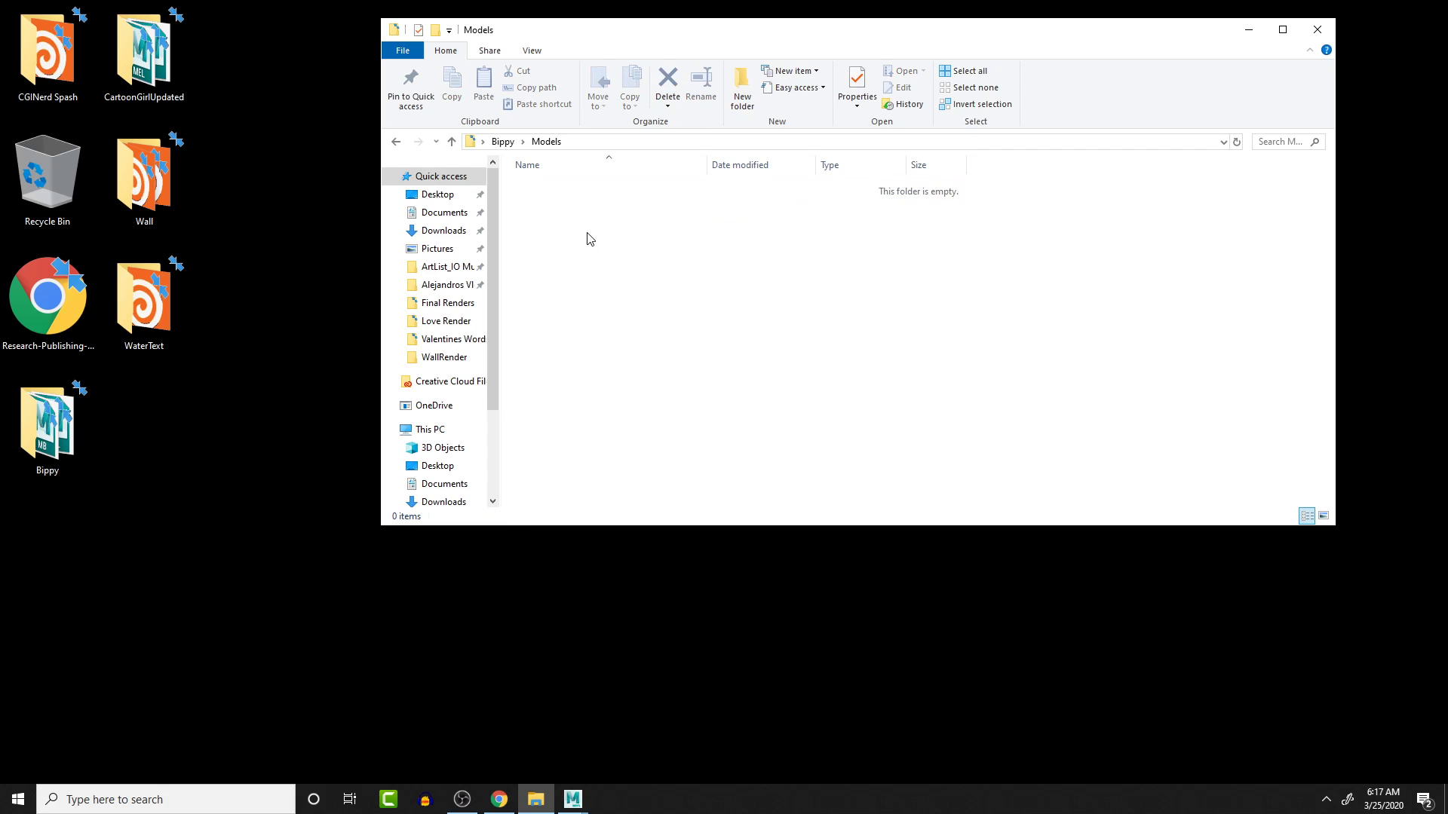
right_click(589, 240)
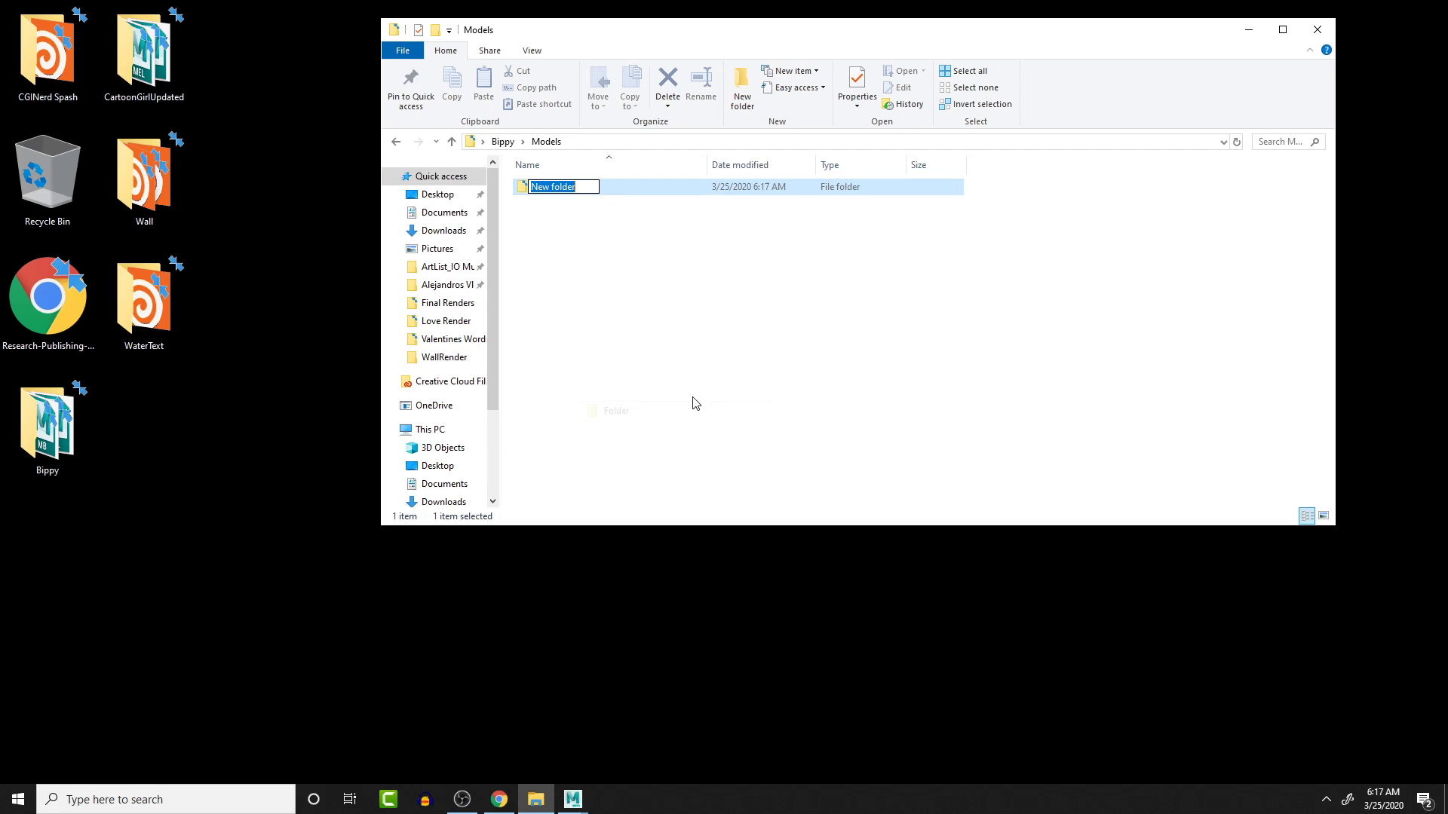
text(B)
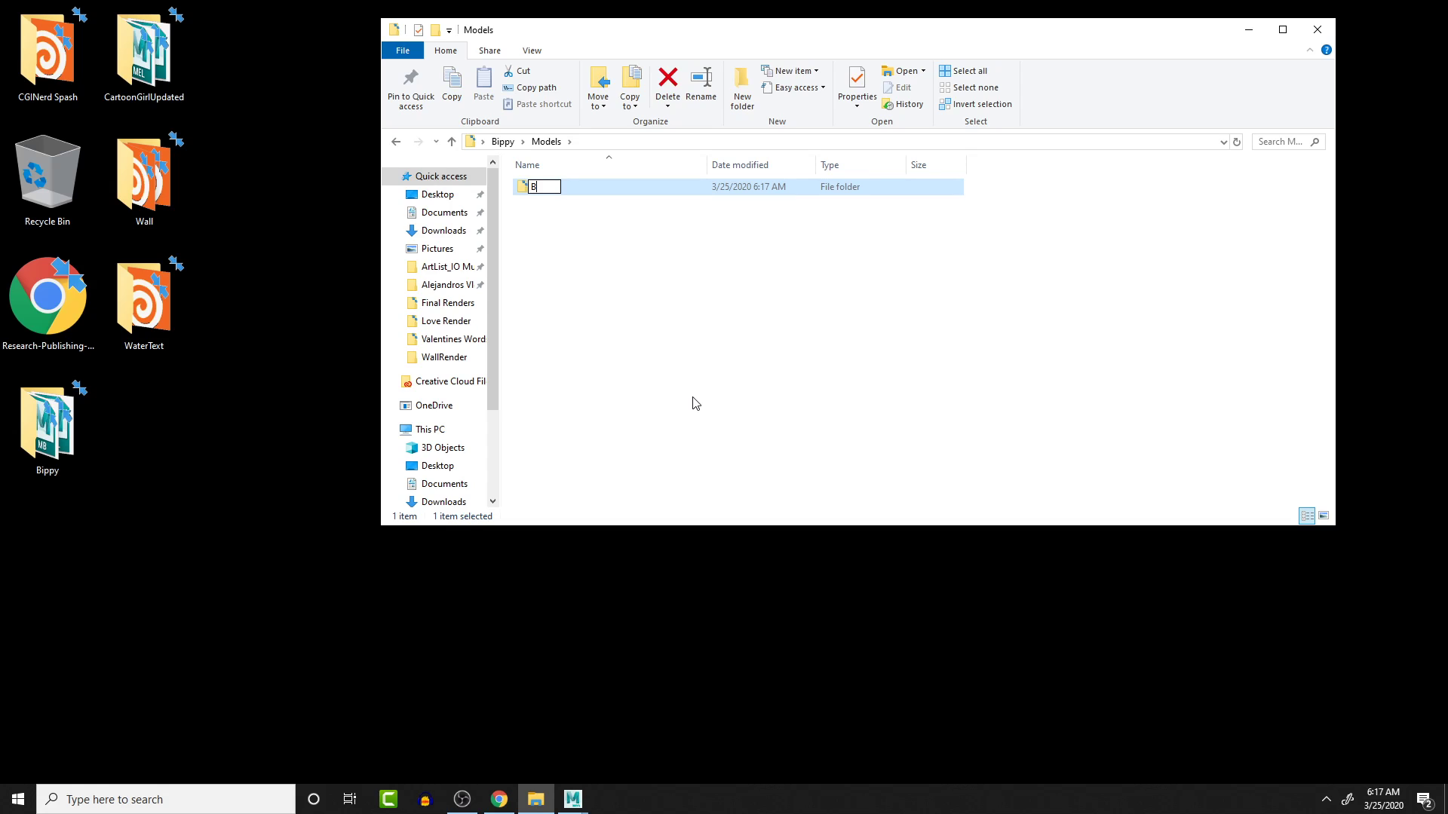
text(BlendShapes)
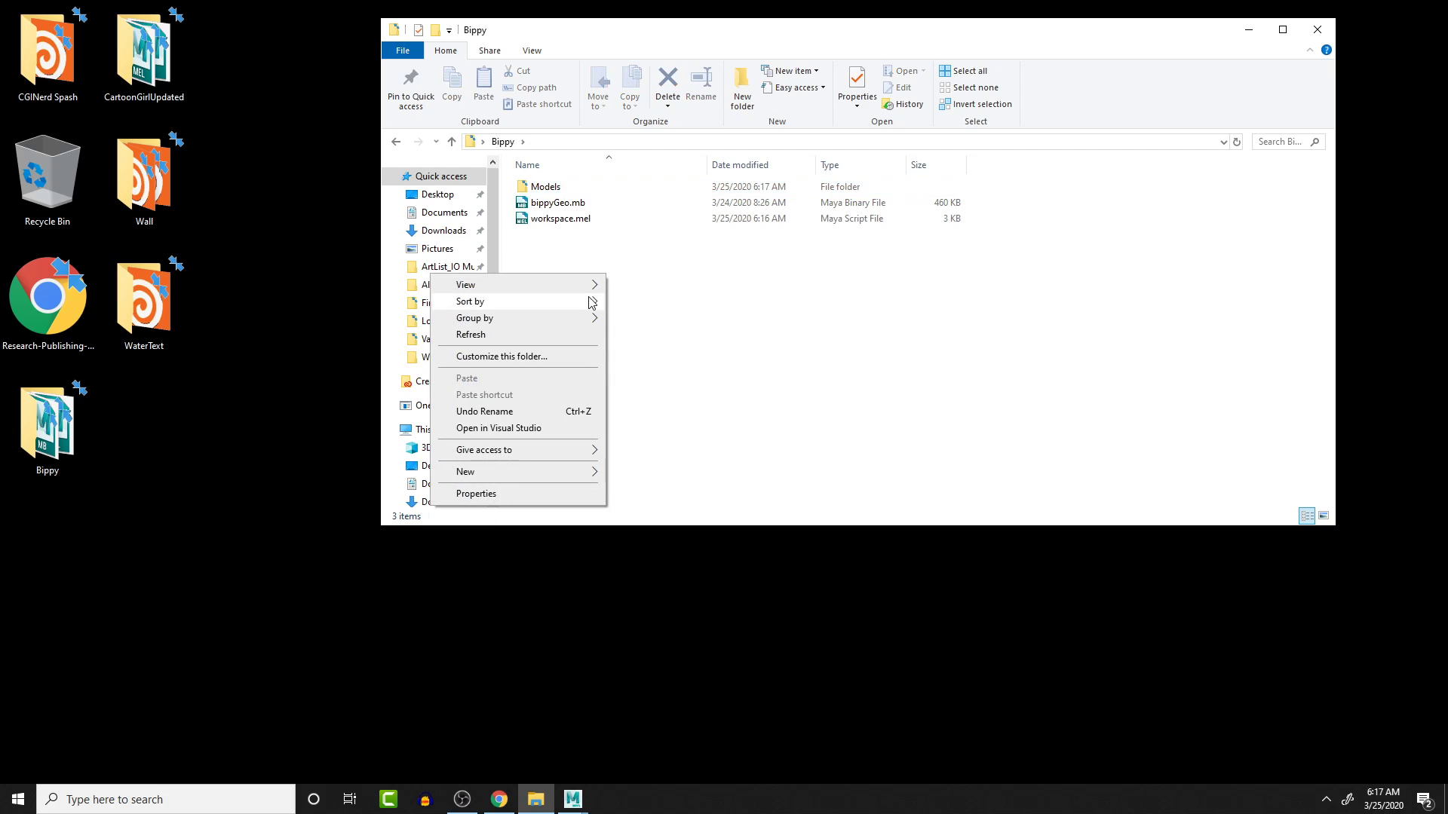
Step: Create a new folder named rigs beside Models in the Bippy folder
click(465, 472)
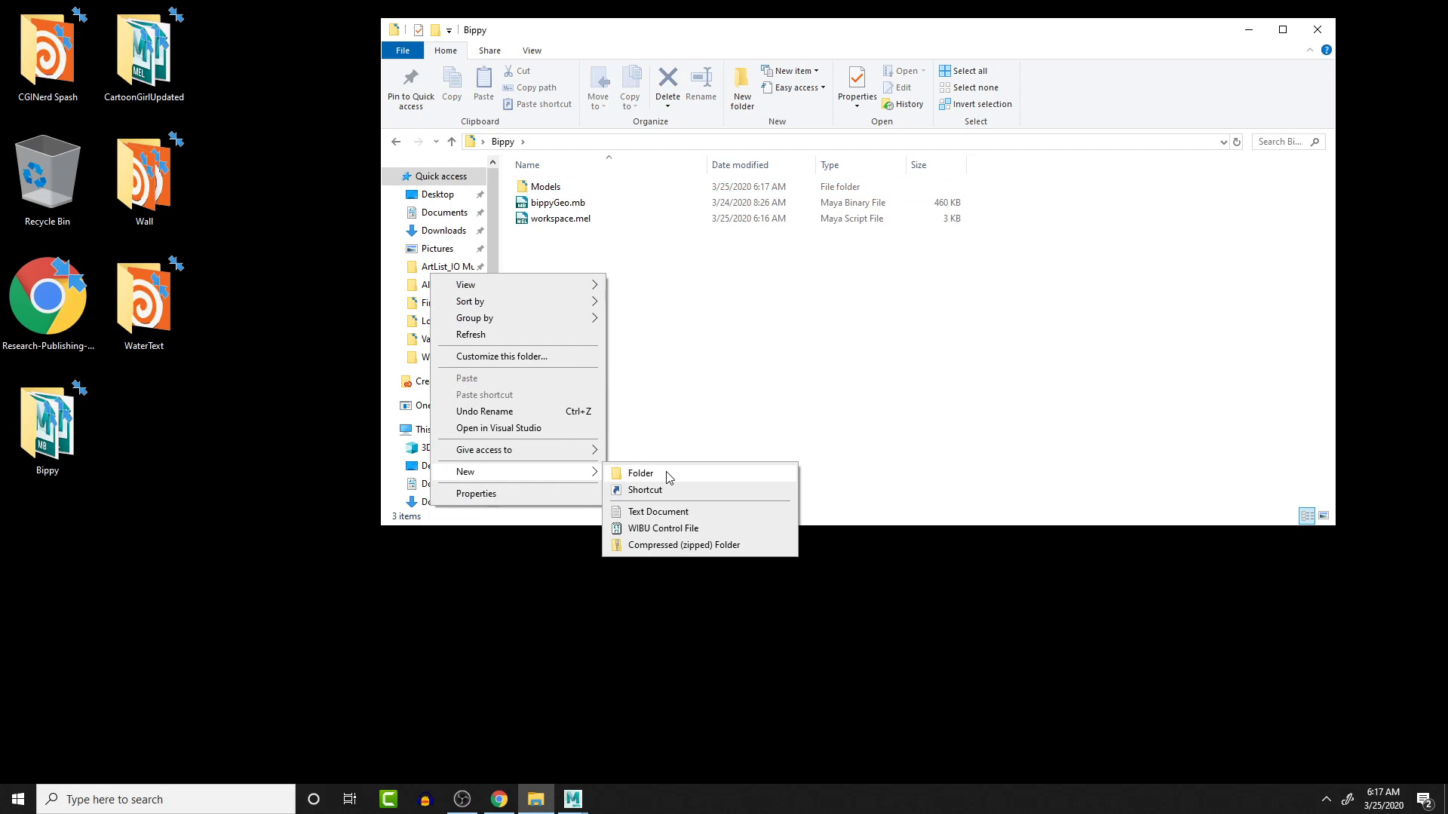
click(640, 472)
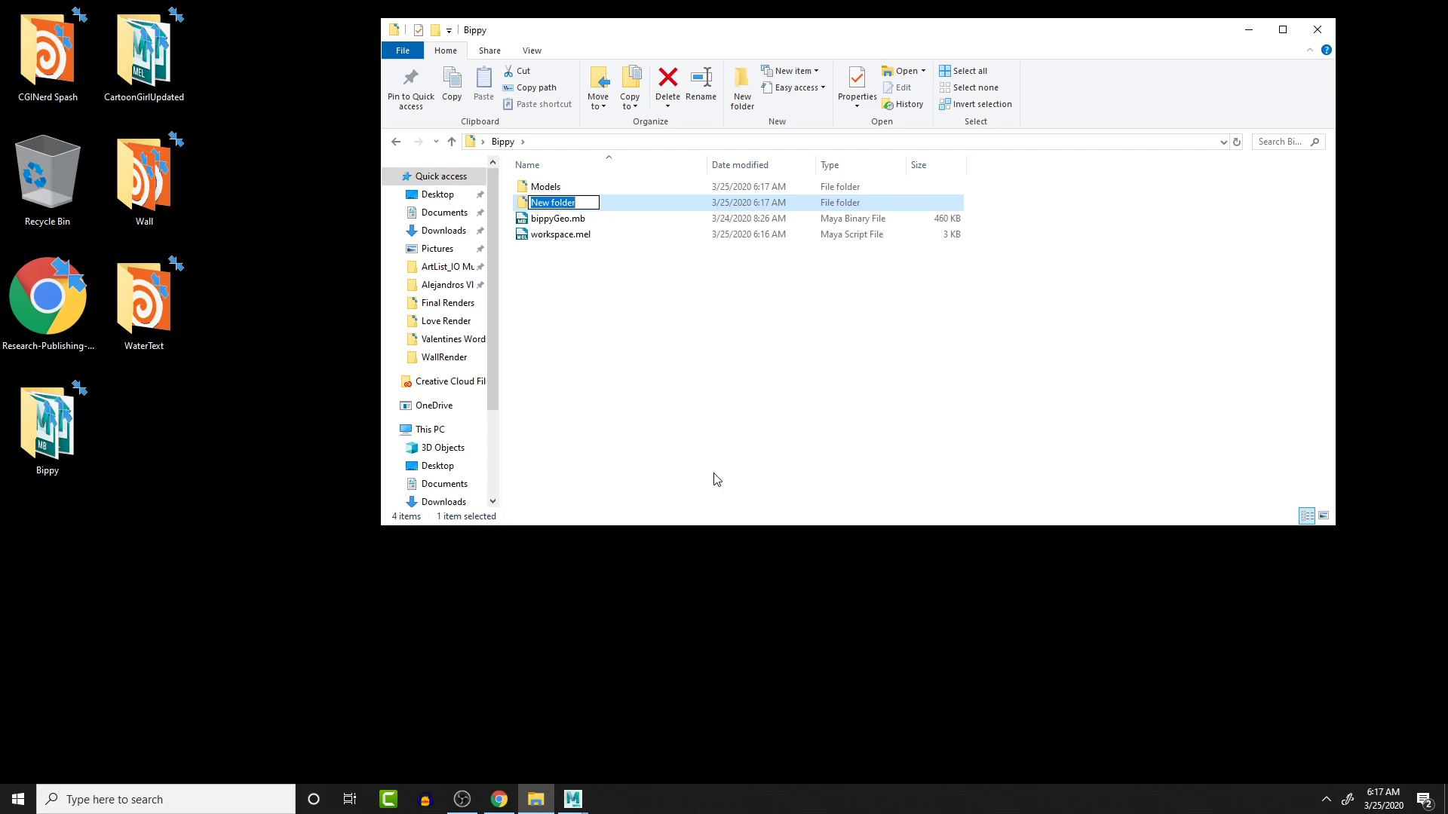
text(rig)
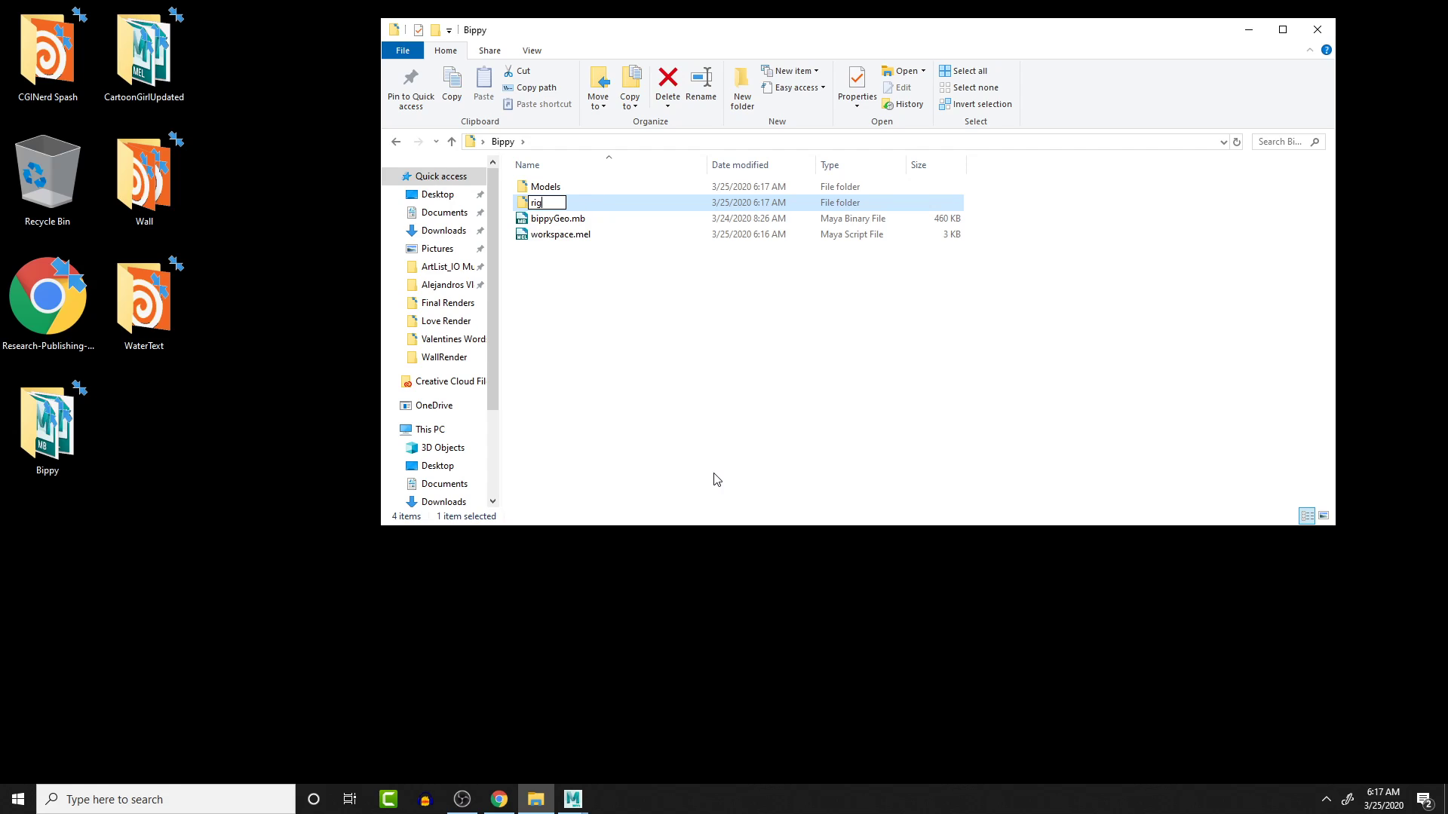
text(s)
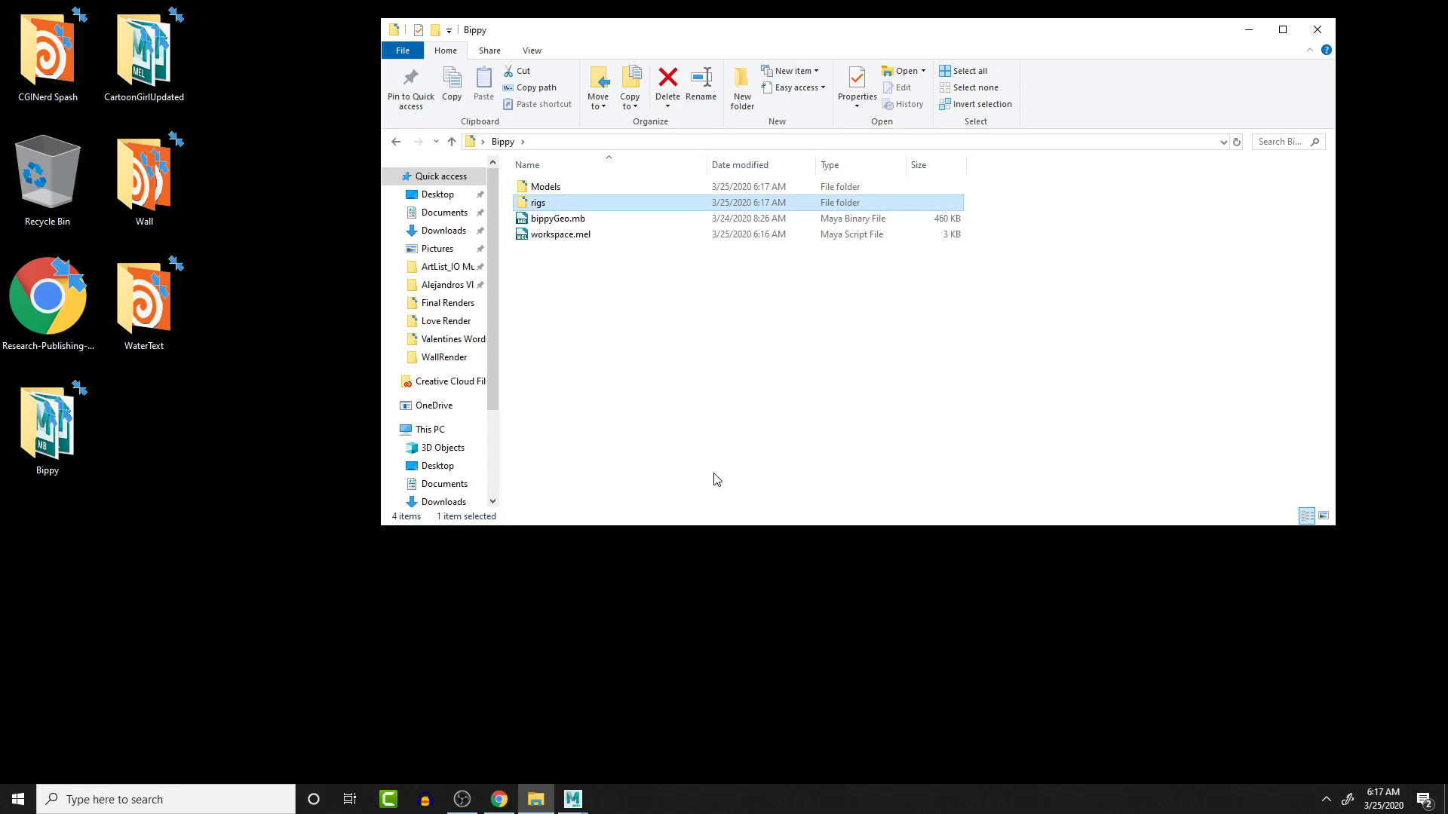
mouse_move(602, 235)
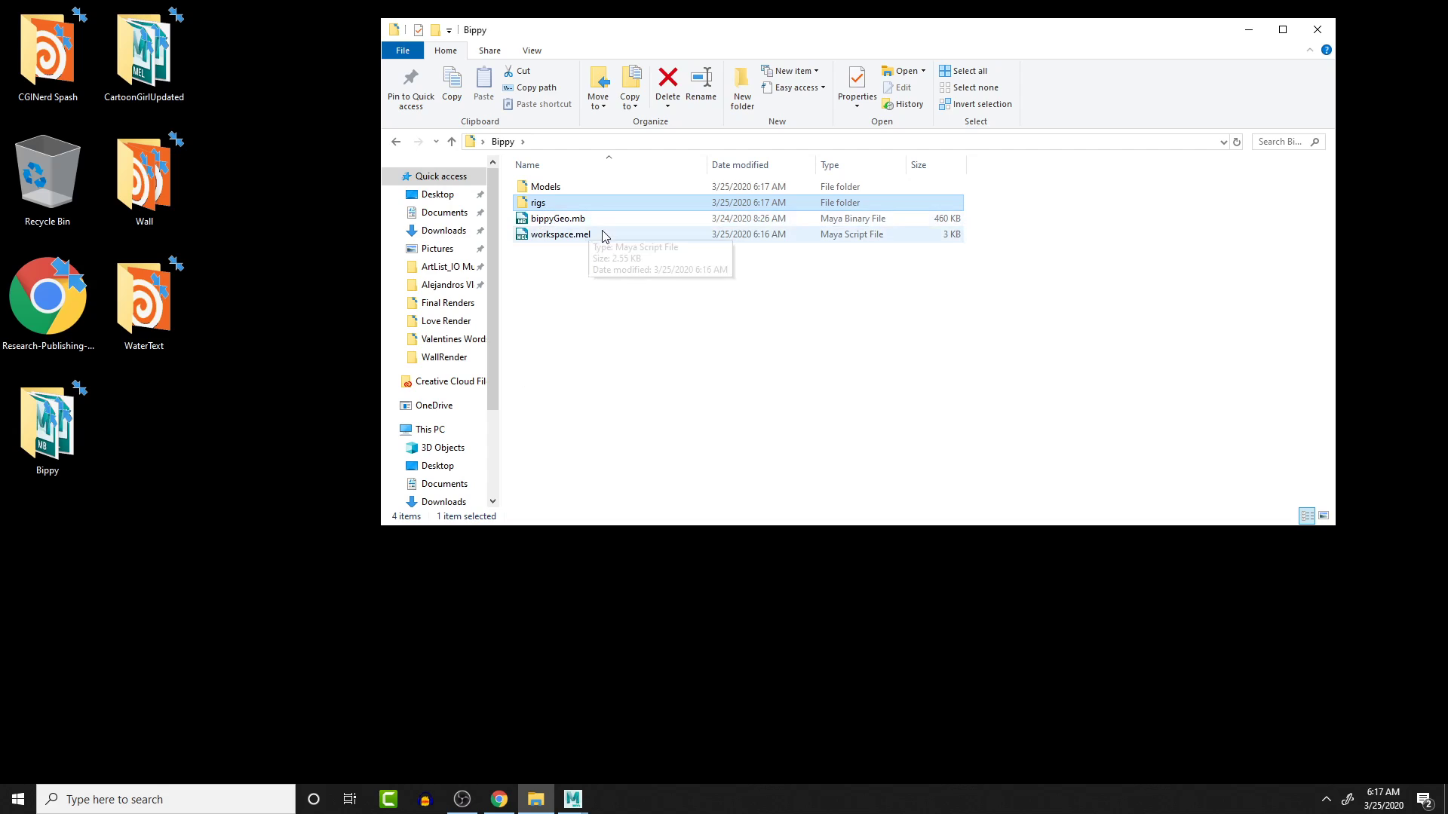
mouse_move(582, 162)
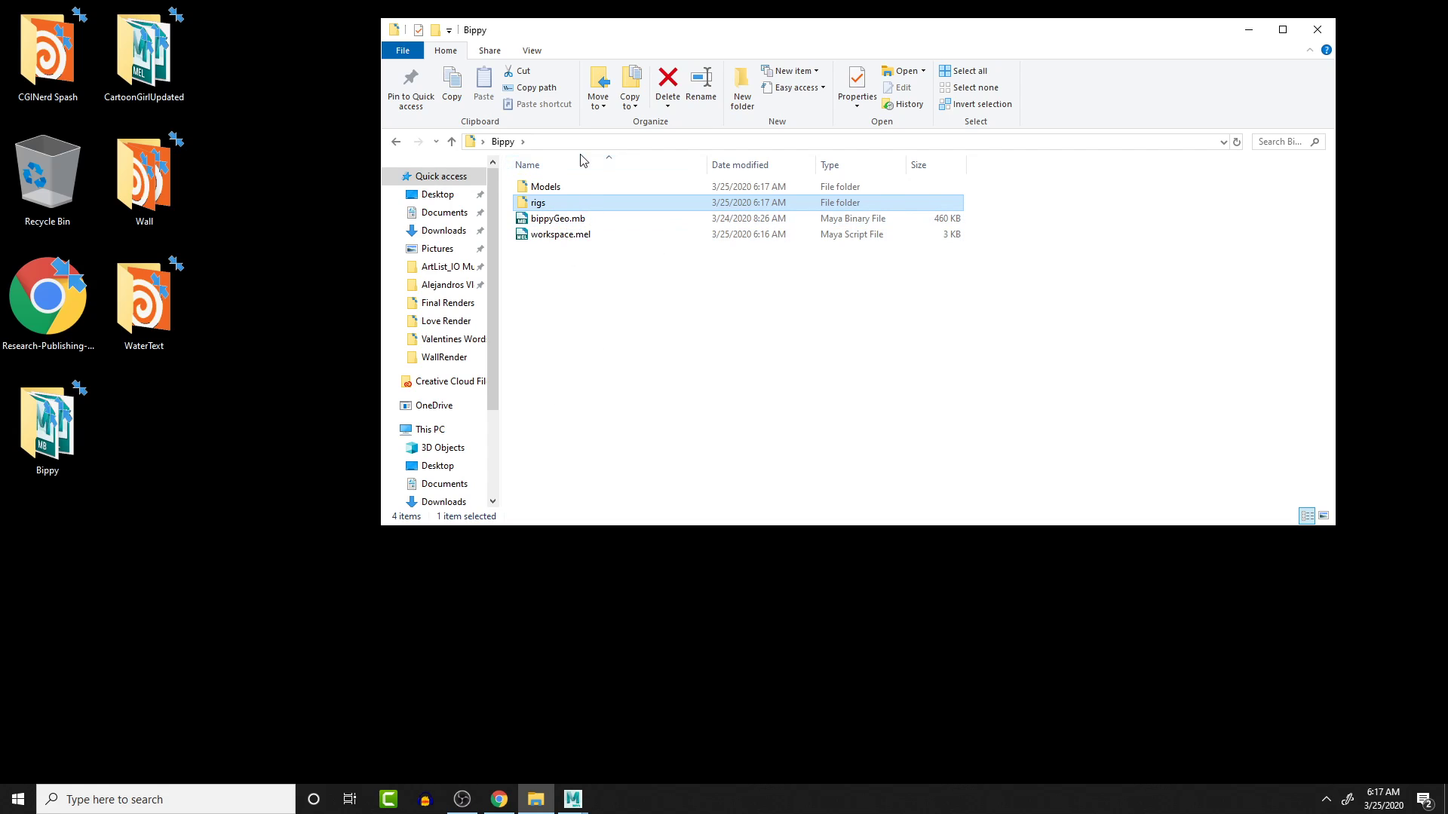
drag(558, 217, 570, 202)
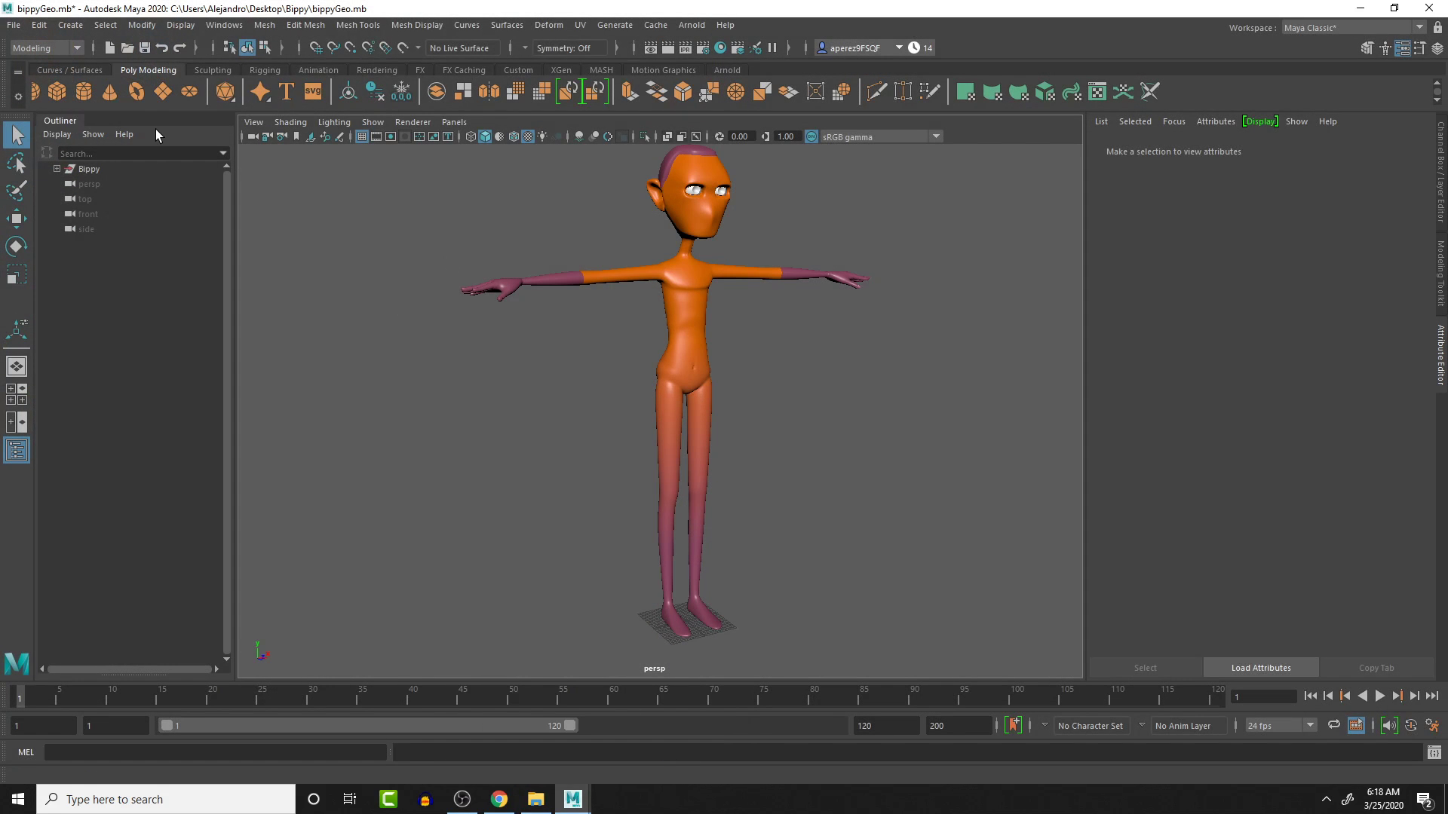
Step: Save the Bippy model scene as bippyGeo_Current.mb in the Bippy folder
click(13, 25)
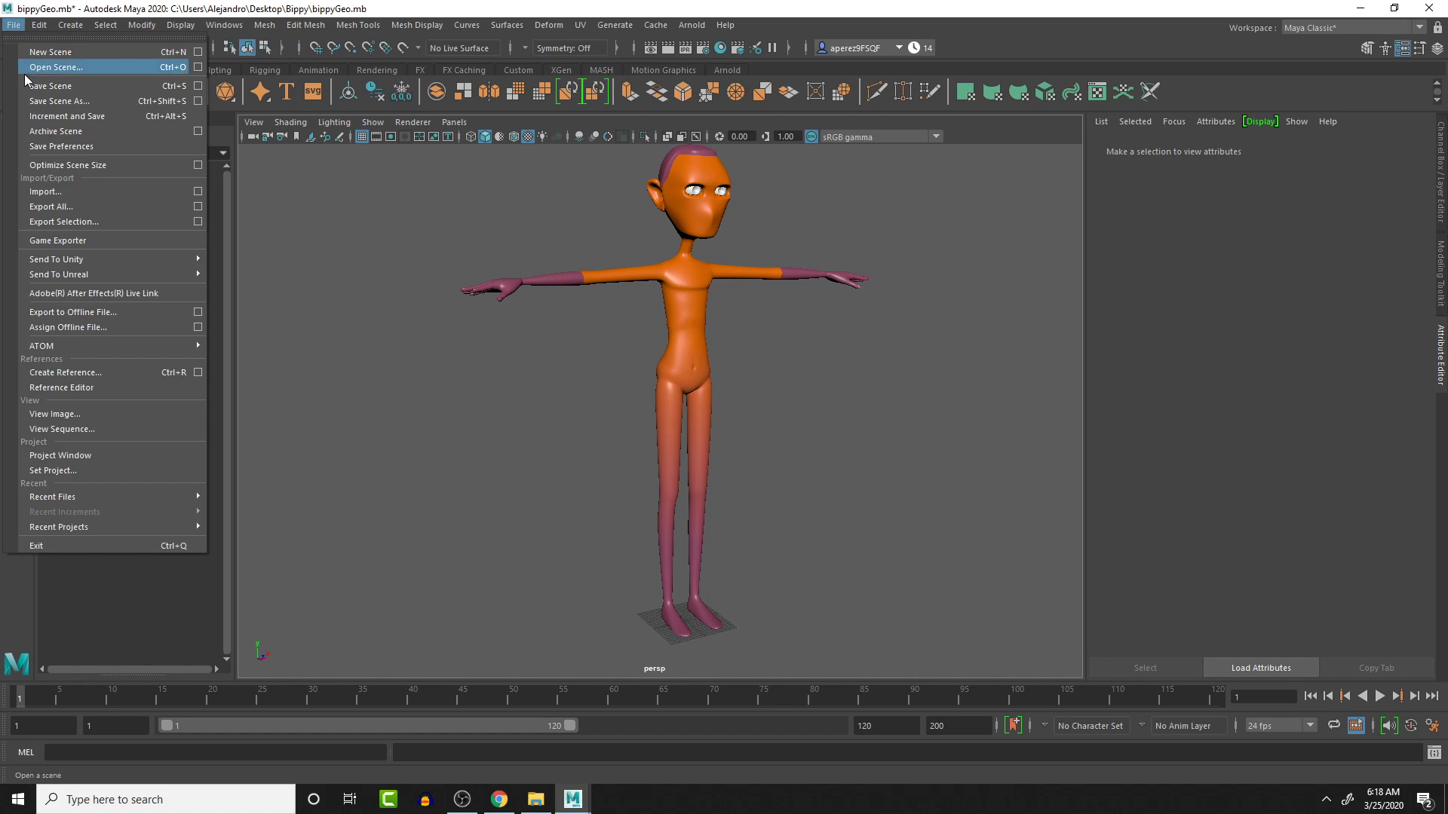
click(57, 101)
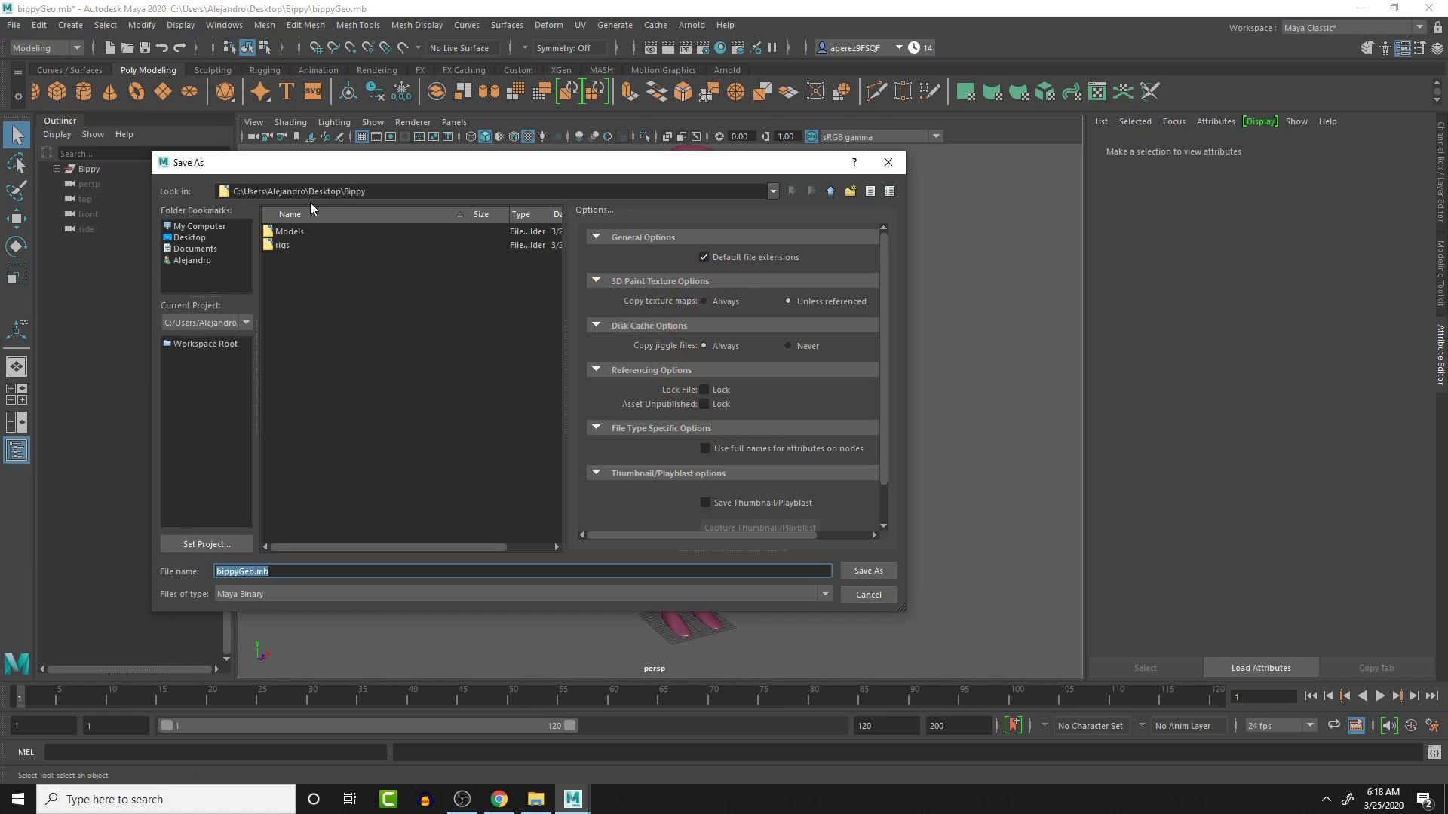
mouse_move(454, 553)
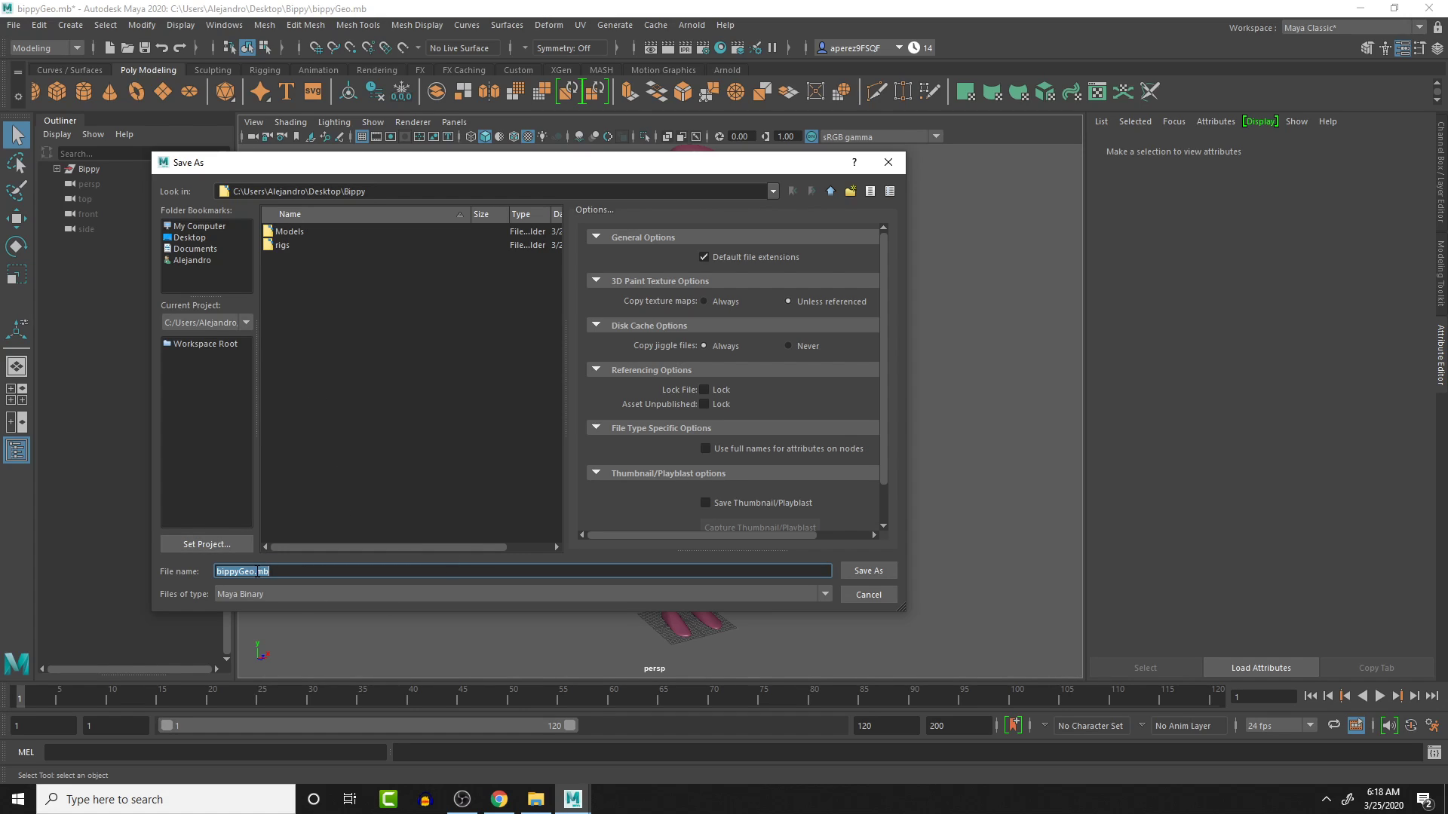
click(521, 570)
text(_Cur)
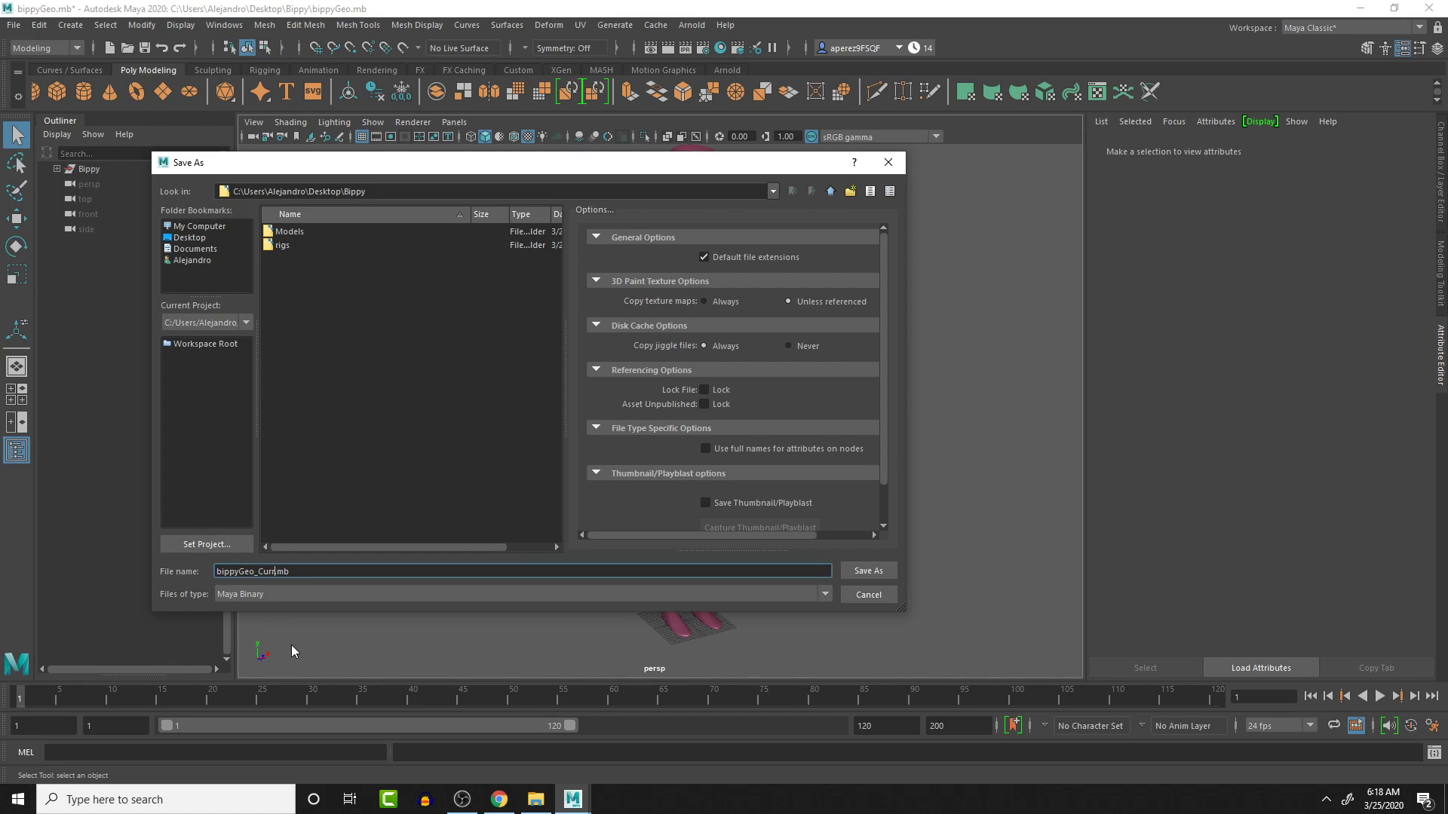
click(866, 570)
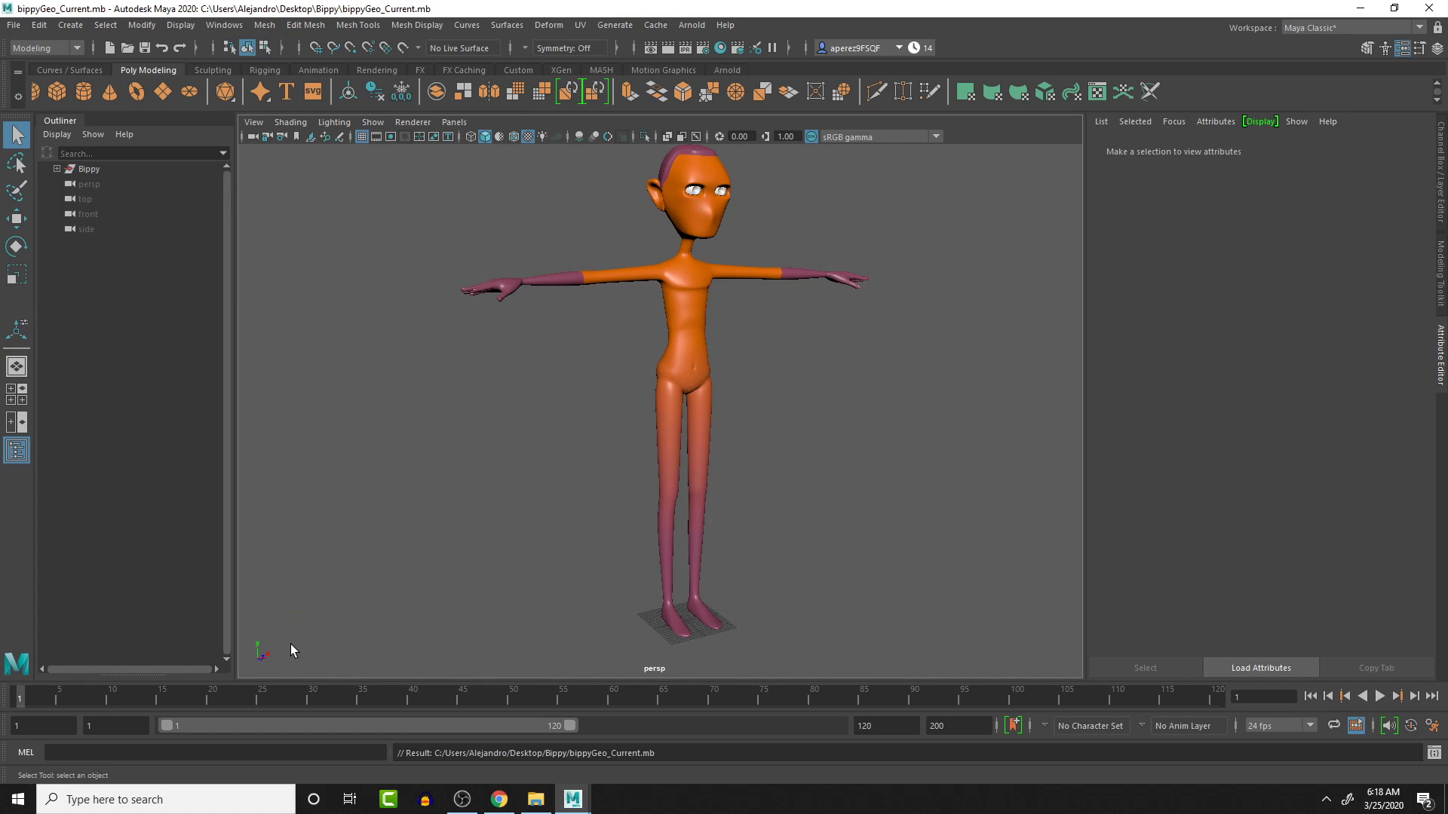
mouse_move(665, 328)
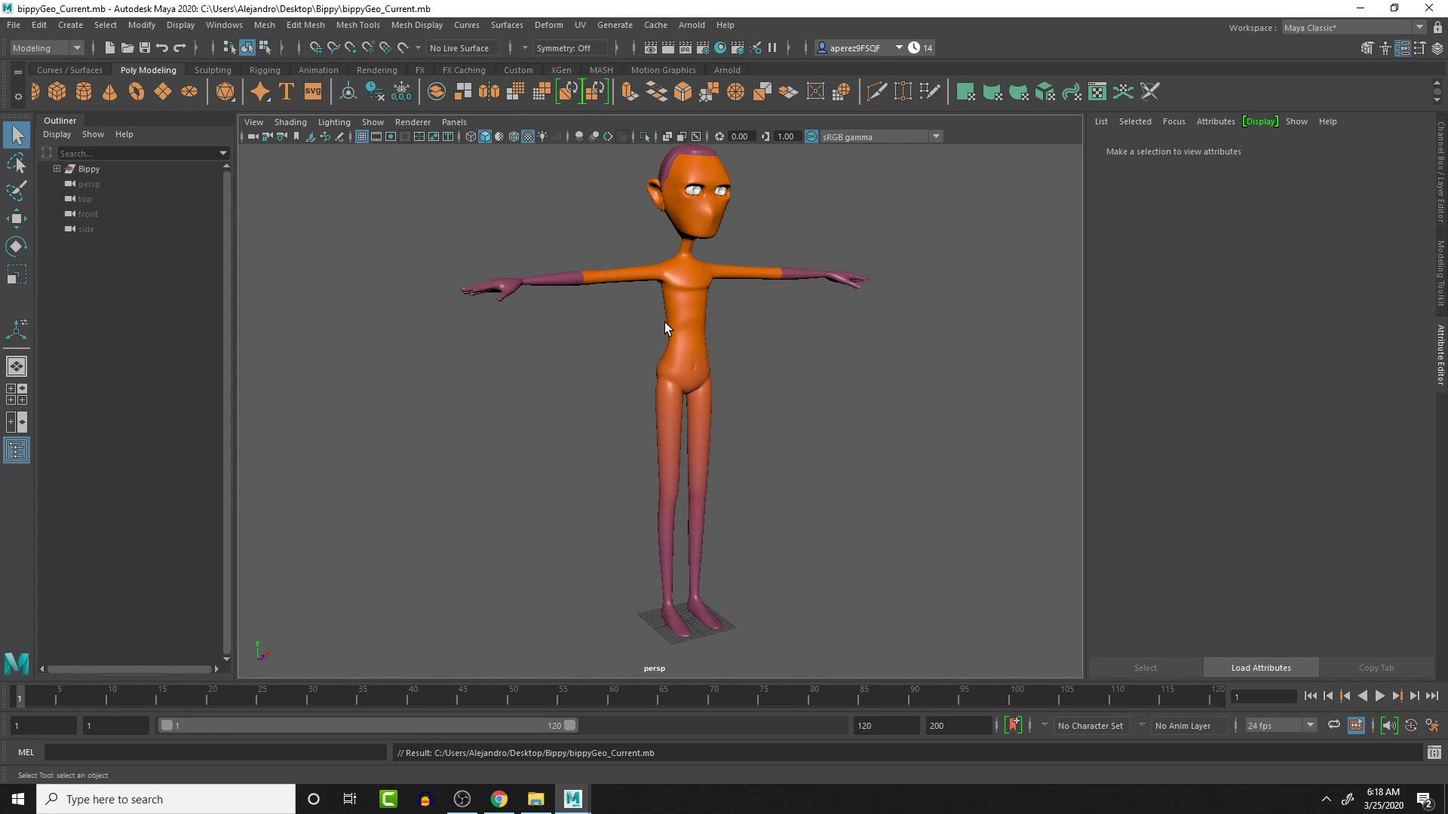
mouse_move(397, 516)
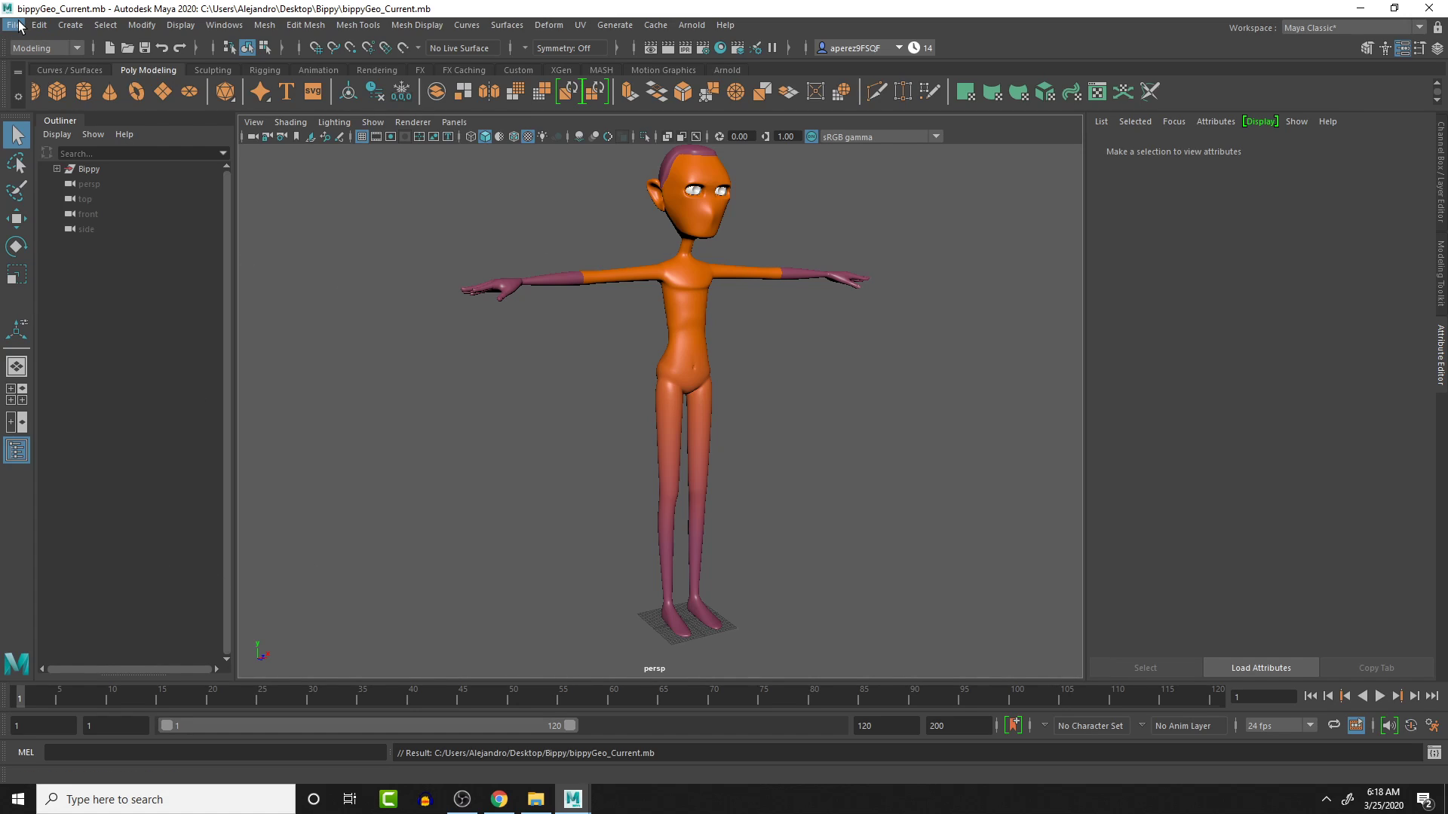
Step: Bring up the File menu to start a new empty scene
click(14, 25)
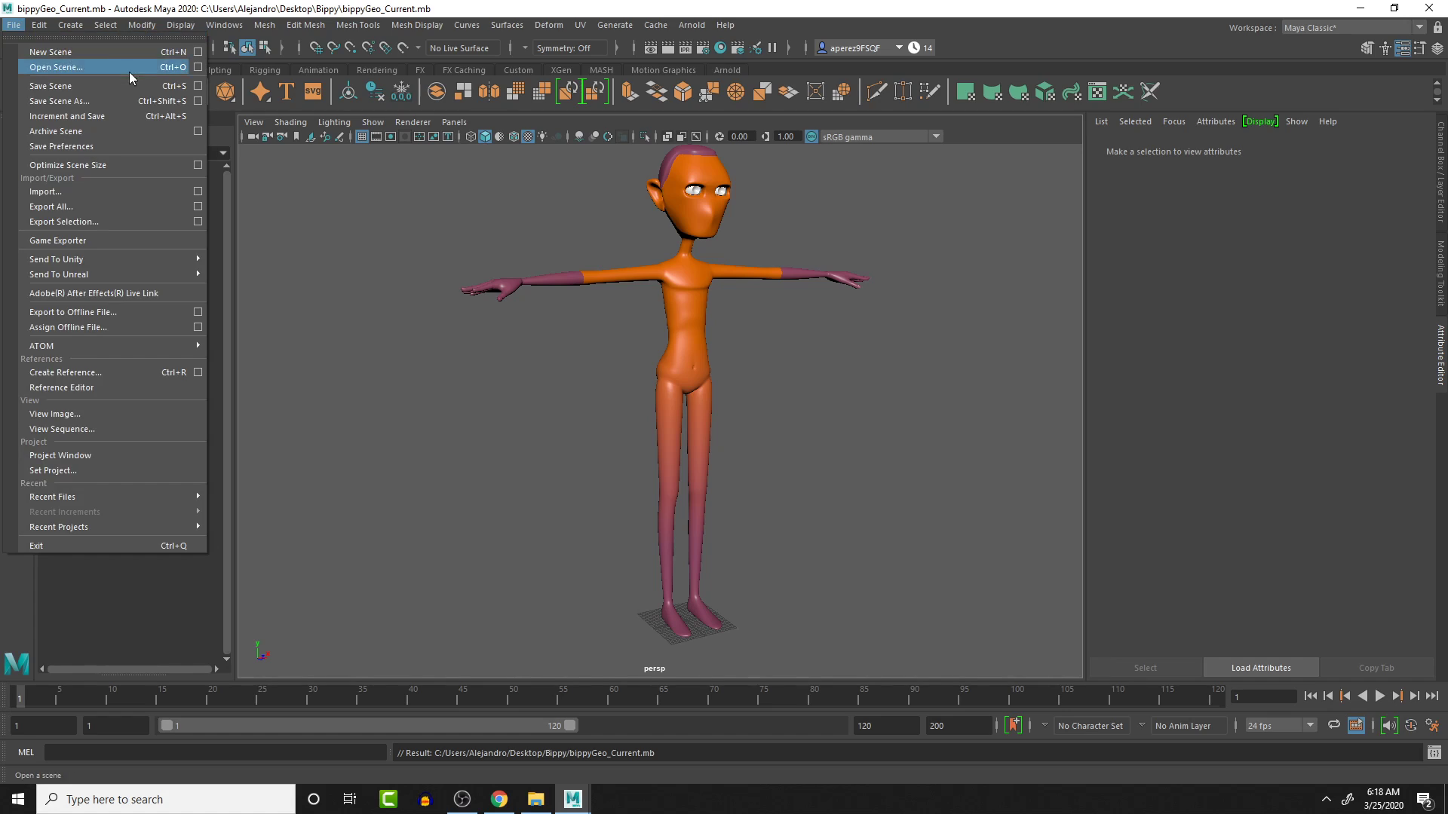
mouse_move(101, 76)
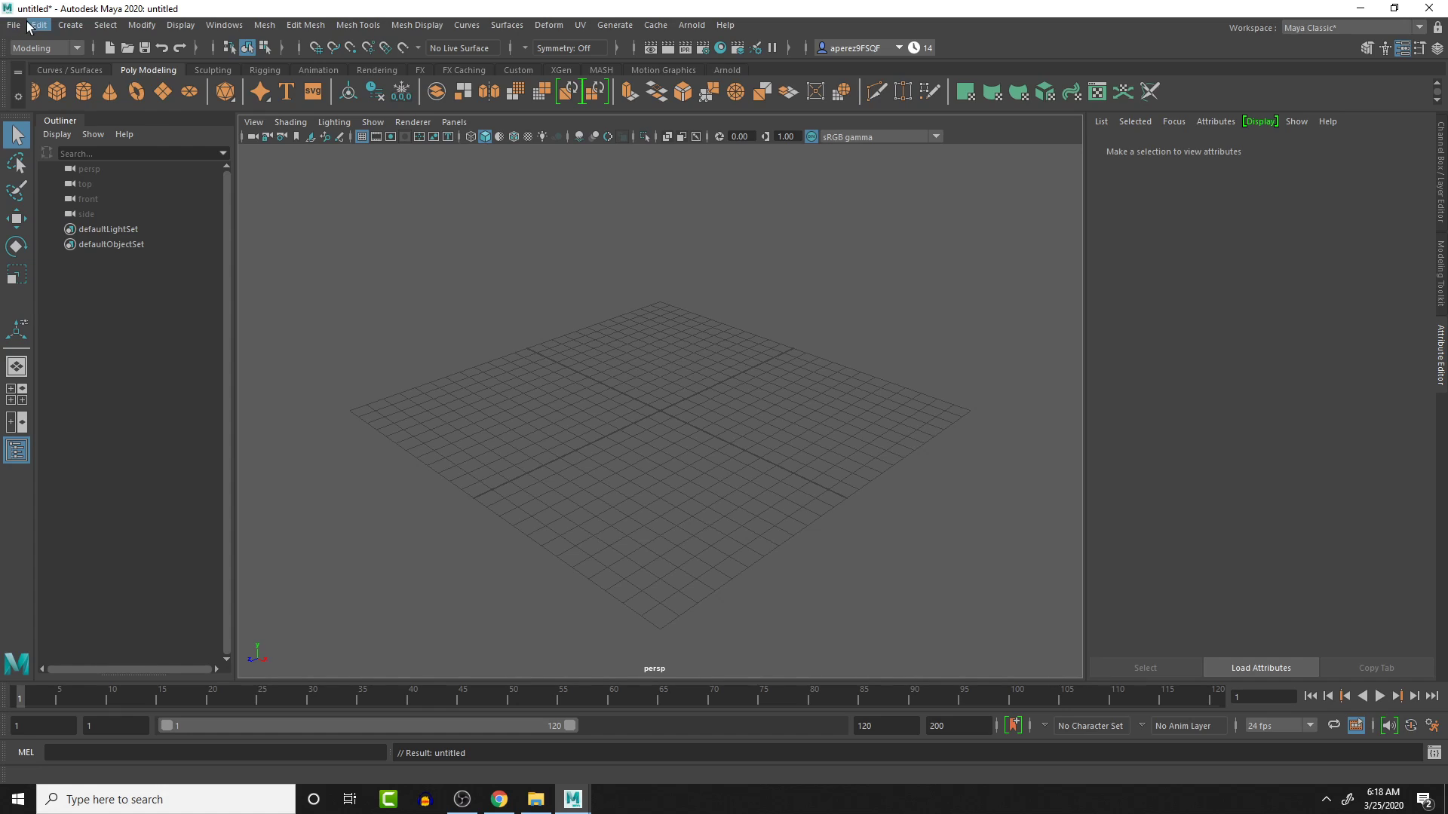
Step: Save the new empty scene as BippyRig_Current.mb in the Bippy folder
click(14, 25)
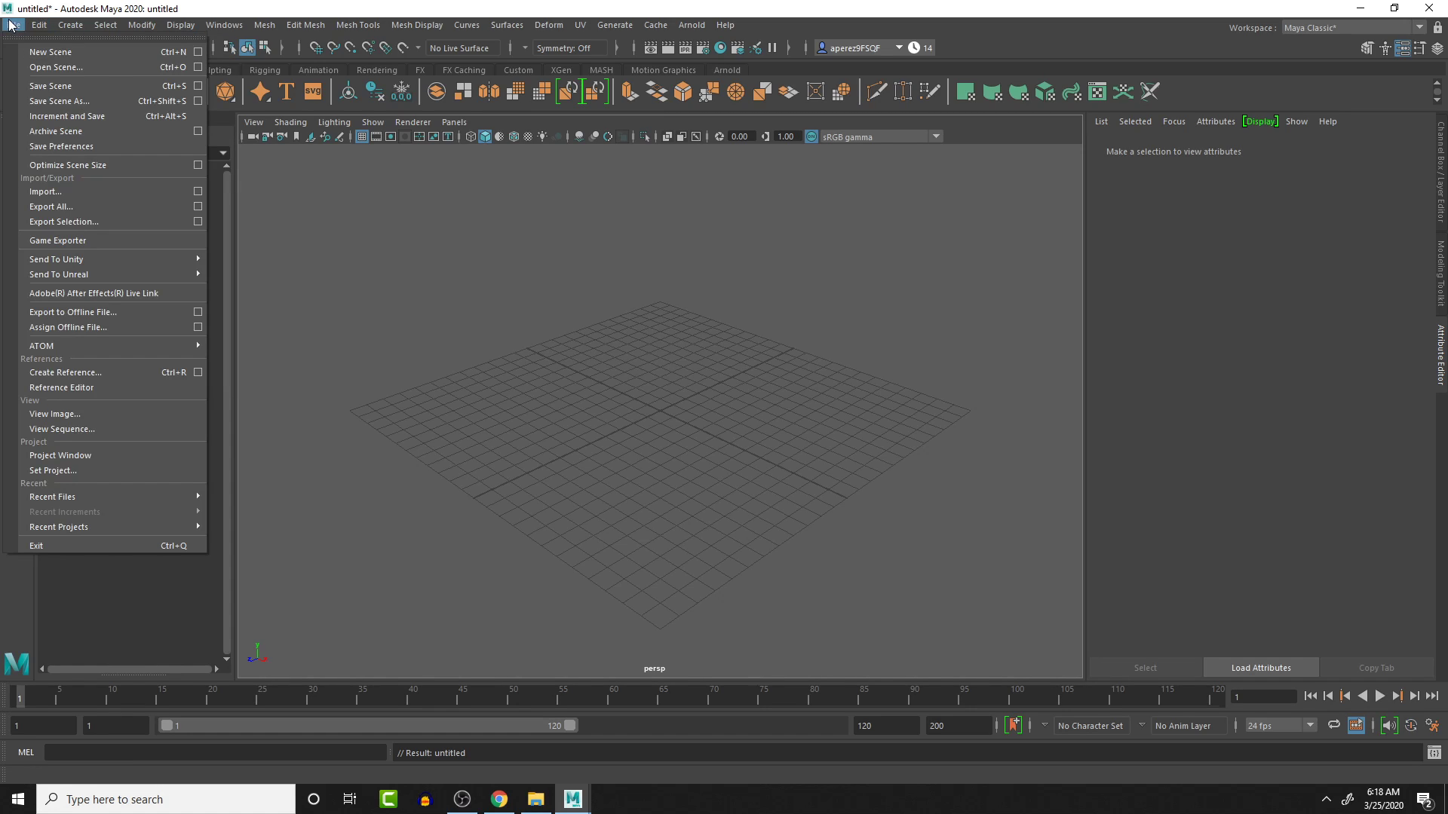
mouse_move(56, 66)
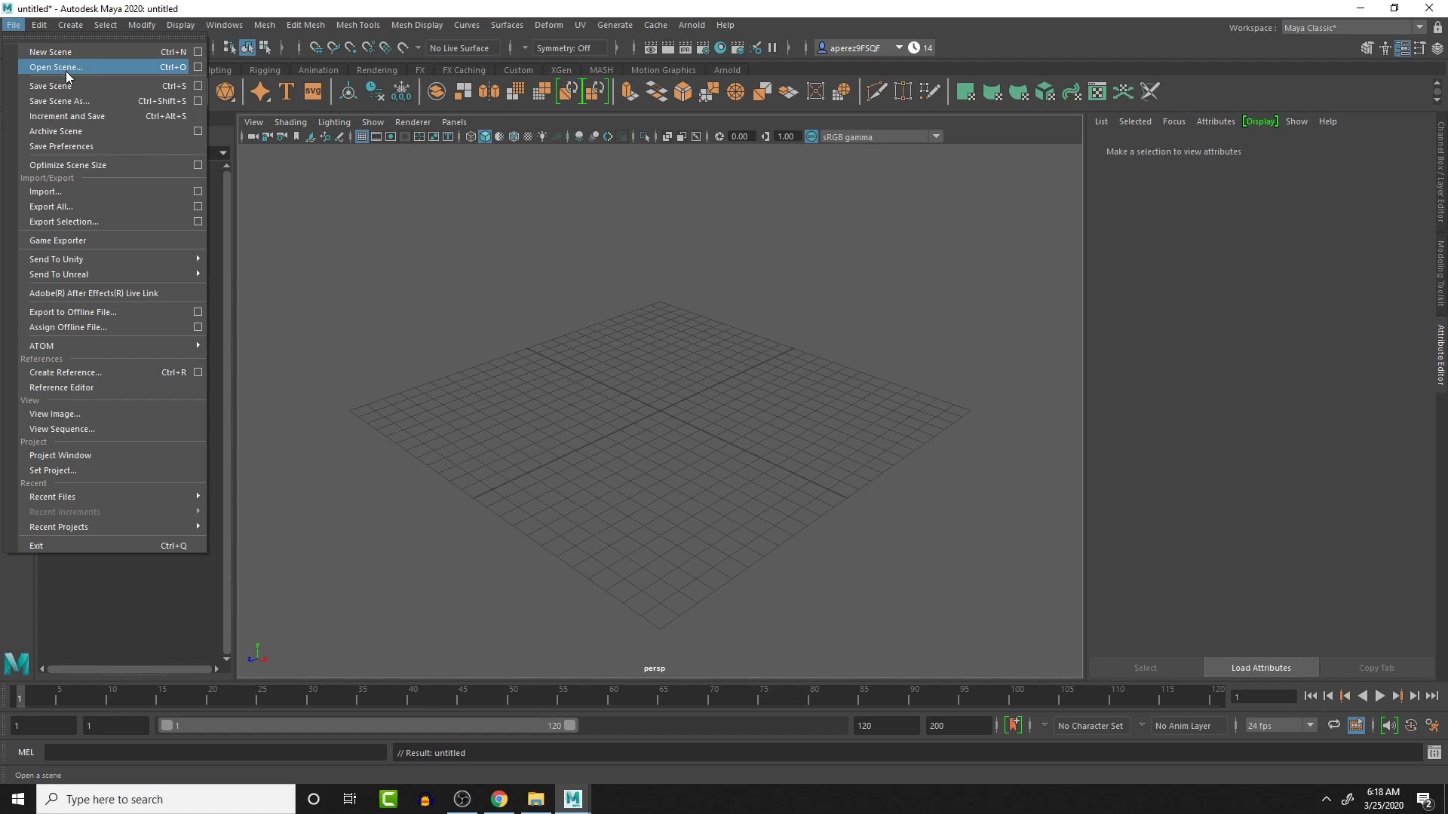
mouse_move(52, 51)
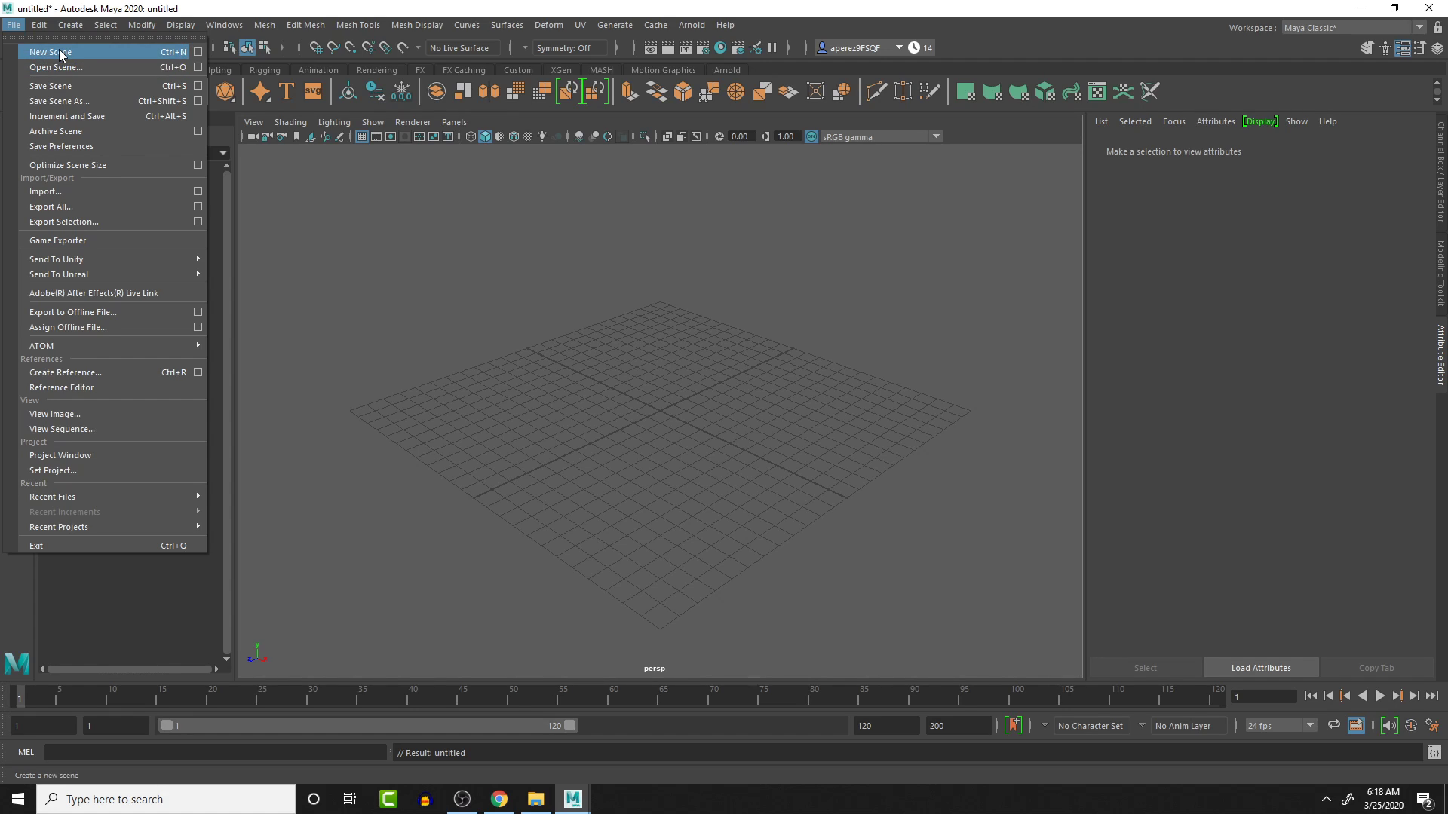
mouse_move(68, 164)
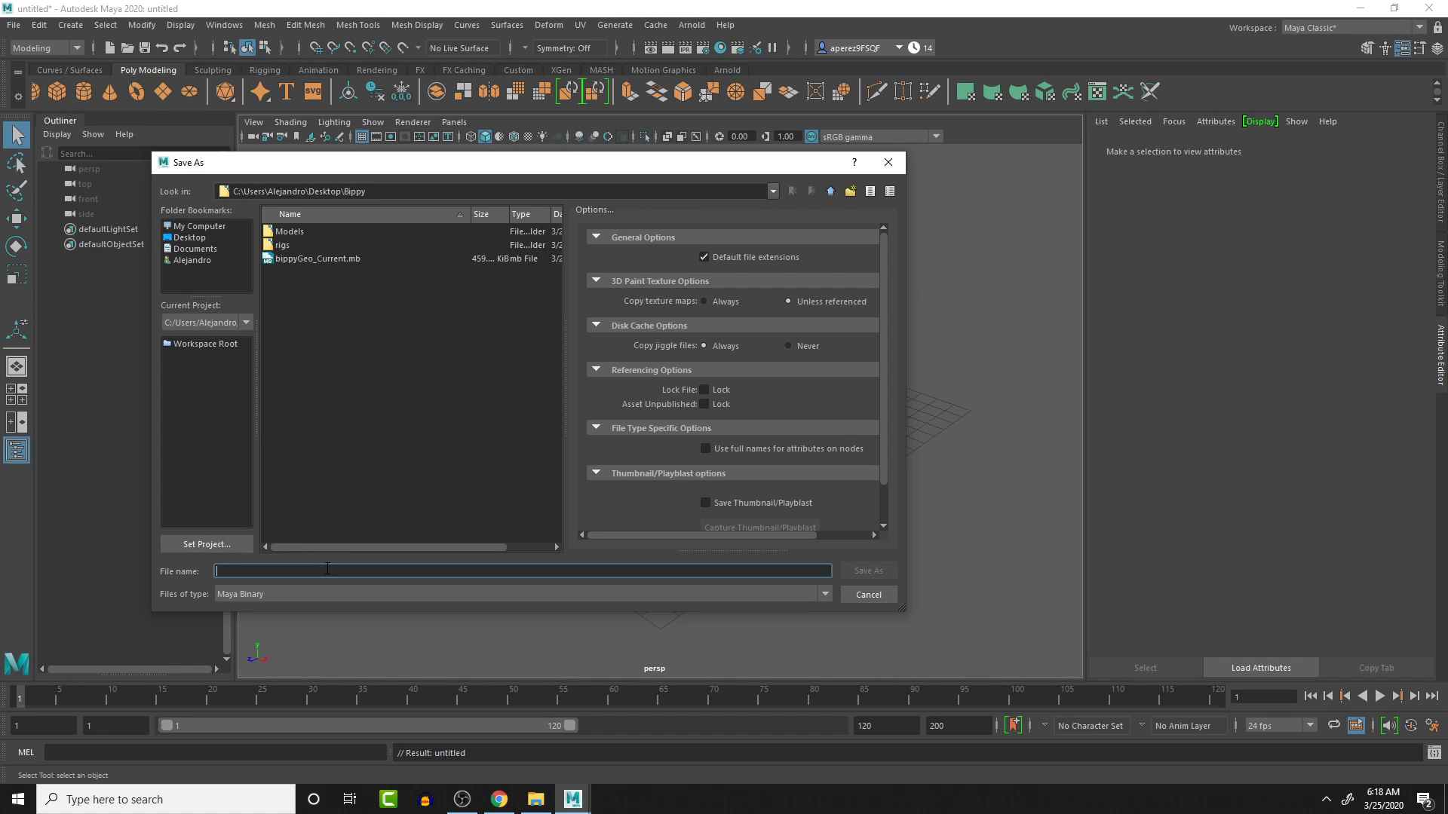
text(BippyRig_Current)
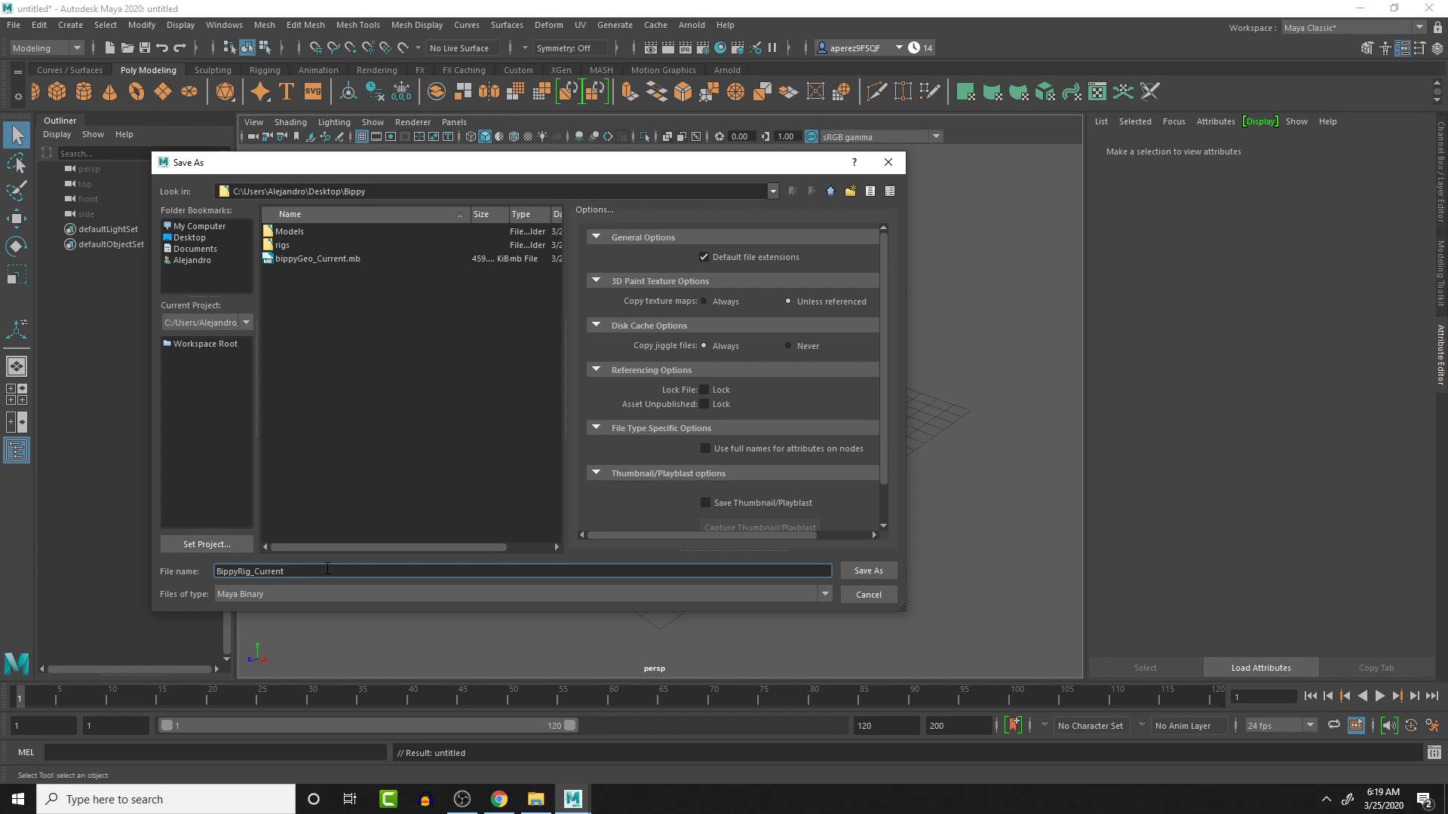
click(866, 570)
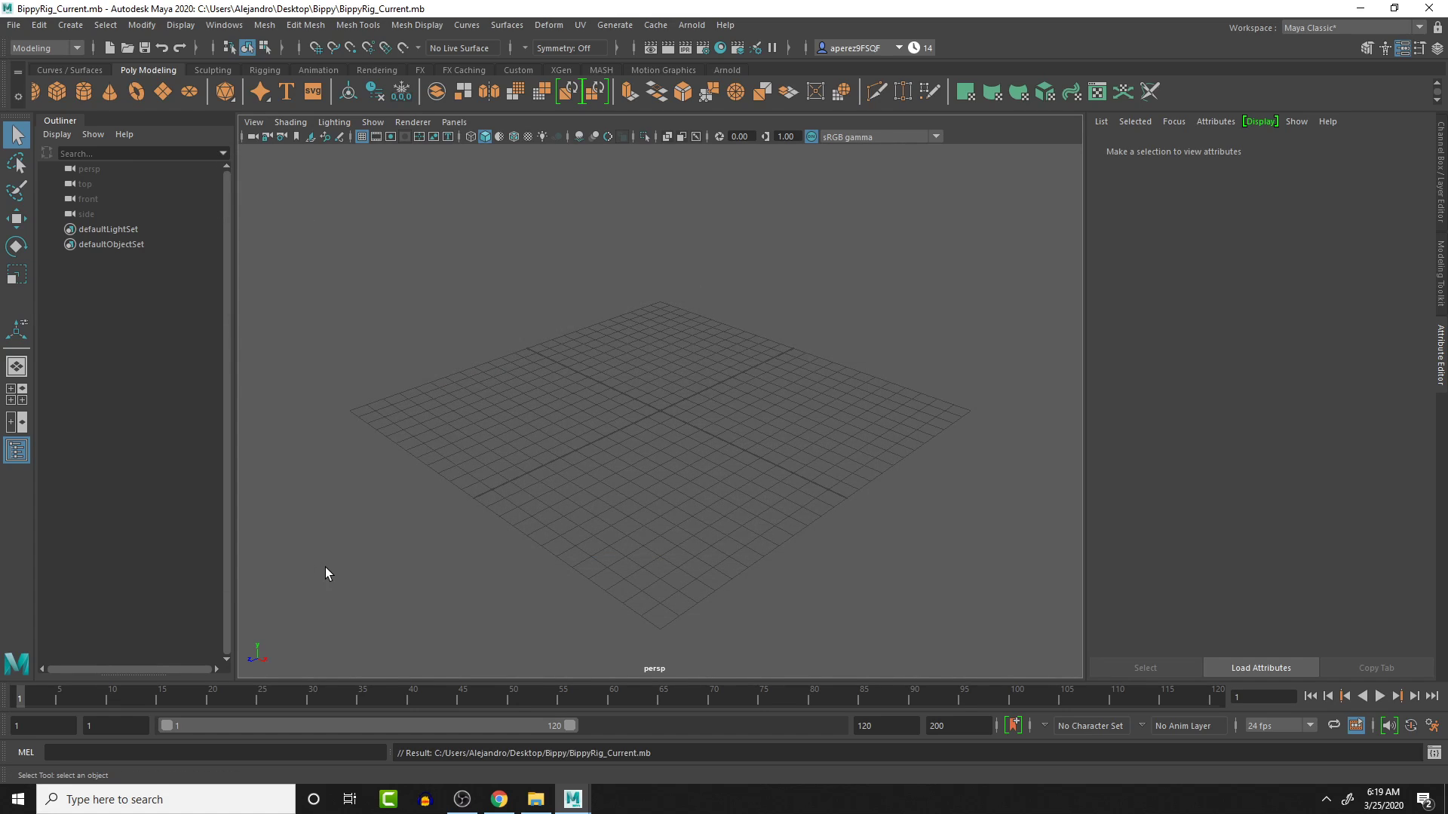
mouse_move(658, 544)
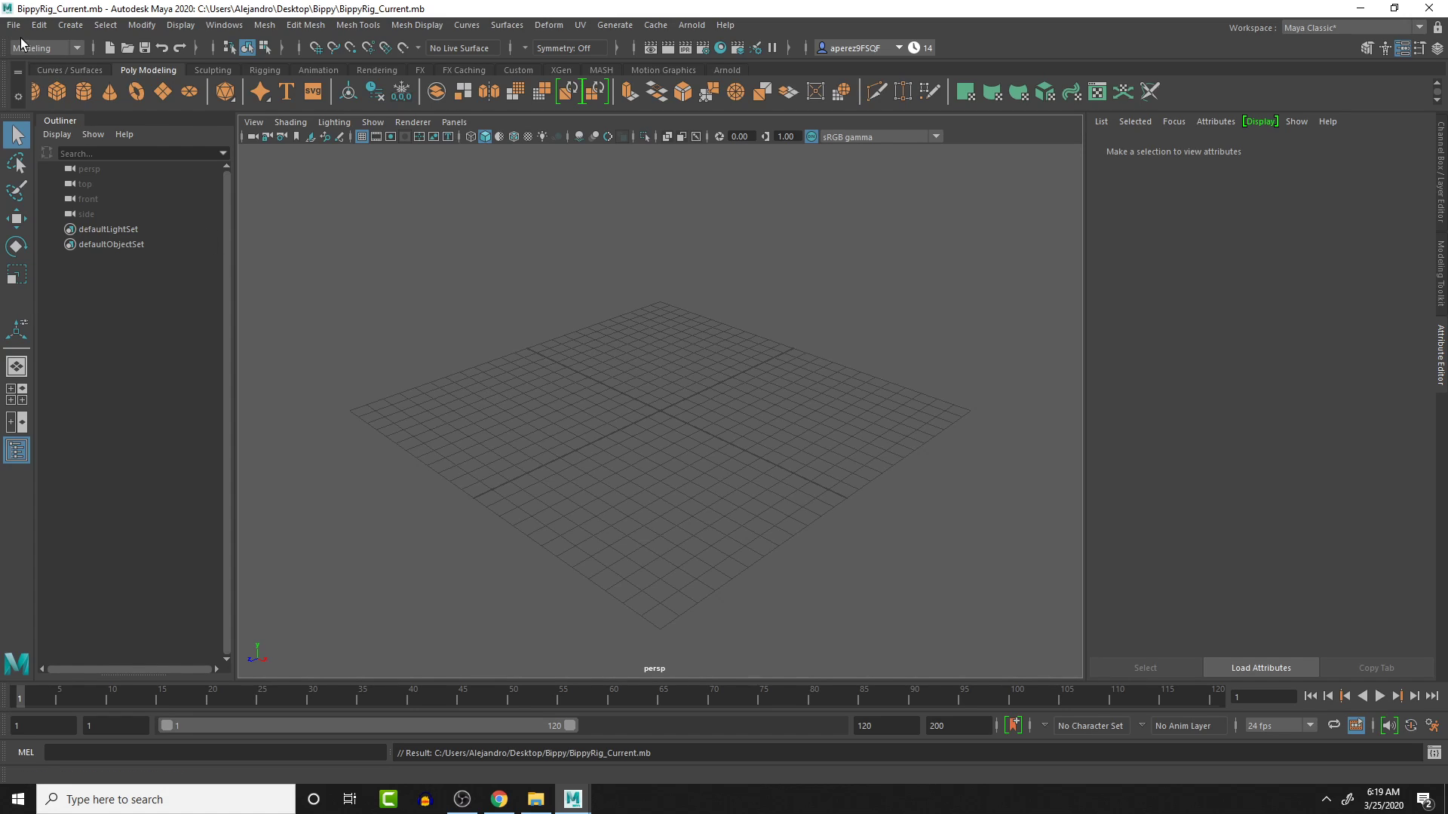
Step: Save a version of the rig scene as BippyRig_0_1.mb inside the rigs folder
click(14, 25)
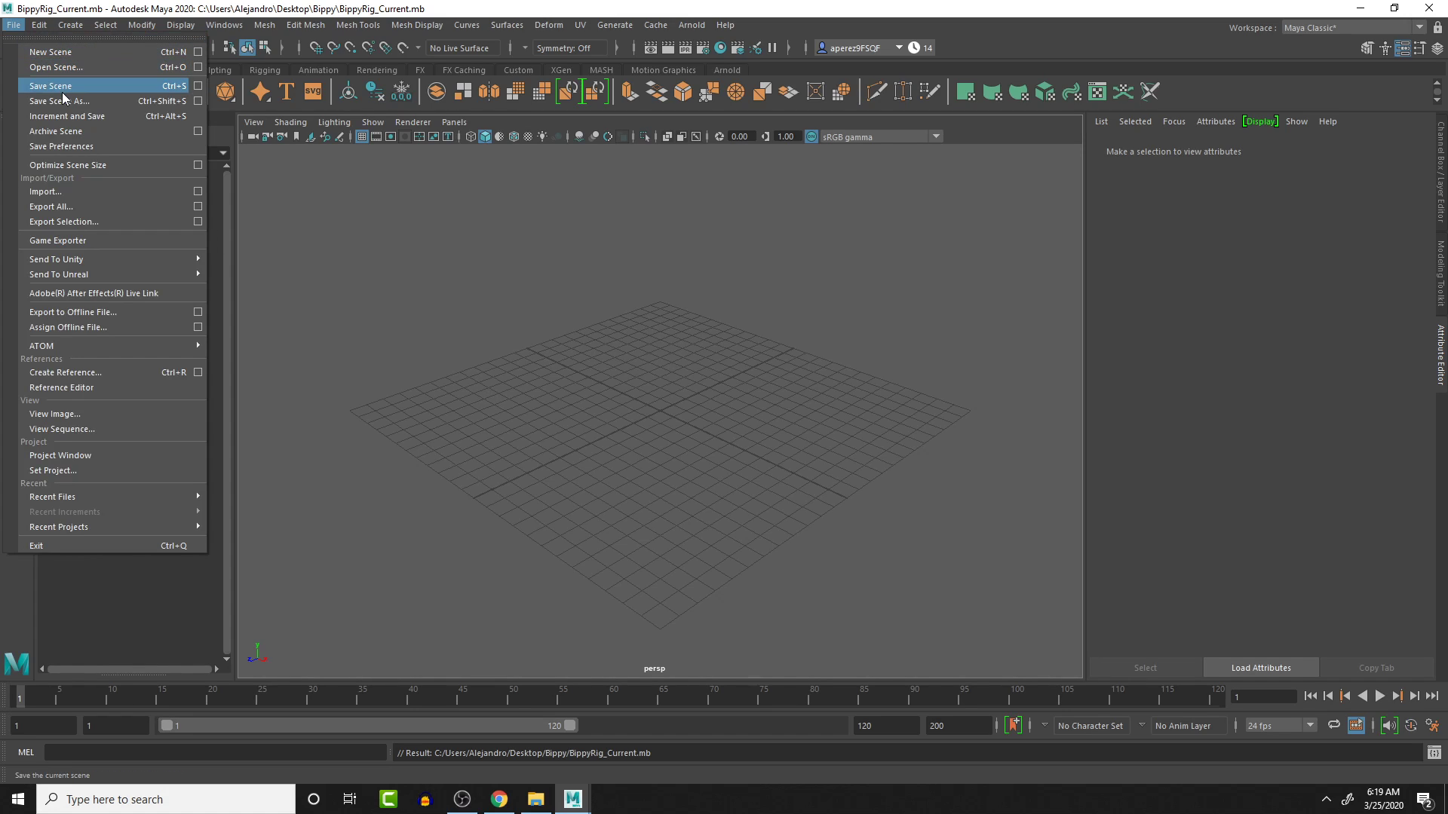
click(59, 102)
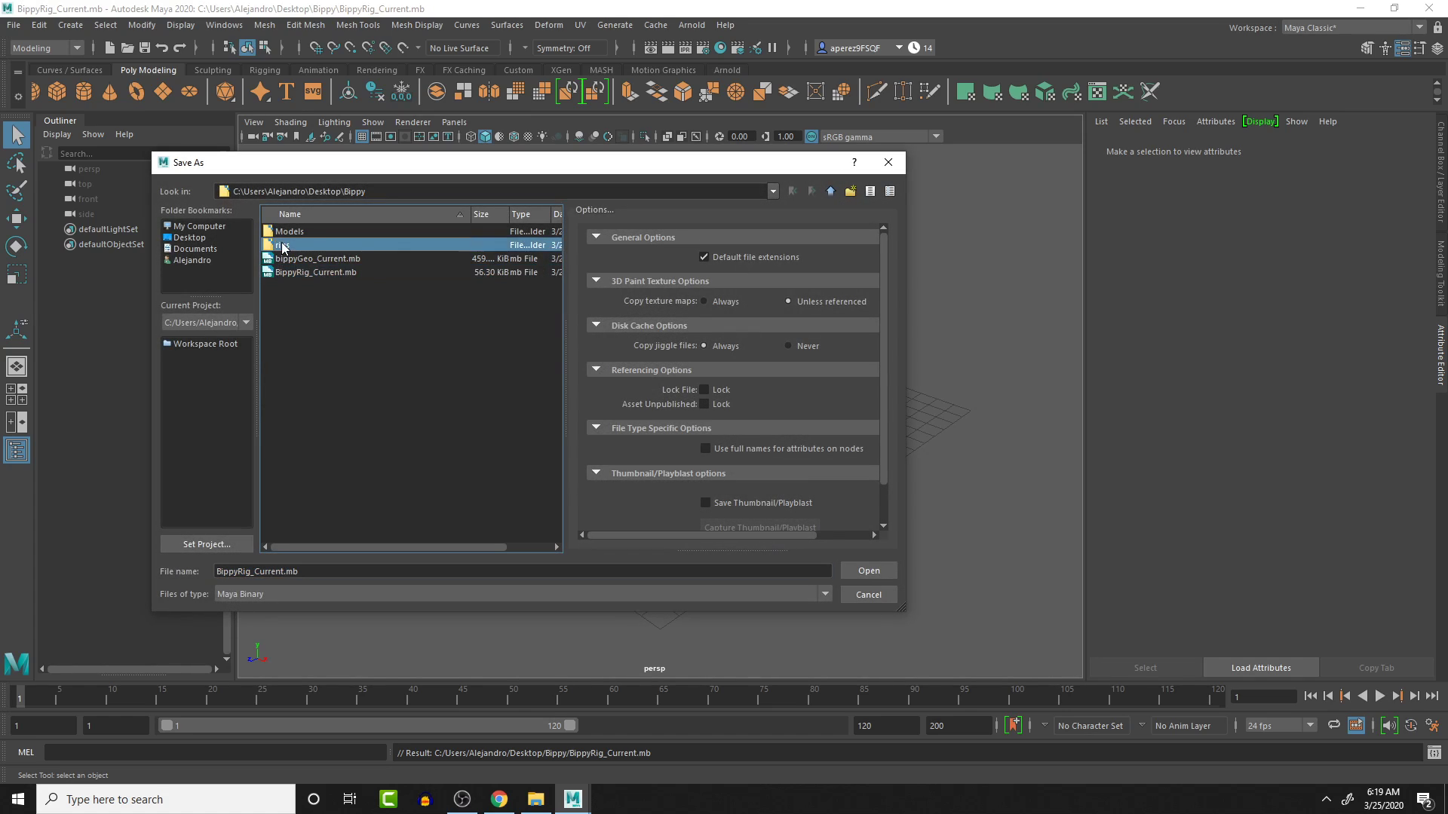
double_click(282, 244)
text(0)
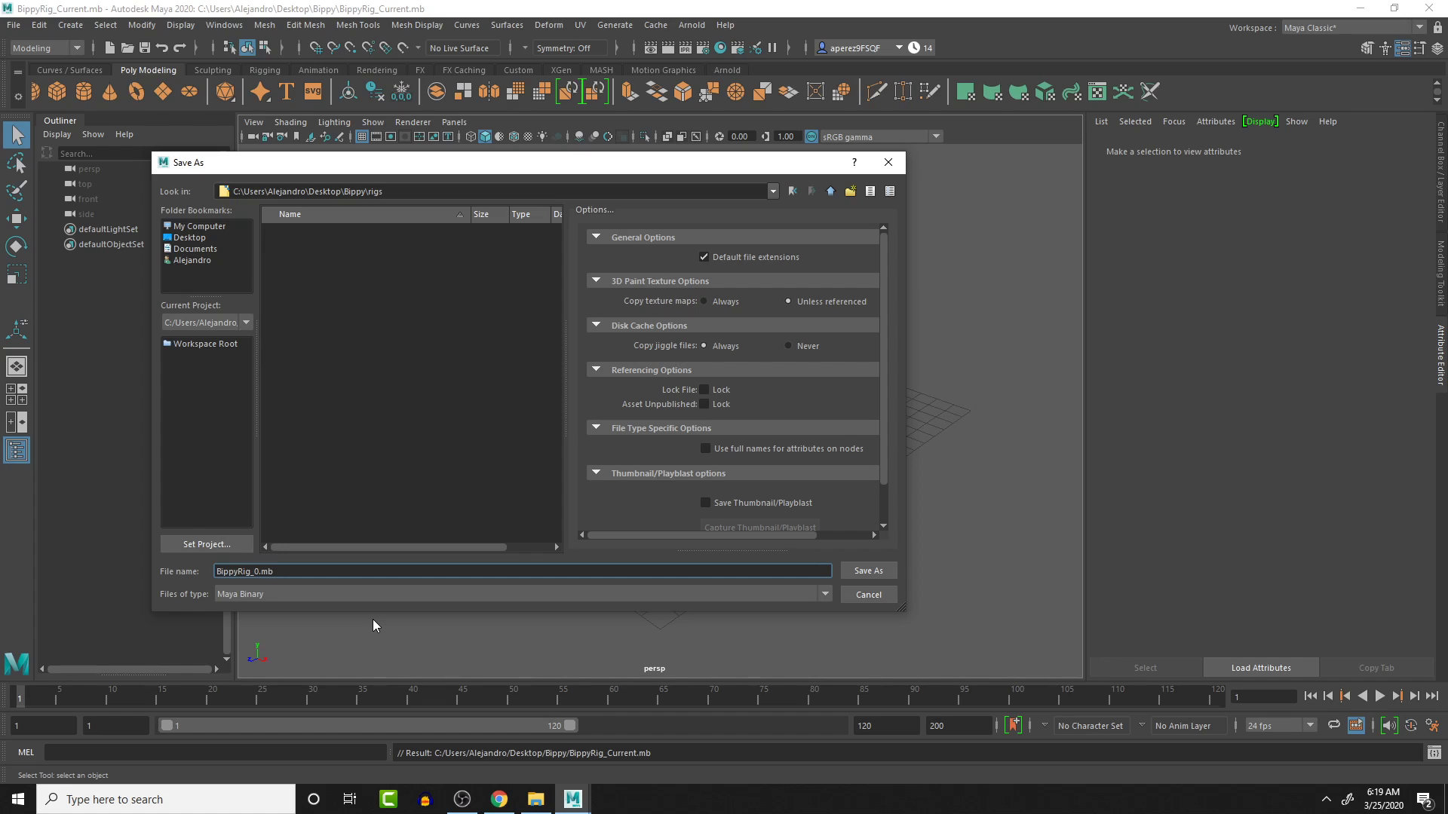
text(_1)
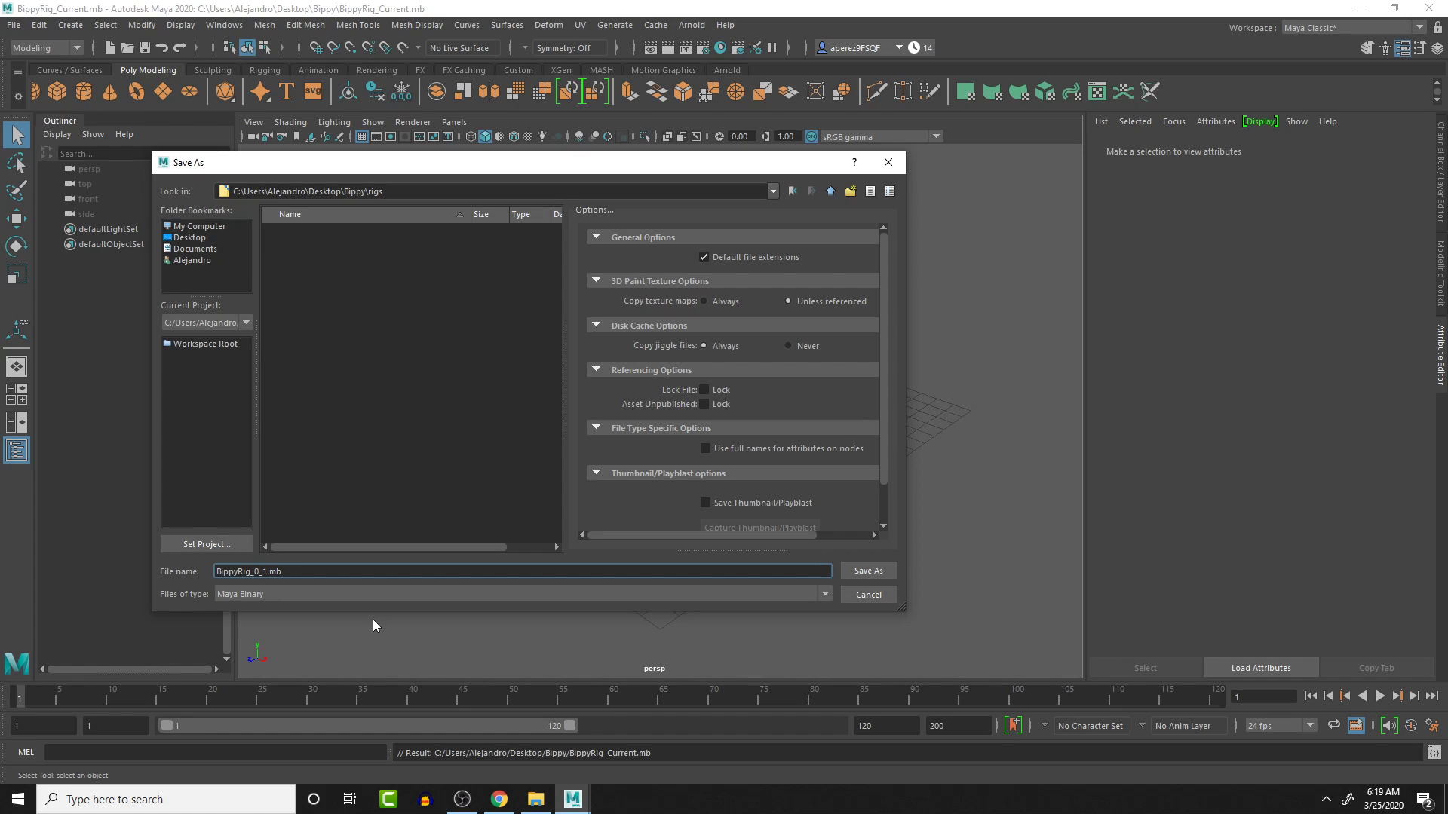
click(867, 570)
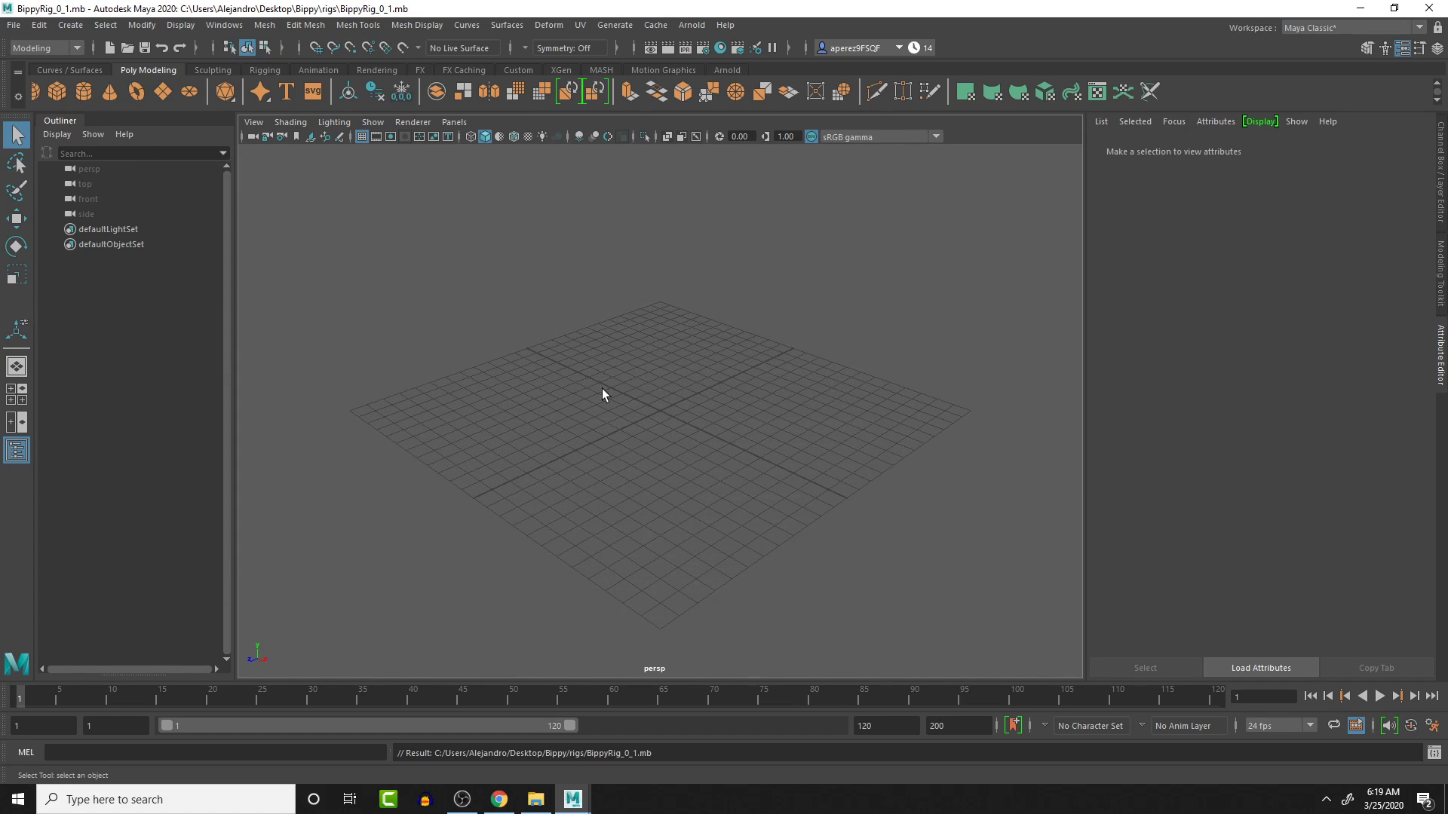
mouse_move(290, 413)
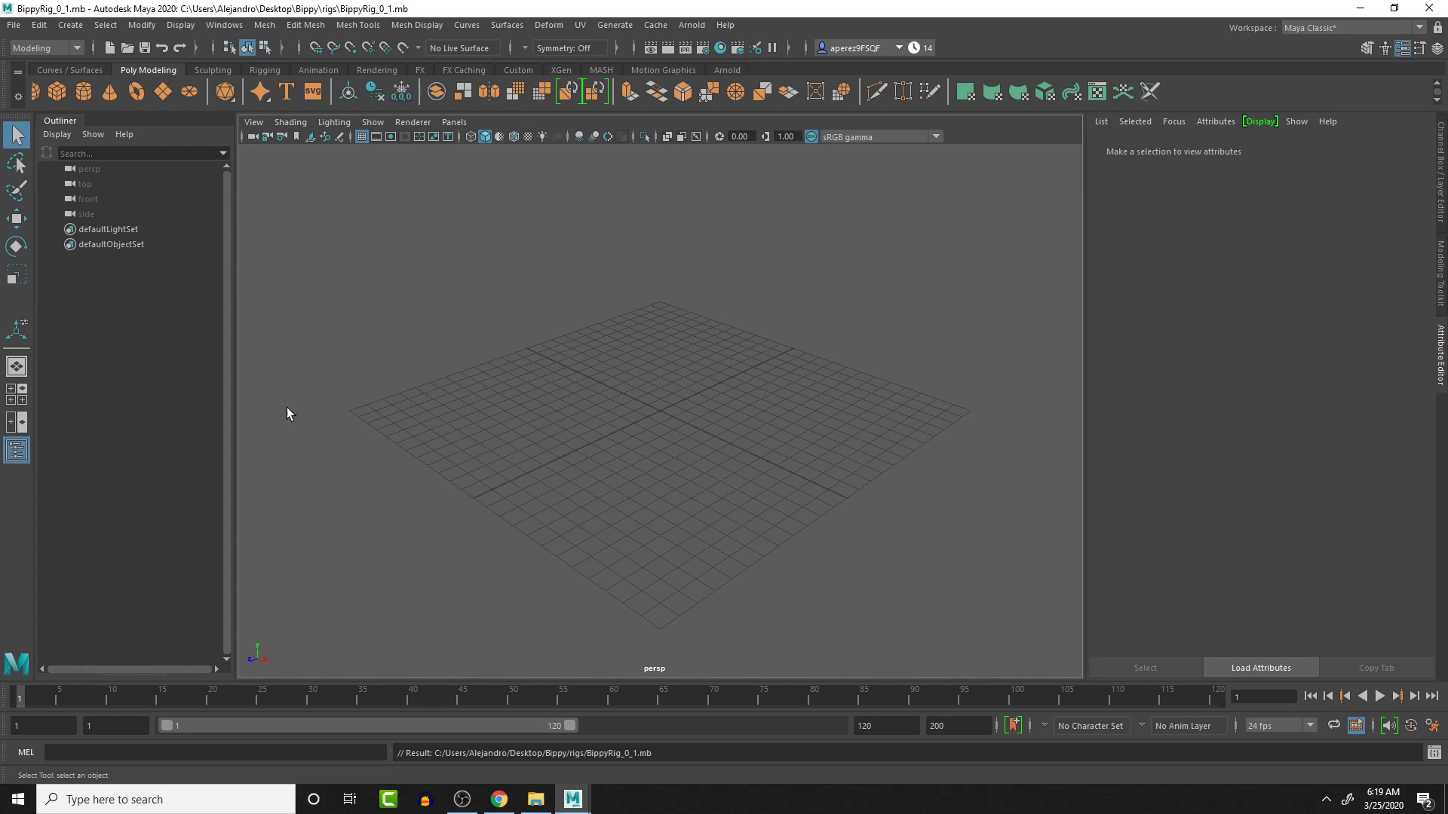
click(14, 26)
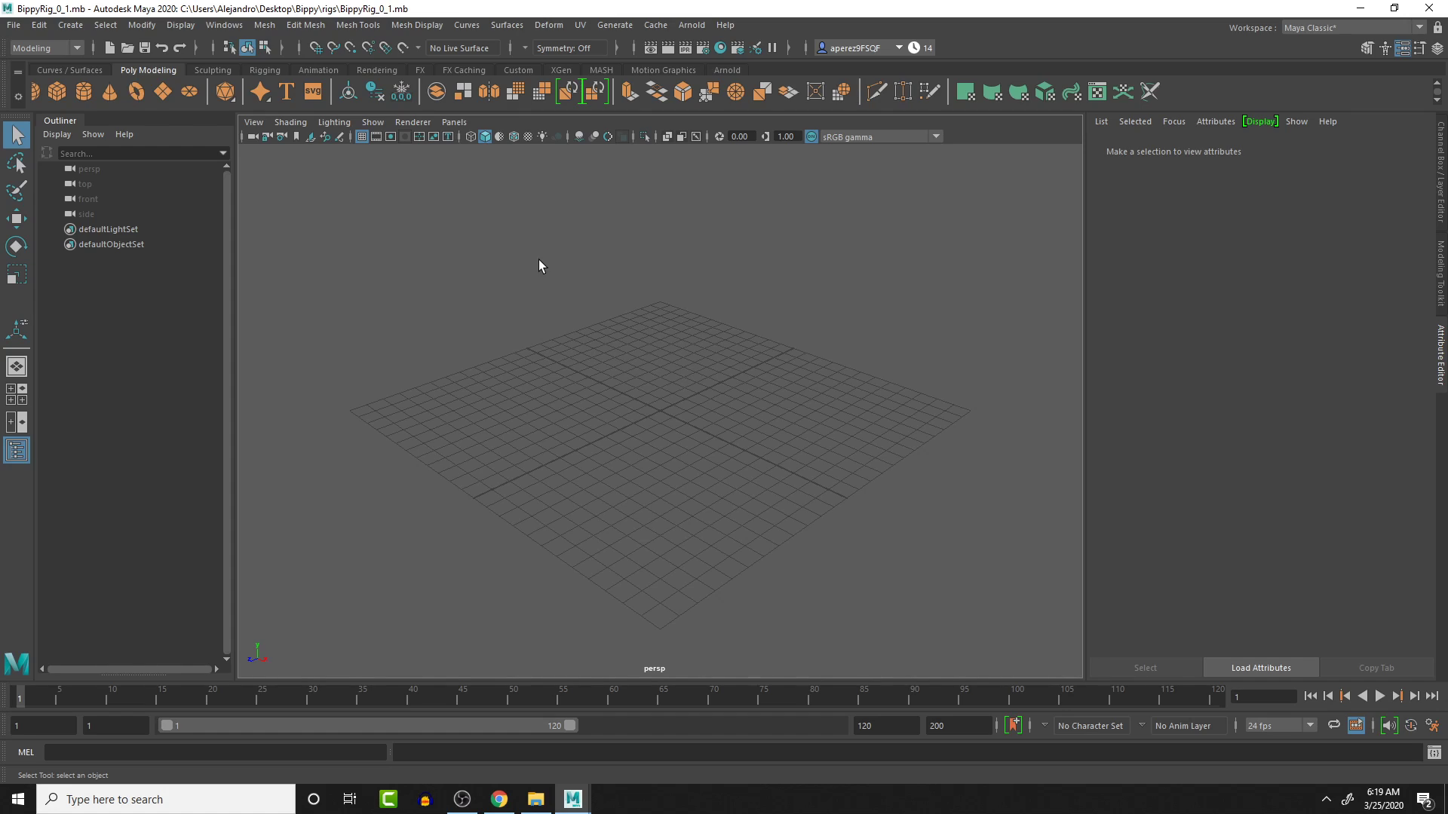
mouse_move(258, 213)
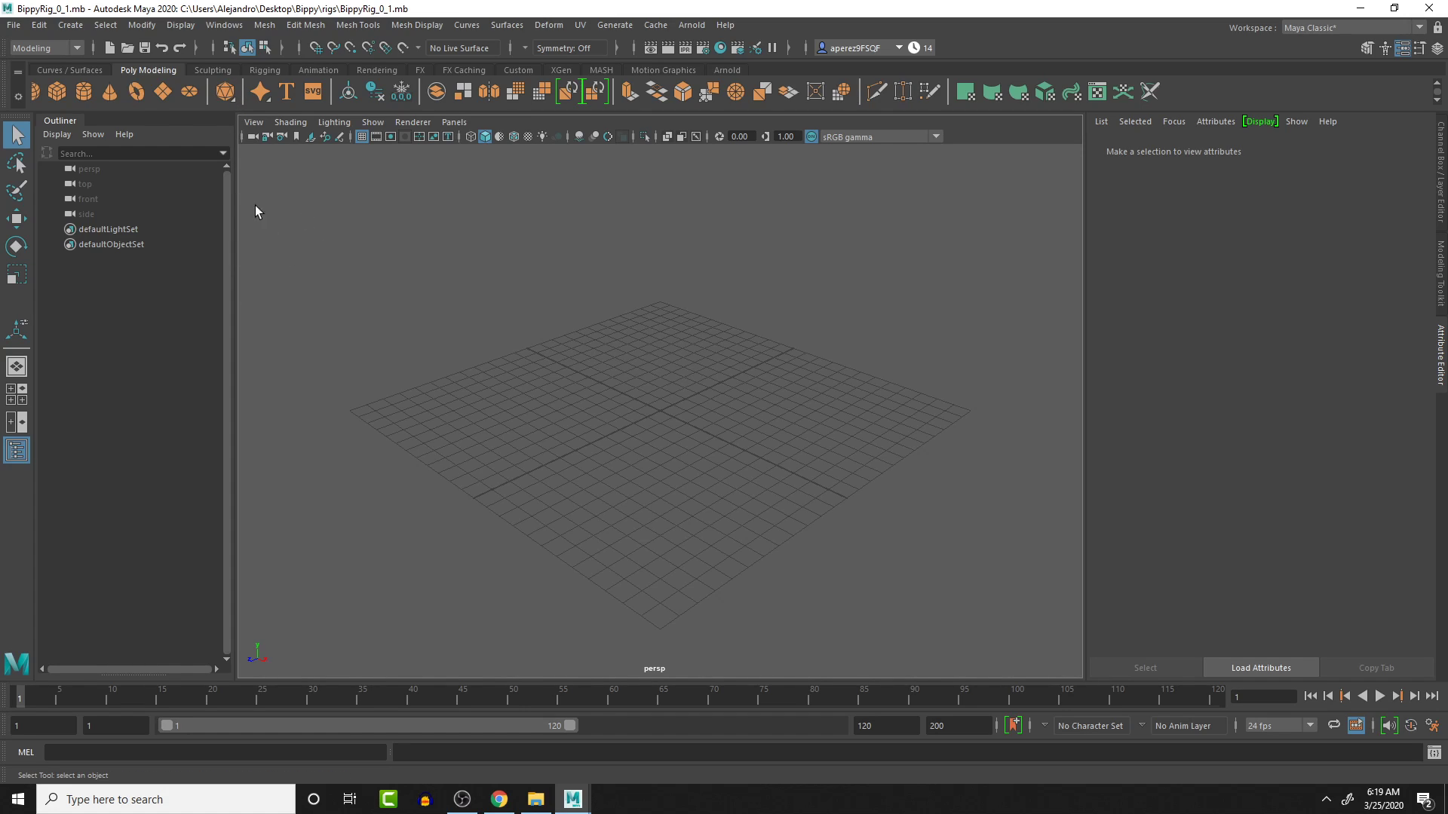
mouse_move(477, 632)
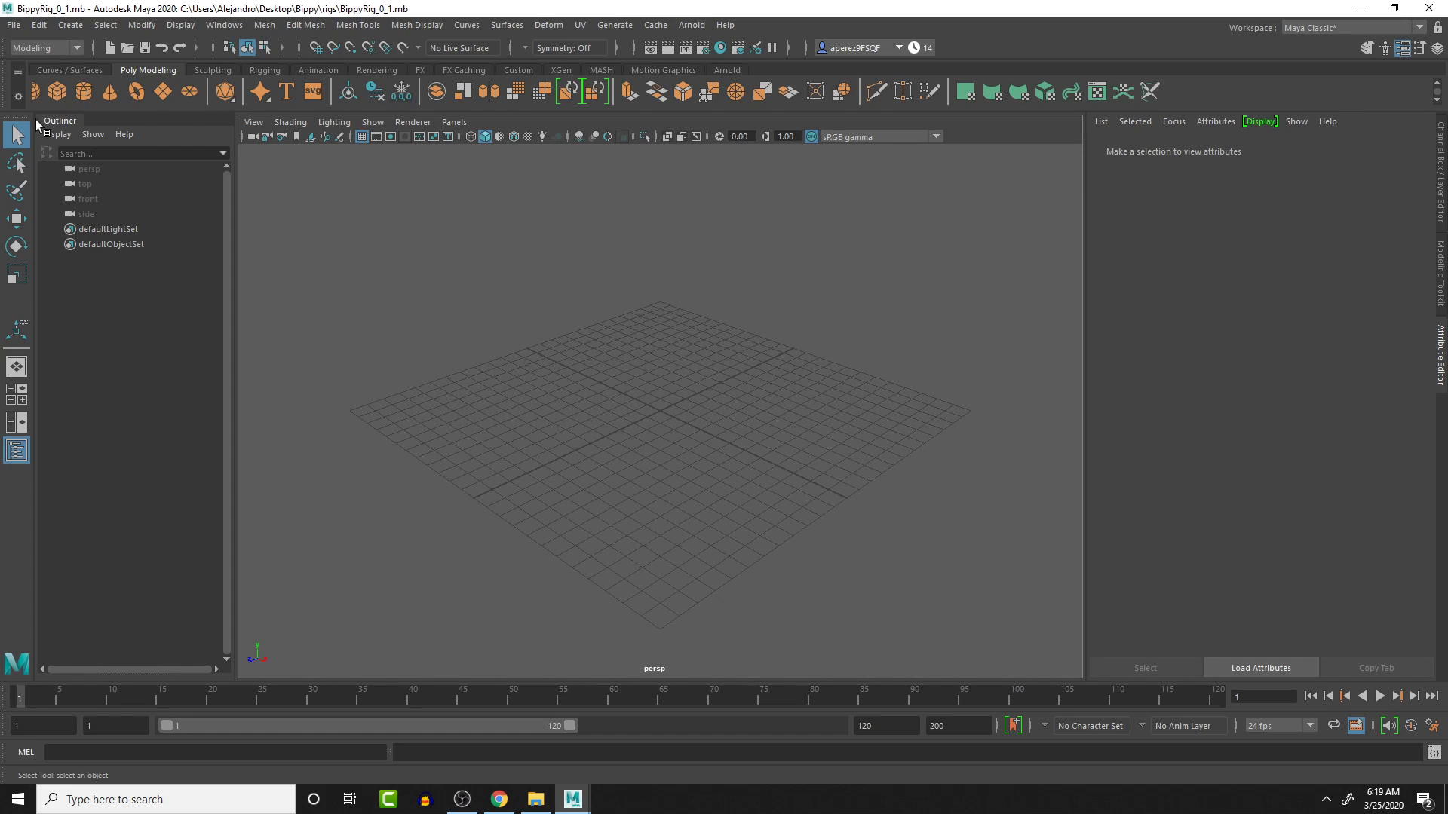
Step: Reference bippyGeo_Current.mb from the Bippy folder into the empty BippyRig_0_1 scene
click(14, 26)
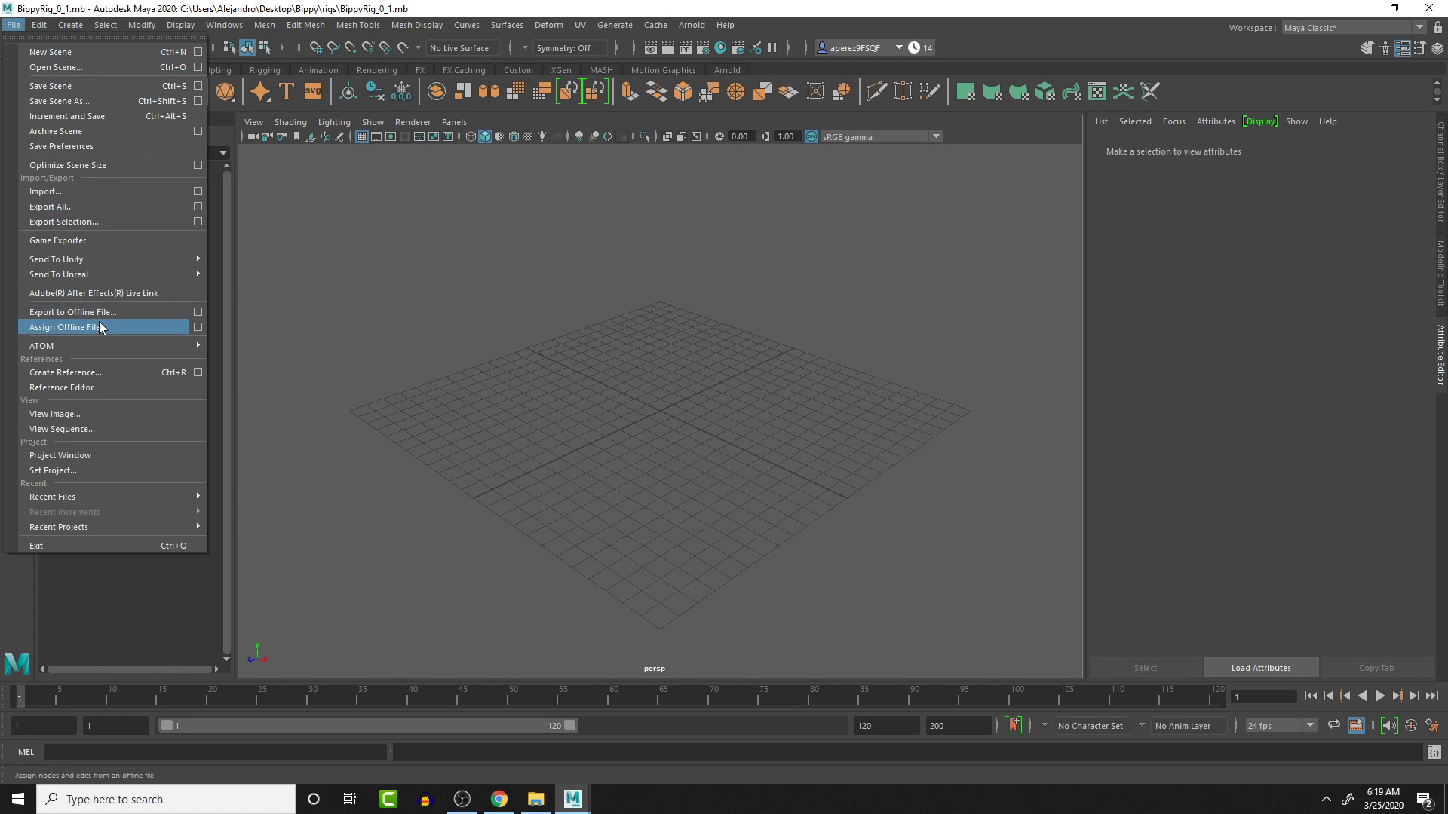
mouse_move(104, 372)
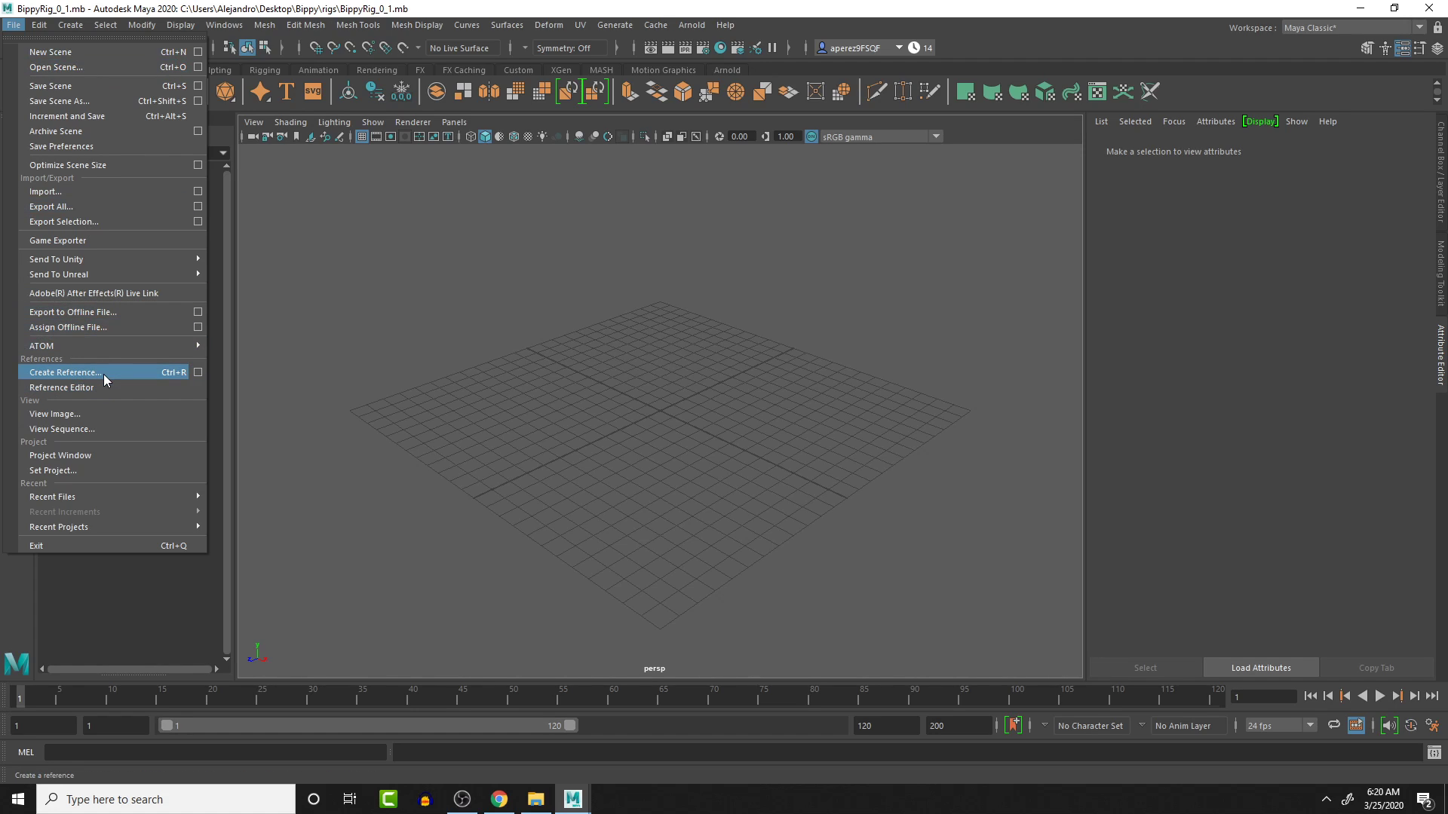
click(65, 373)
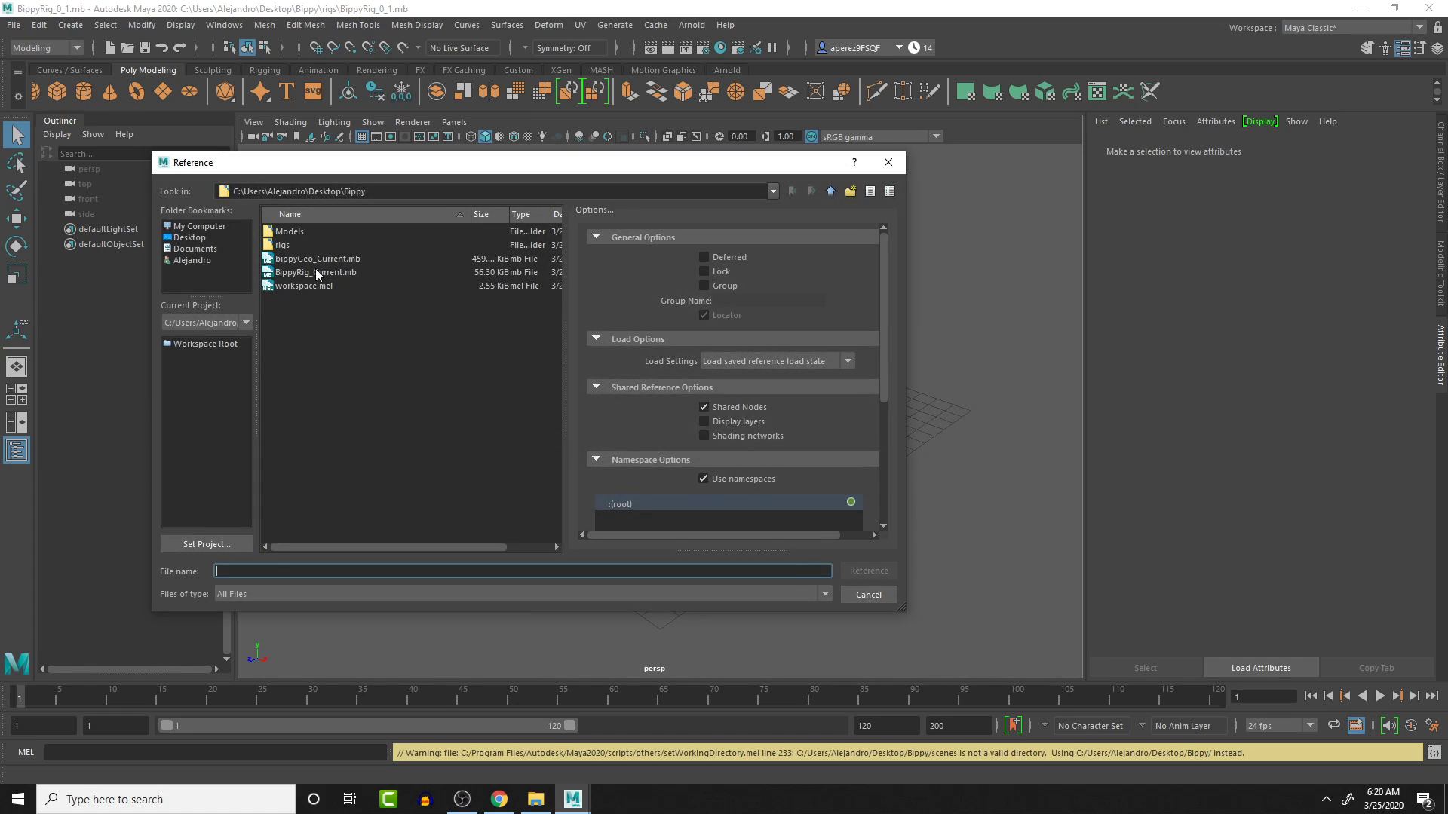
click(318, 257)
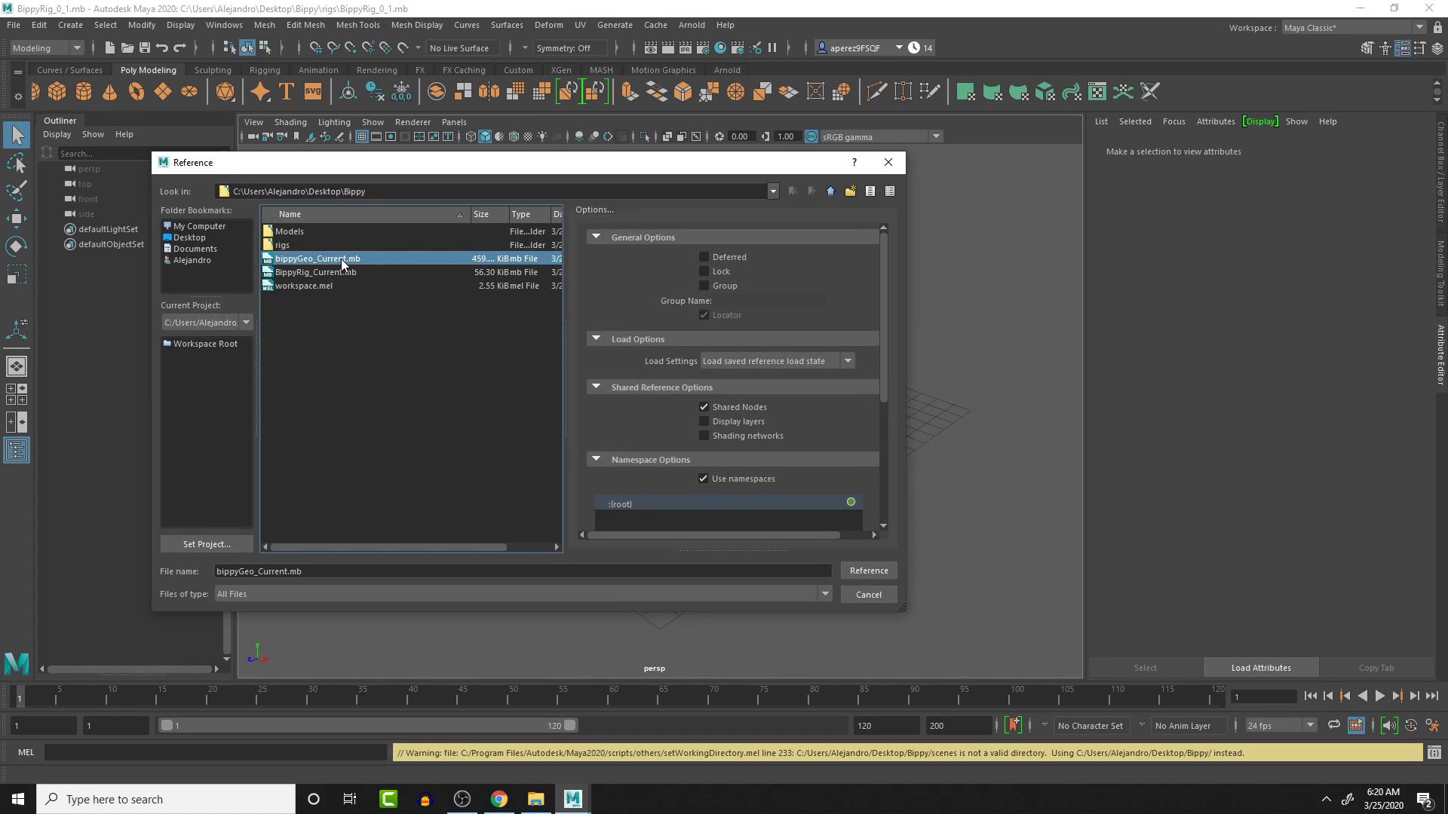
click(865, 570)
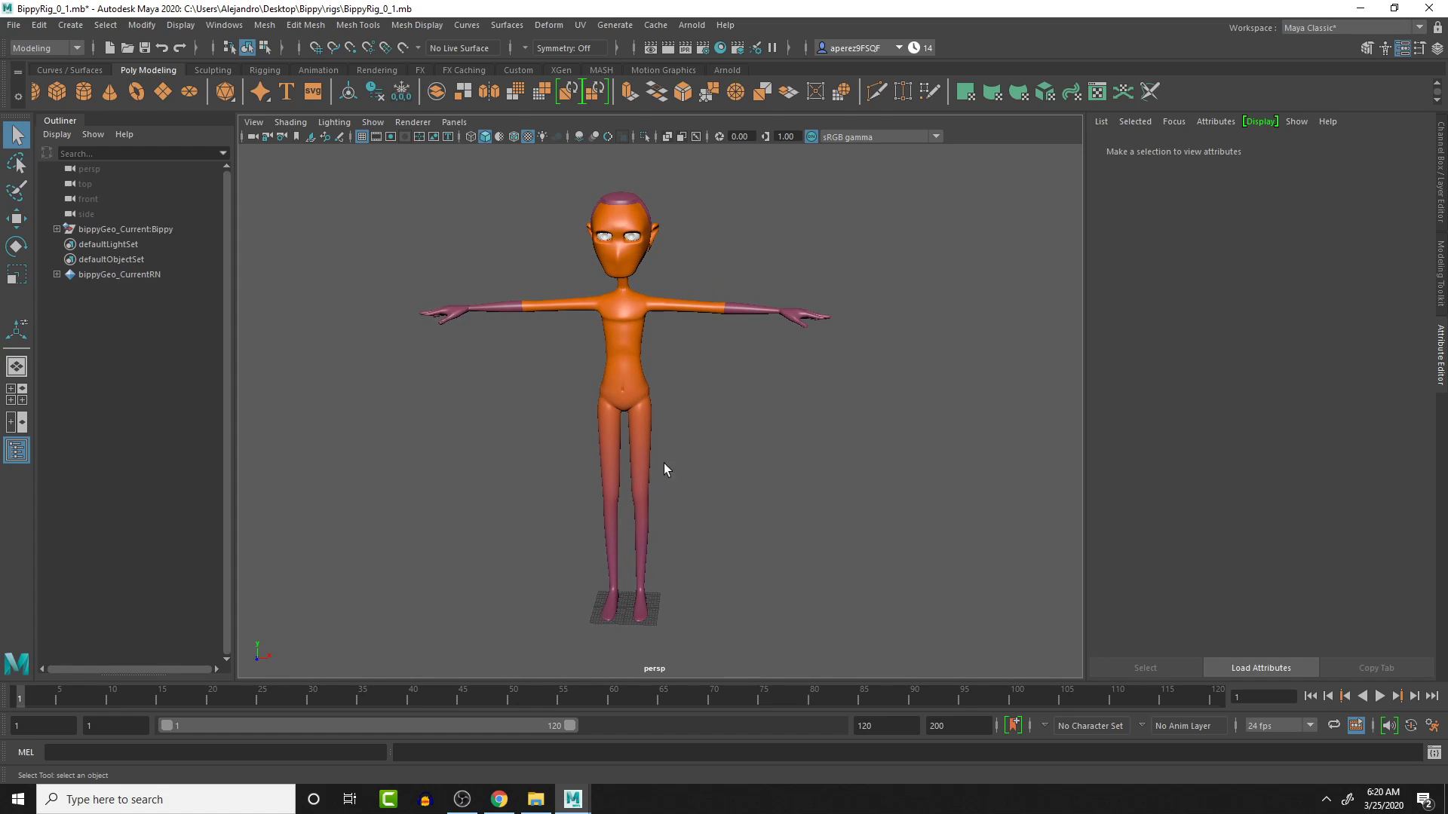
Step: Save the BippyRig_0_1 rig scene with the referenced T-posed character
drag(664, 469, 683, 484)
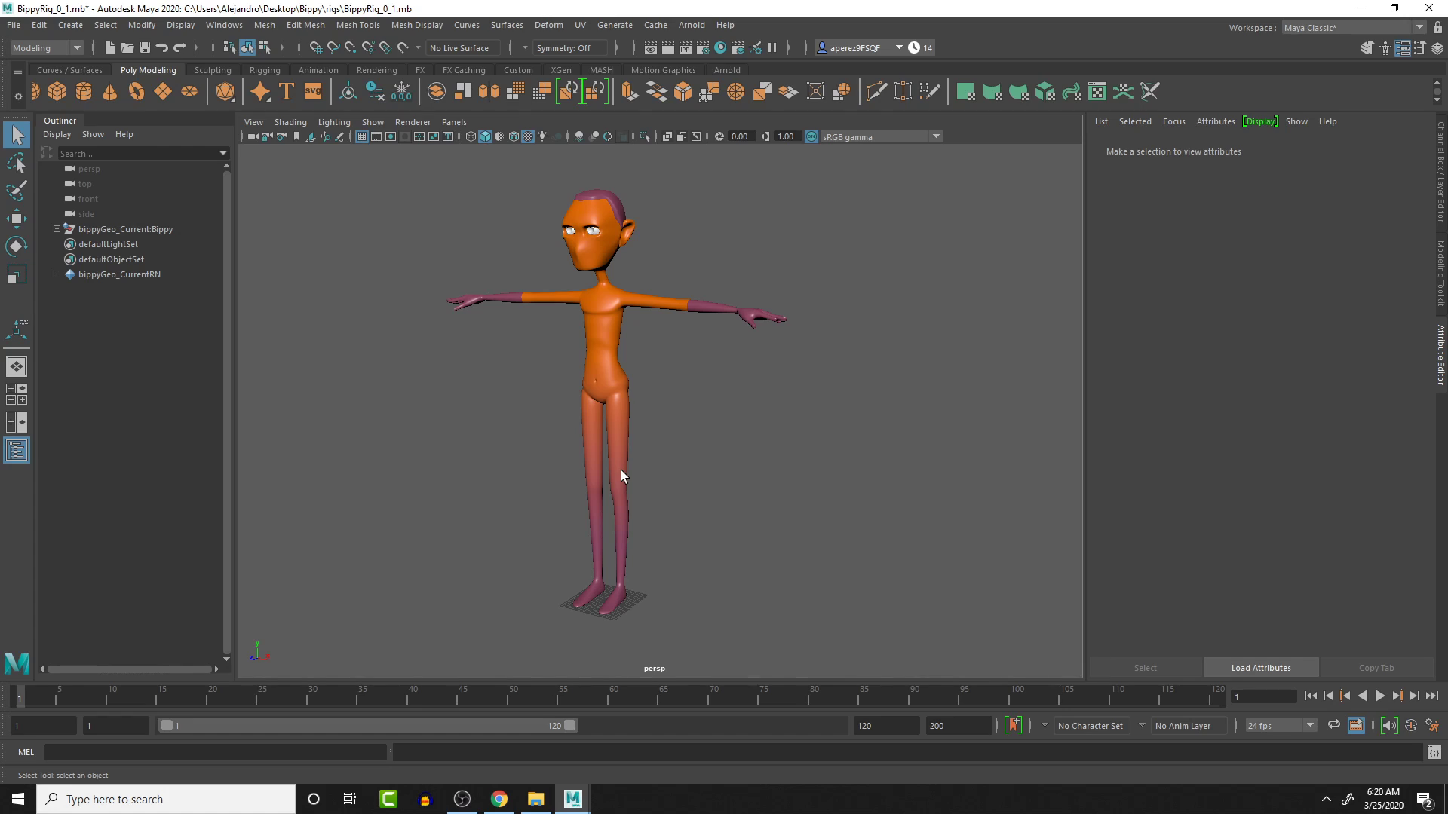
mouse_move(542, 473)
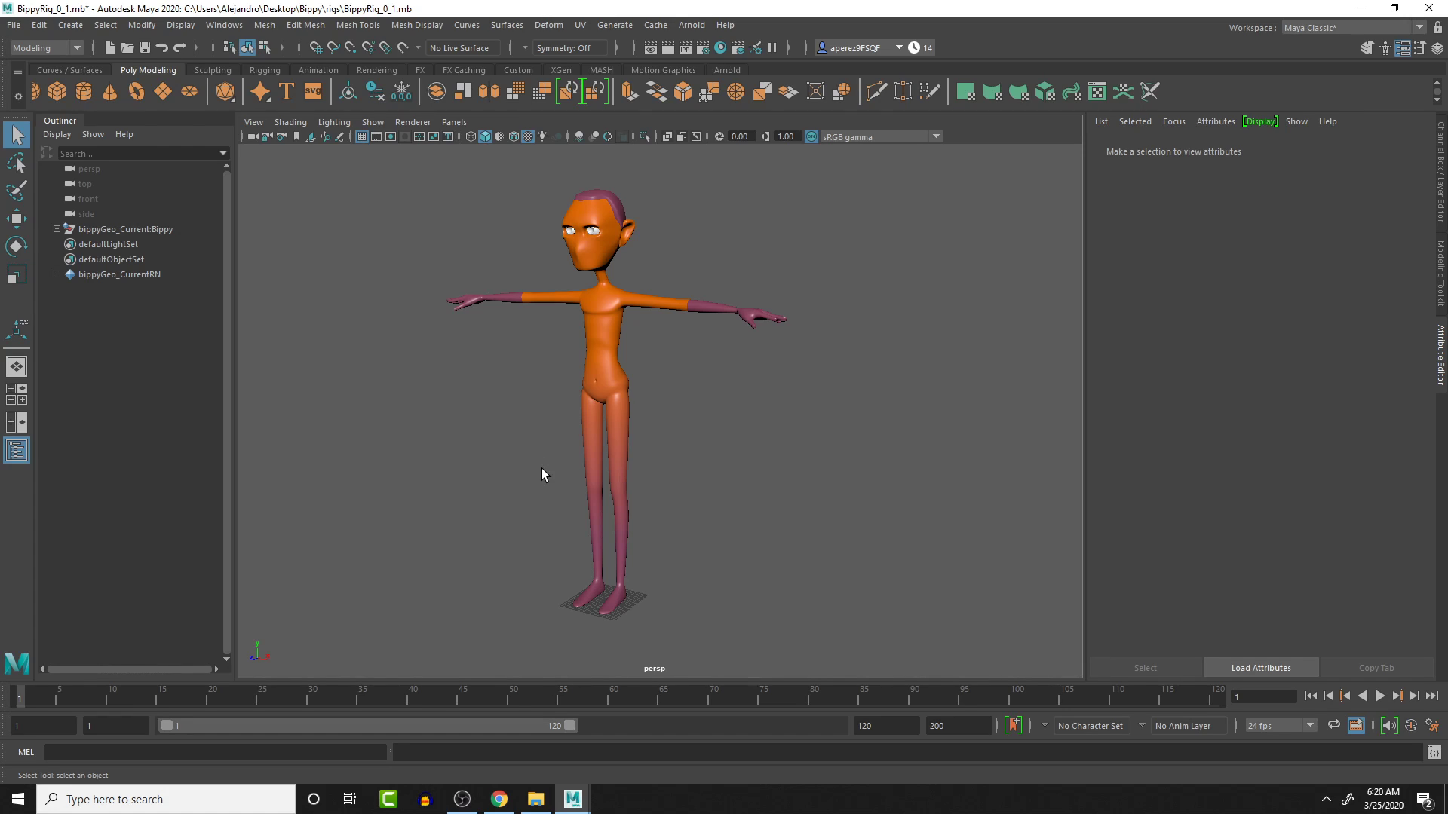
mouse_move(536, 258)
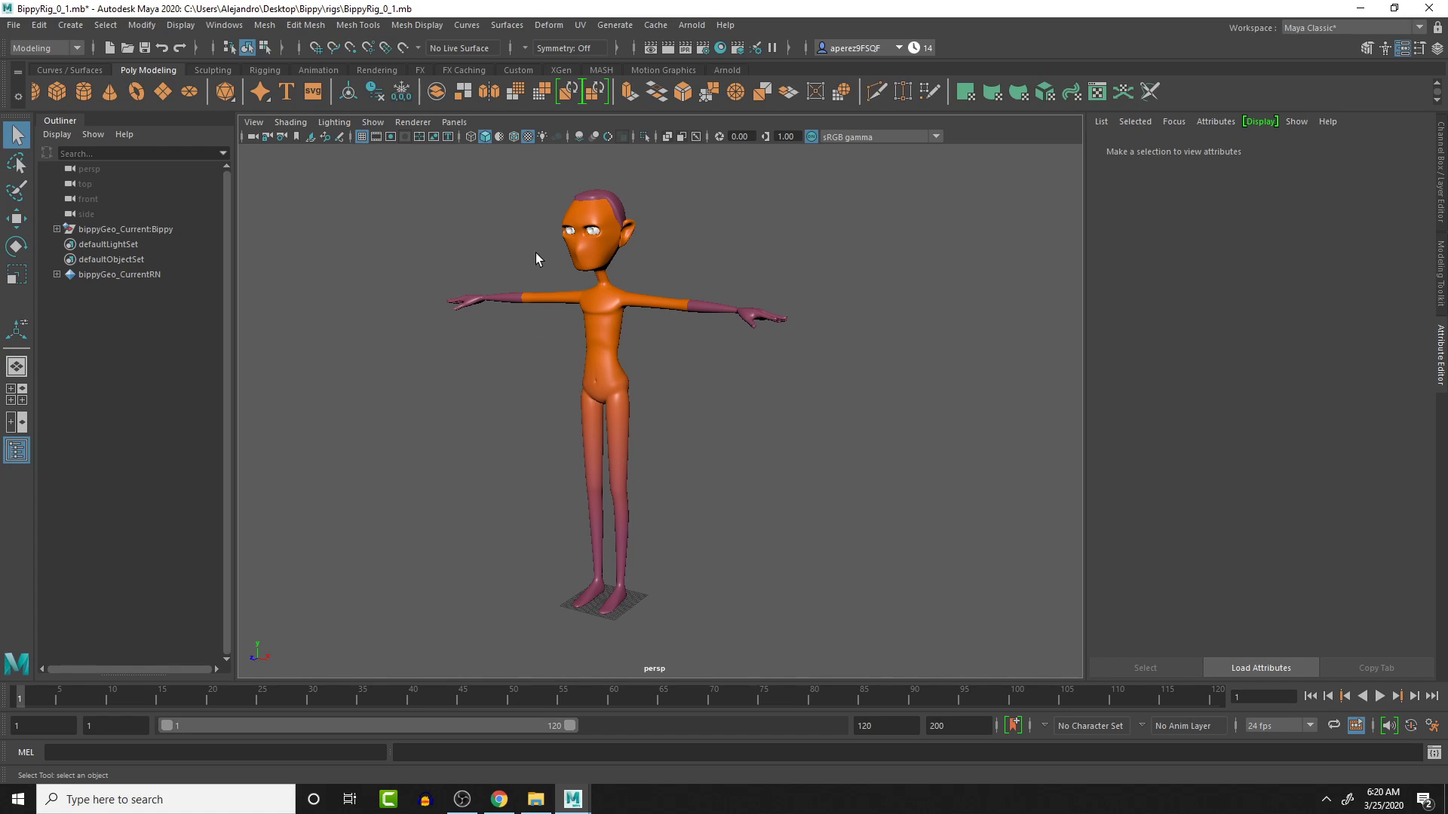
mouse_move(339, 257)
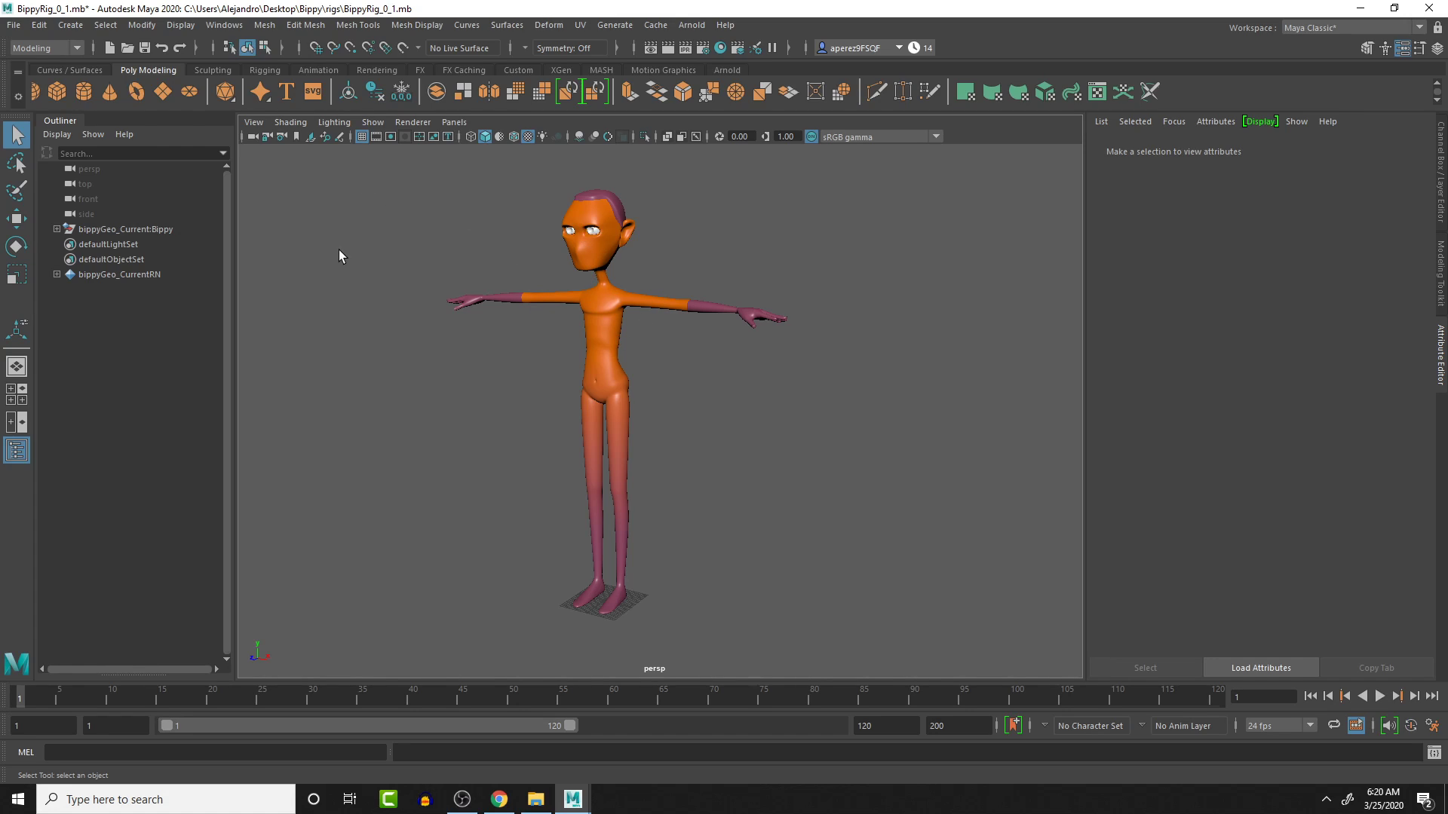
key(ctrl+s)
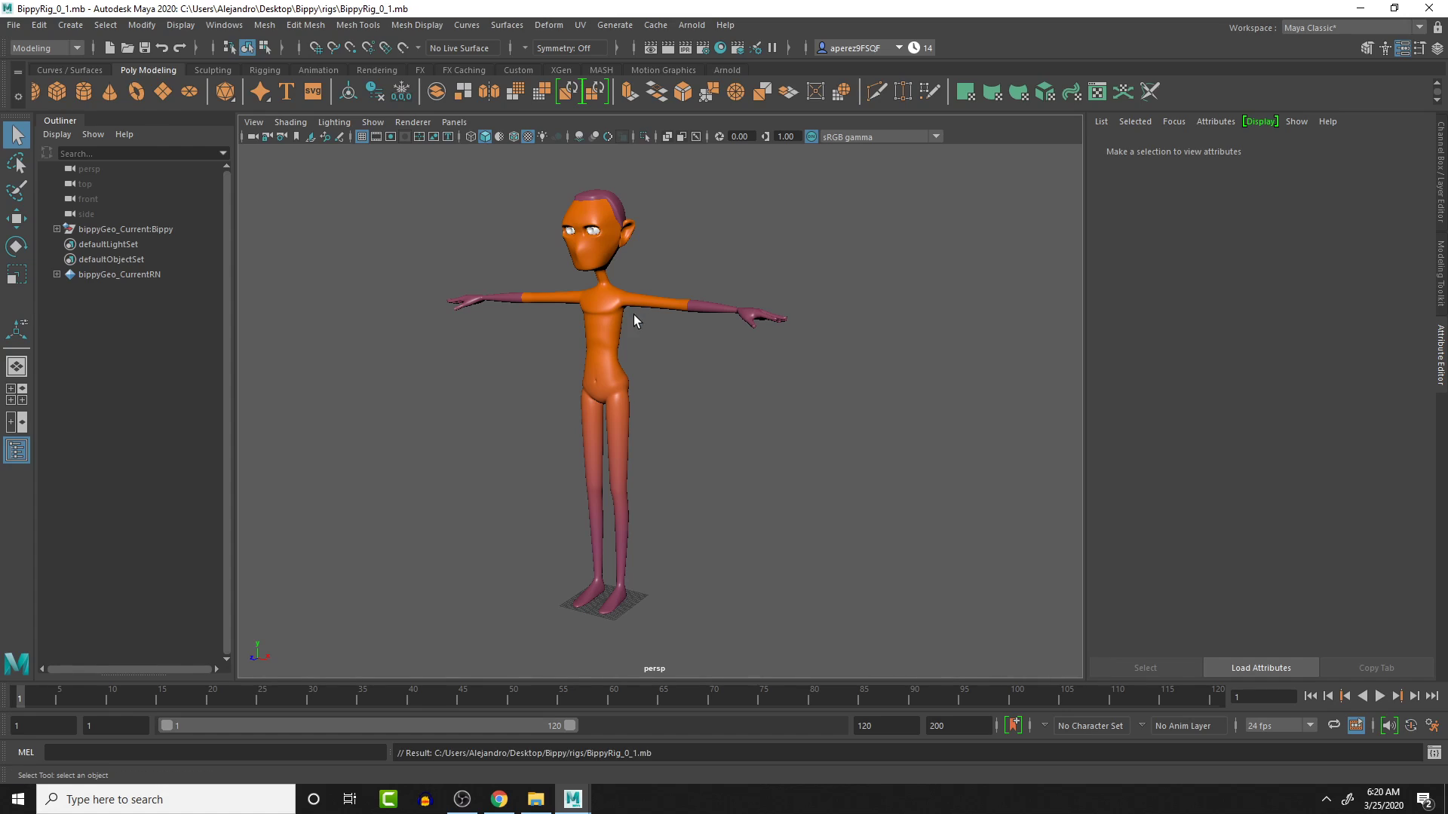
mouse_move(596, 230)
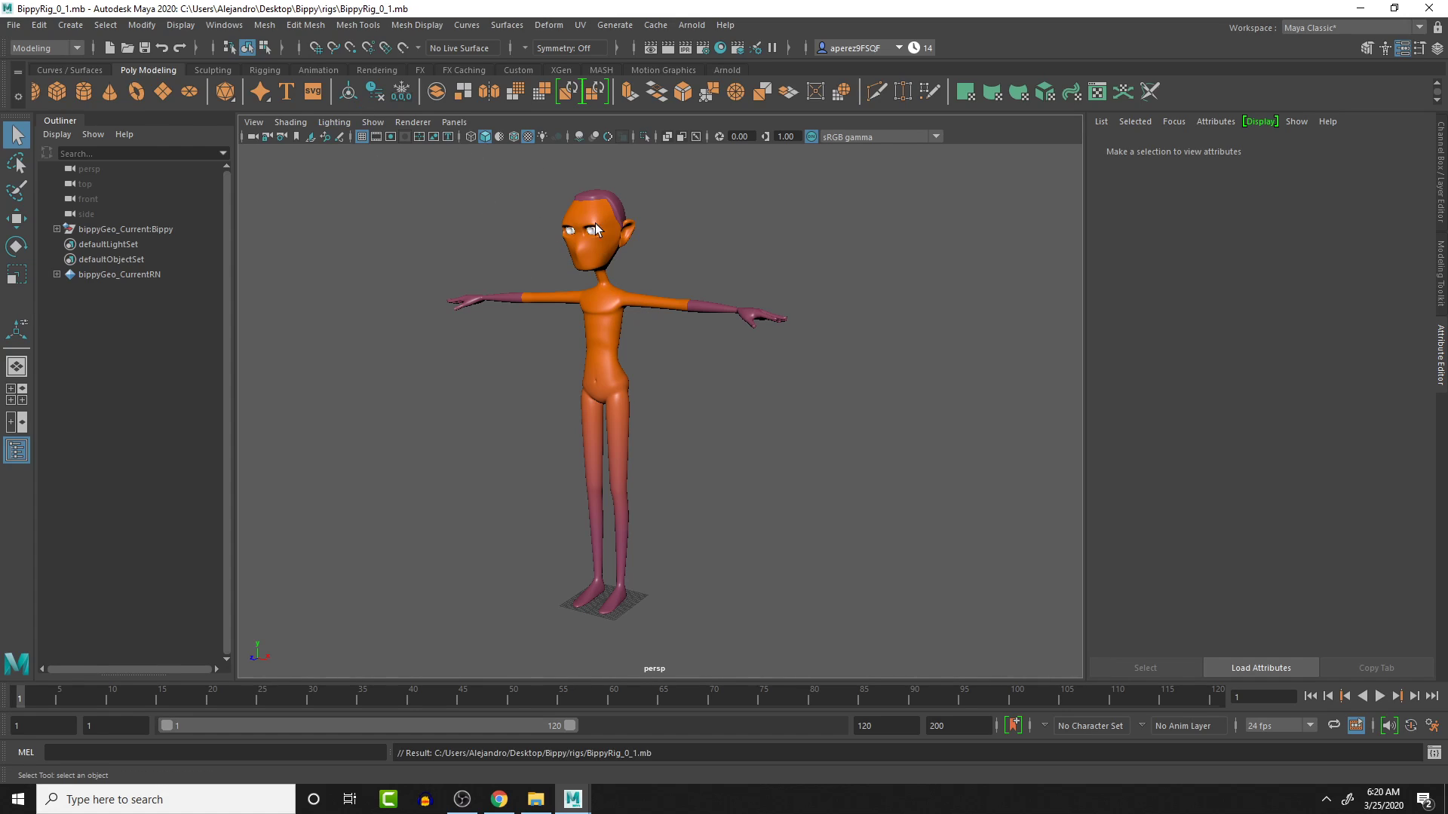
mouse_move(653, 416)
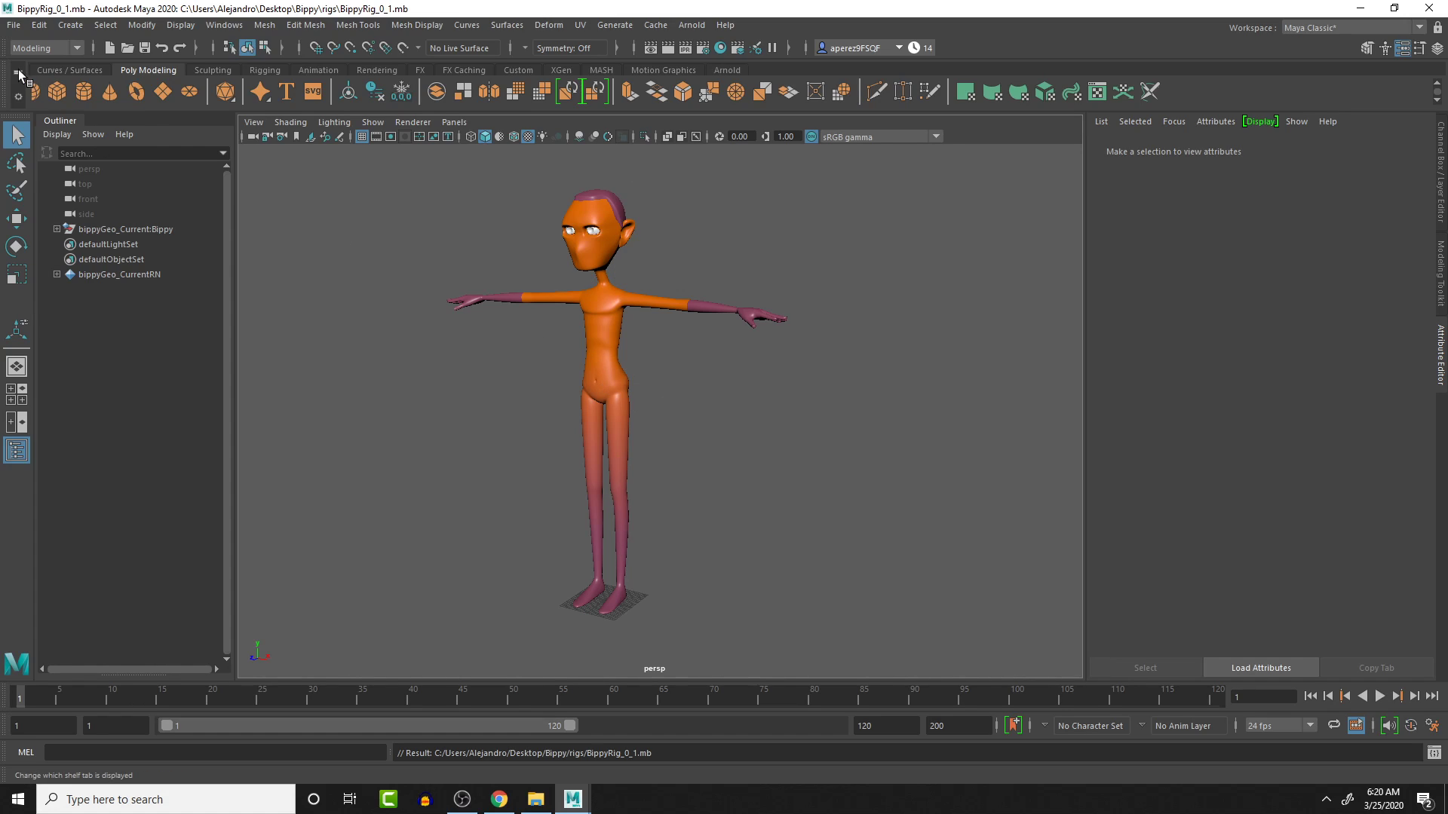
Step: Save the scene as BippyRig_Current.mb in the parent Bippy folder, replacing the existing copy
click(13, 25)
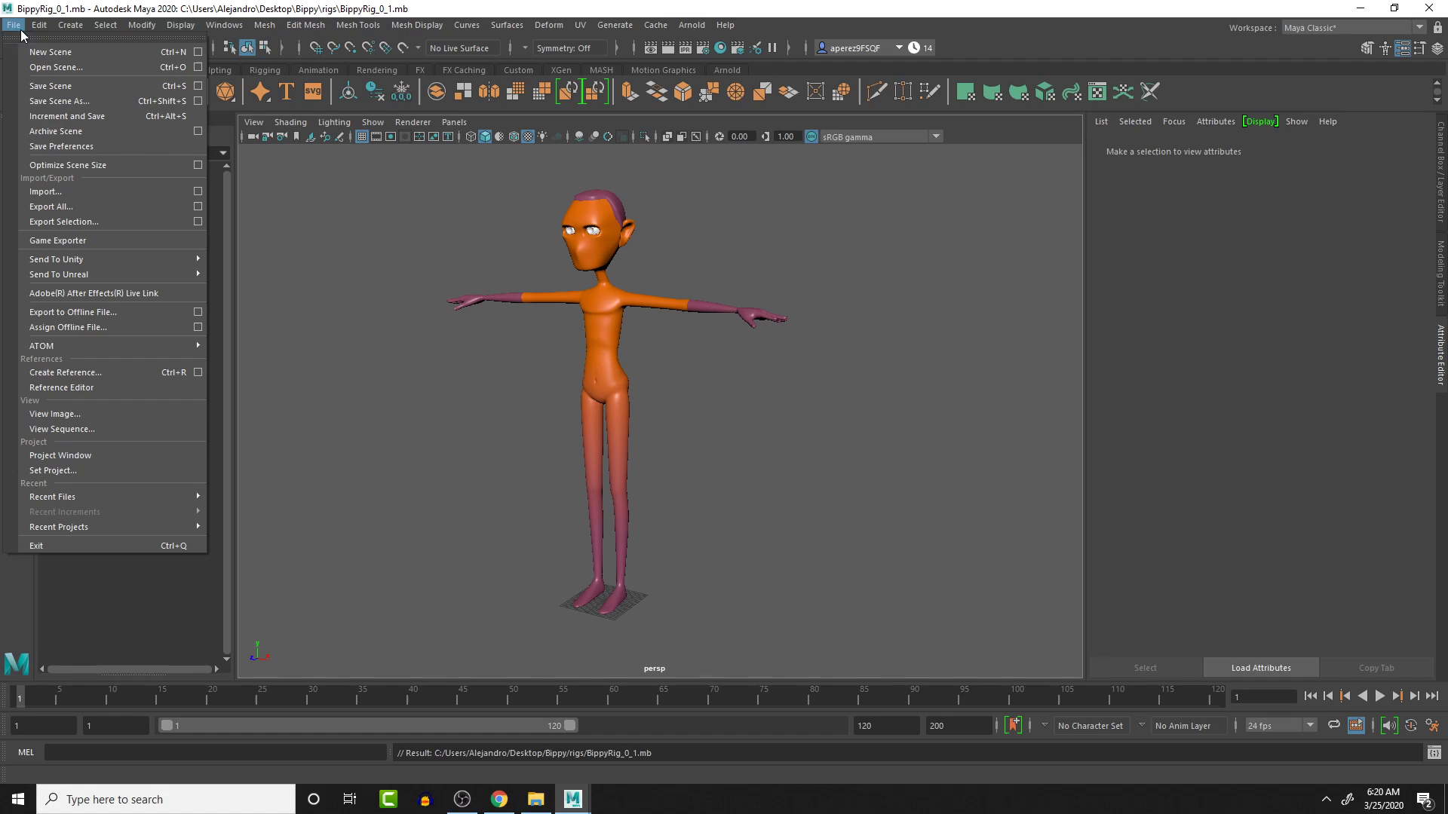
mouse_move(91, 116)
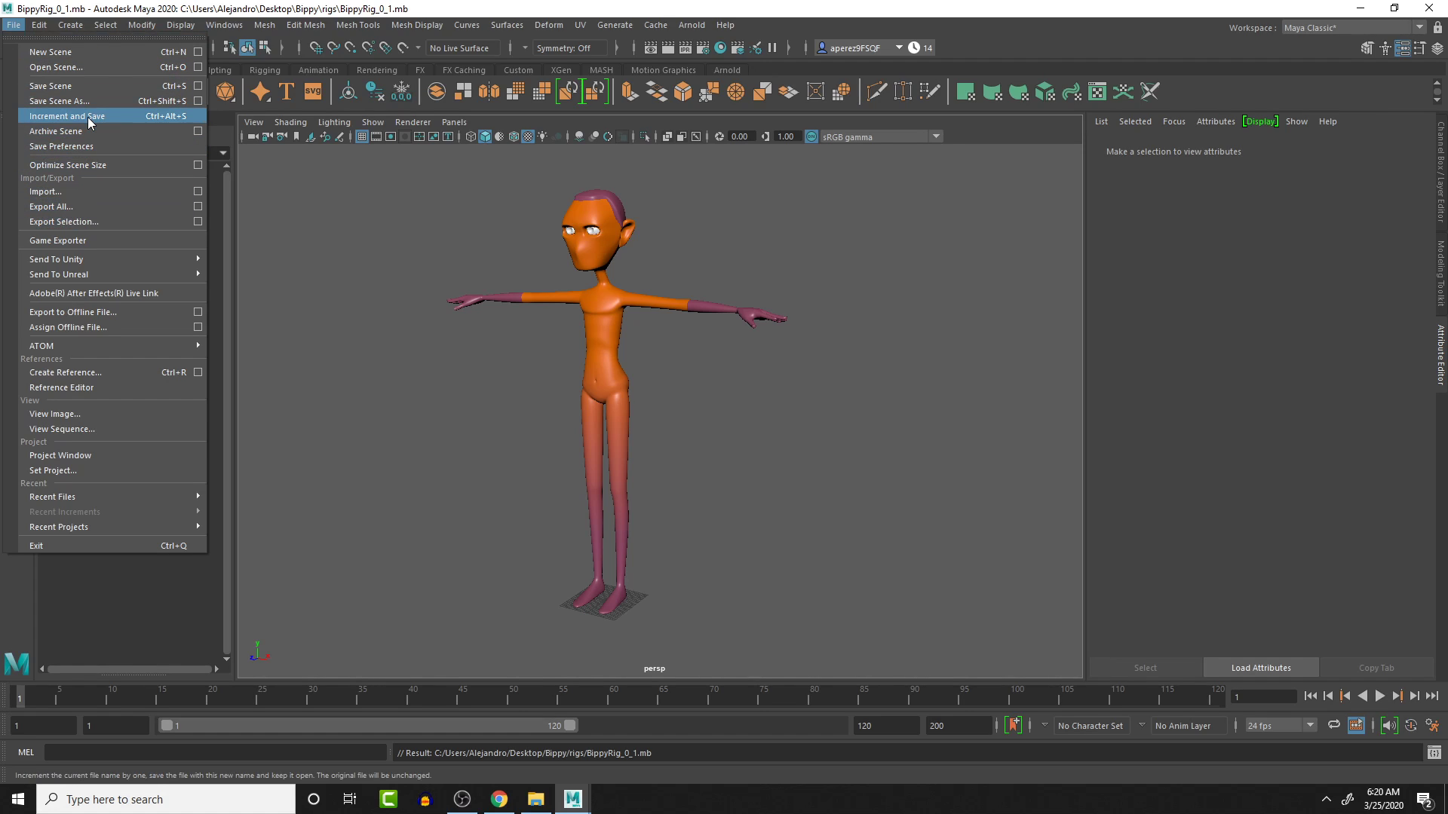
mouse_move(534, 275)
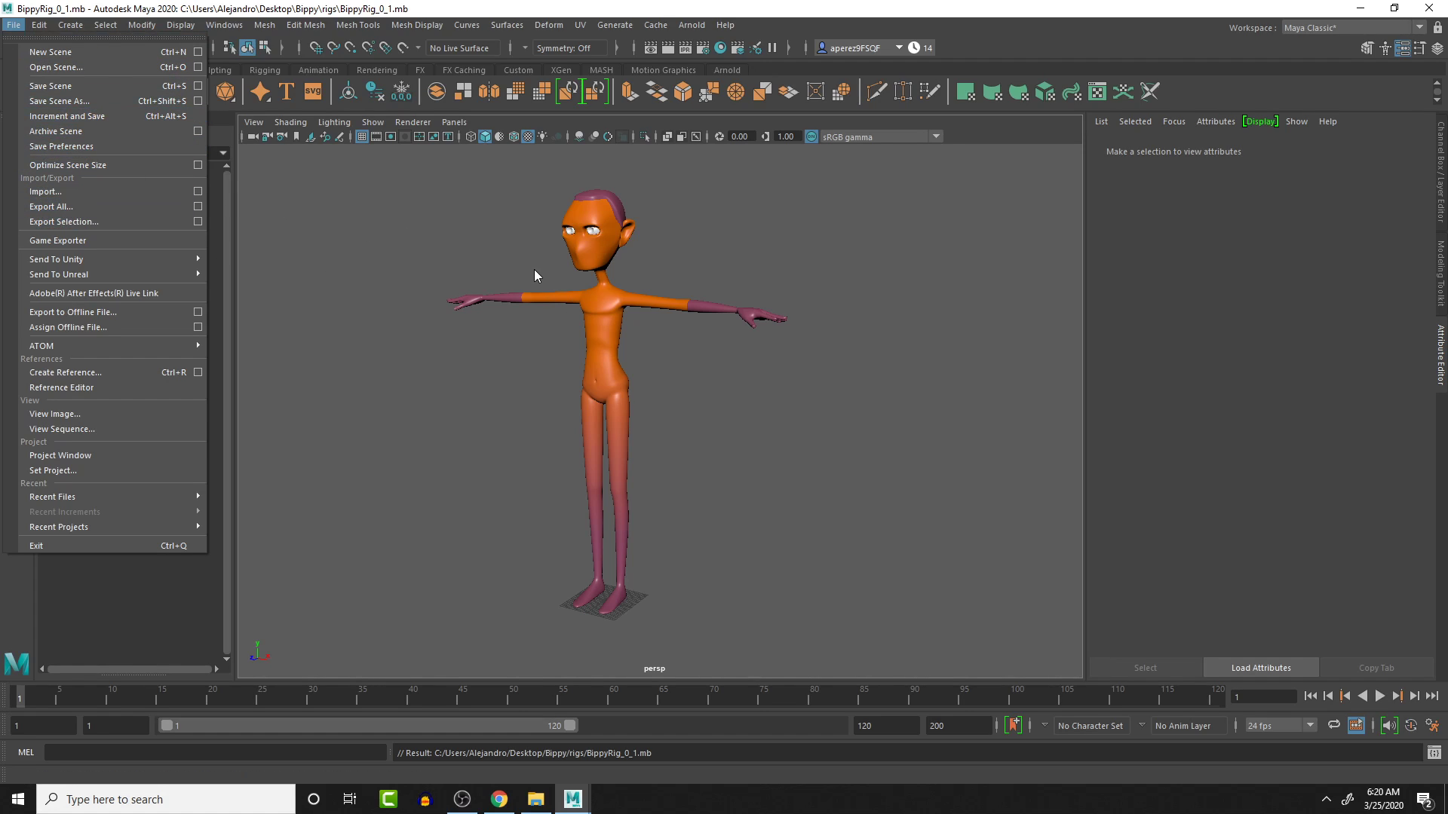
mouse_move(58, 101)
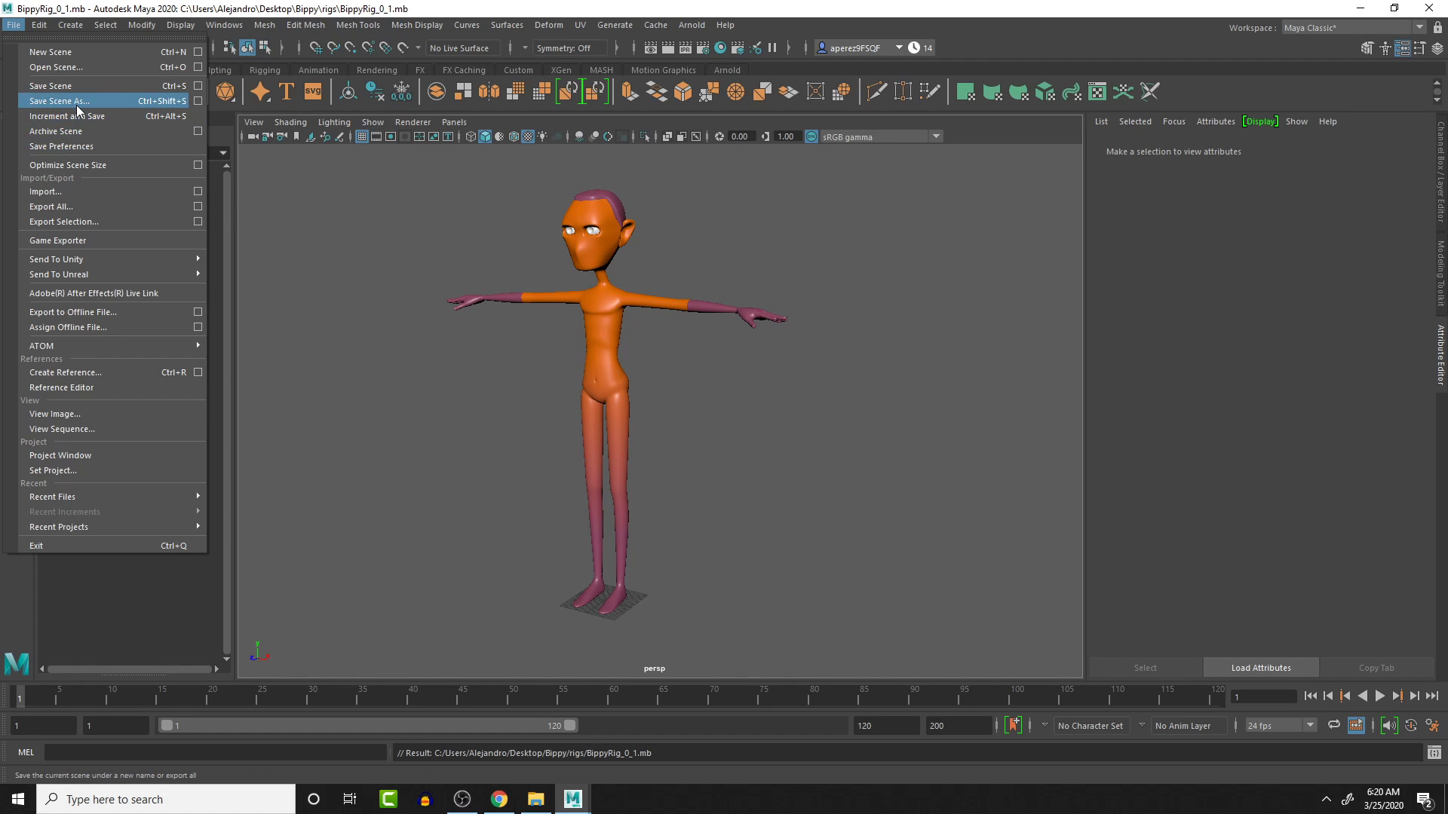
click(59, 101)
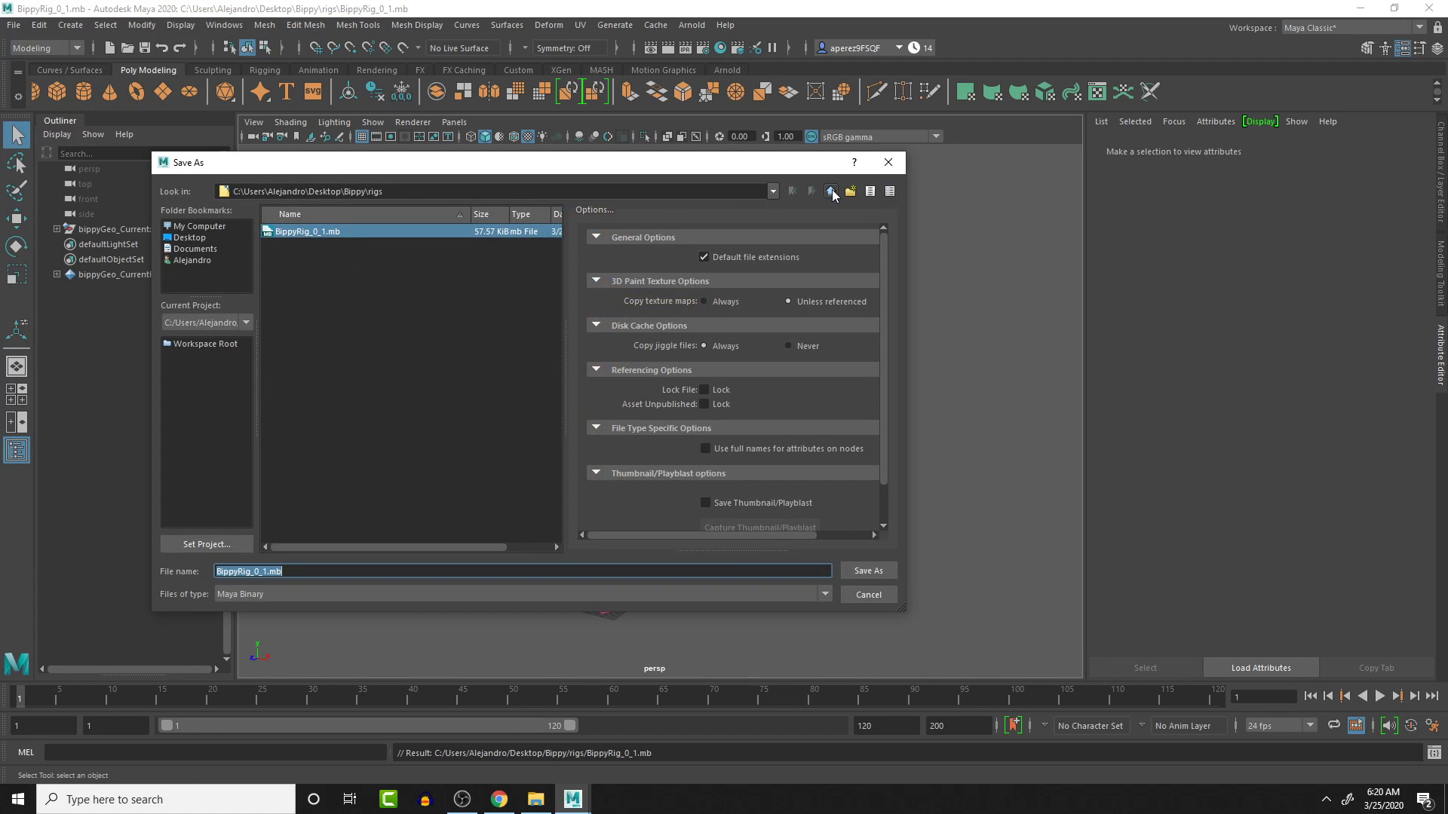
click(829, 192)
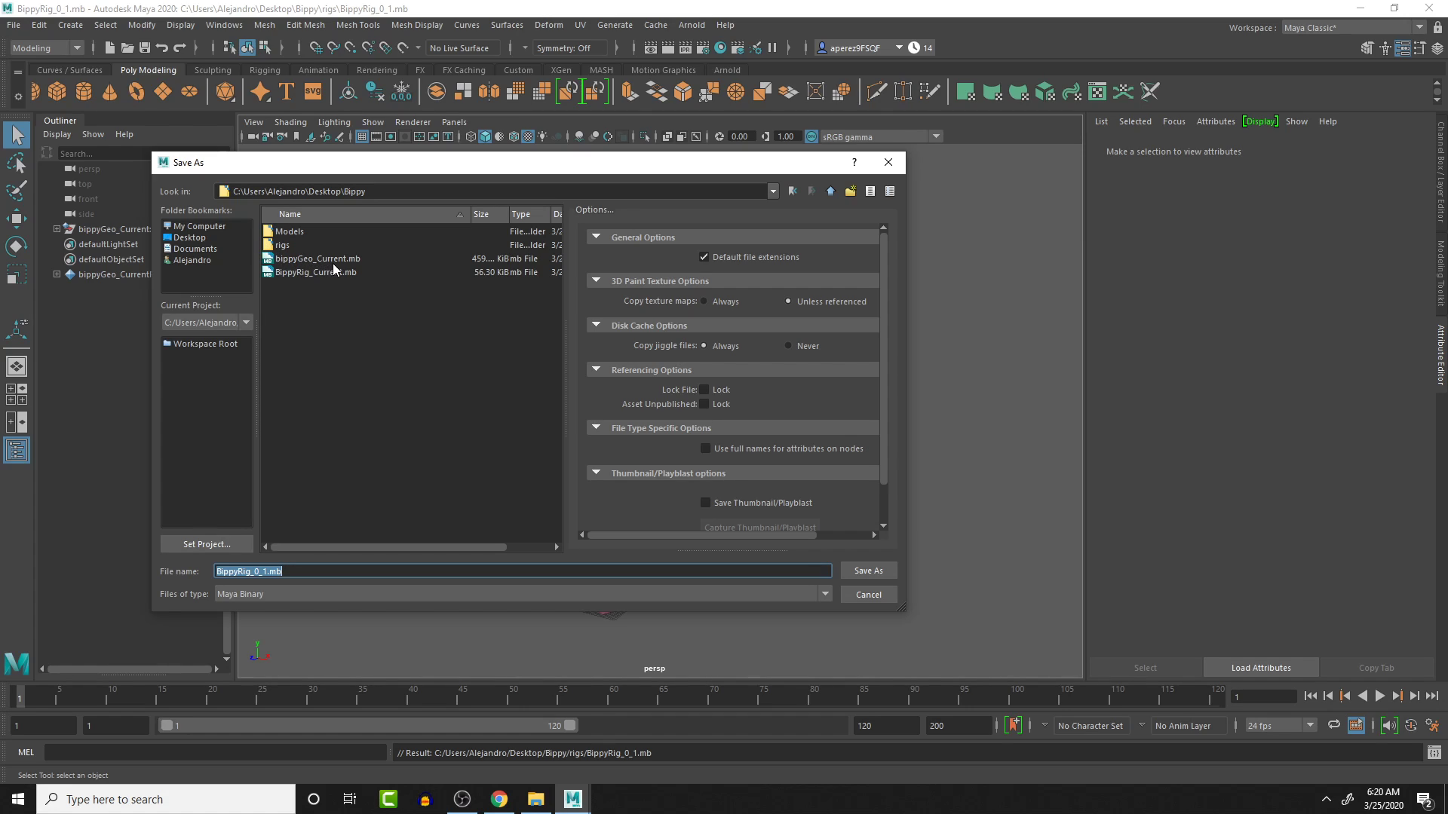
click(316, 271)
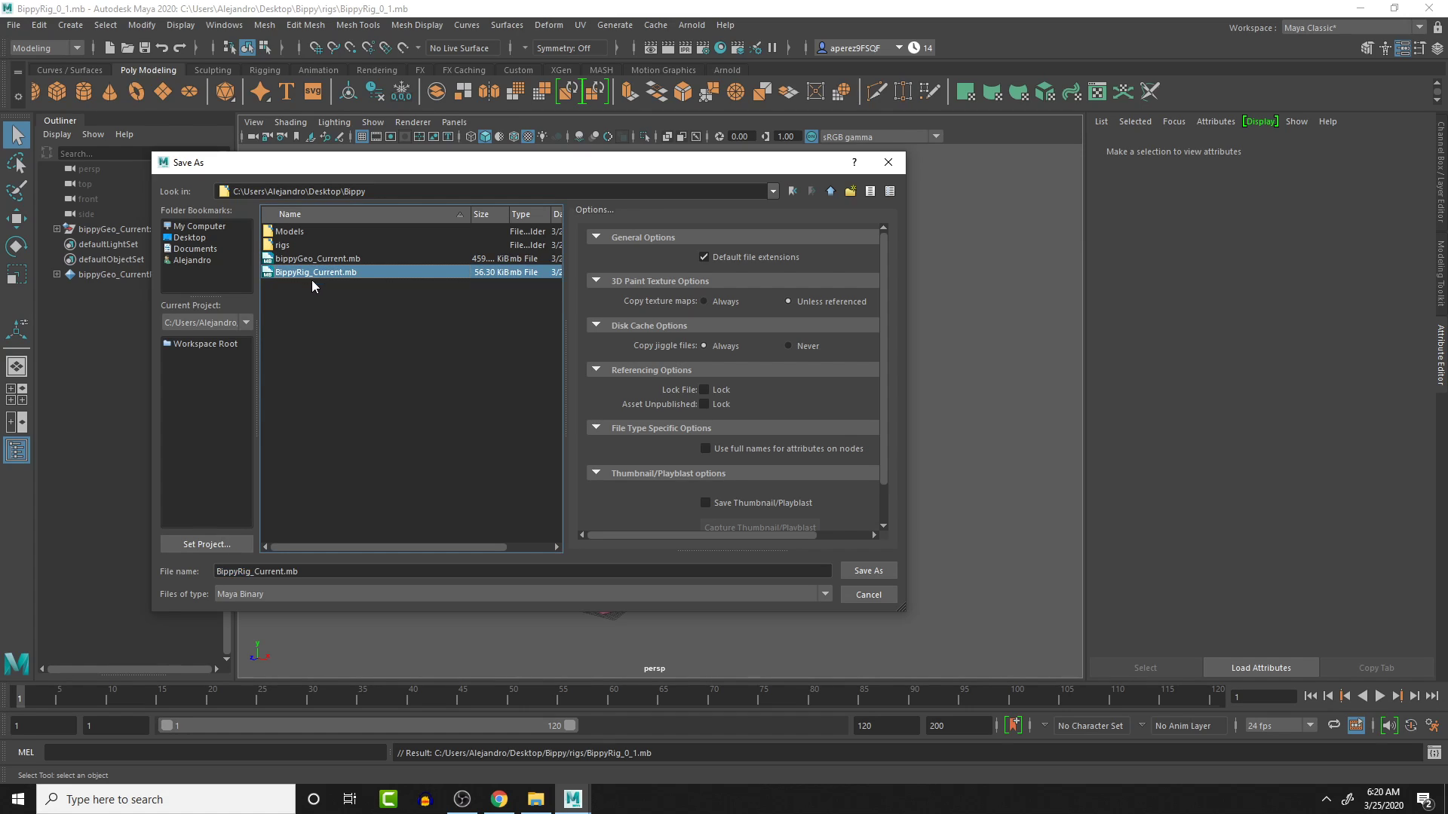
click(866, 570)
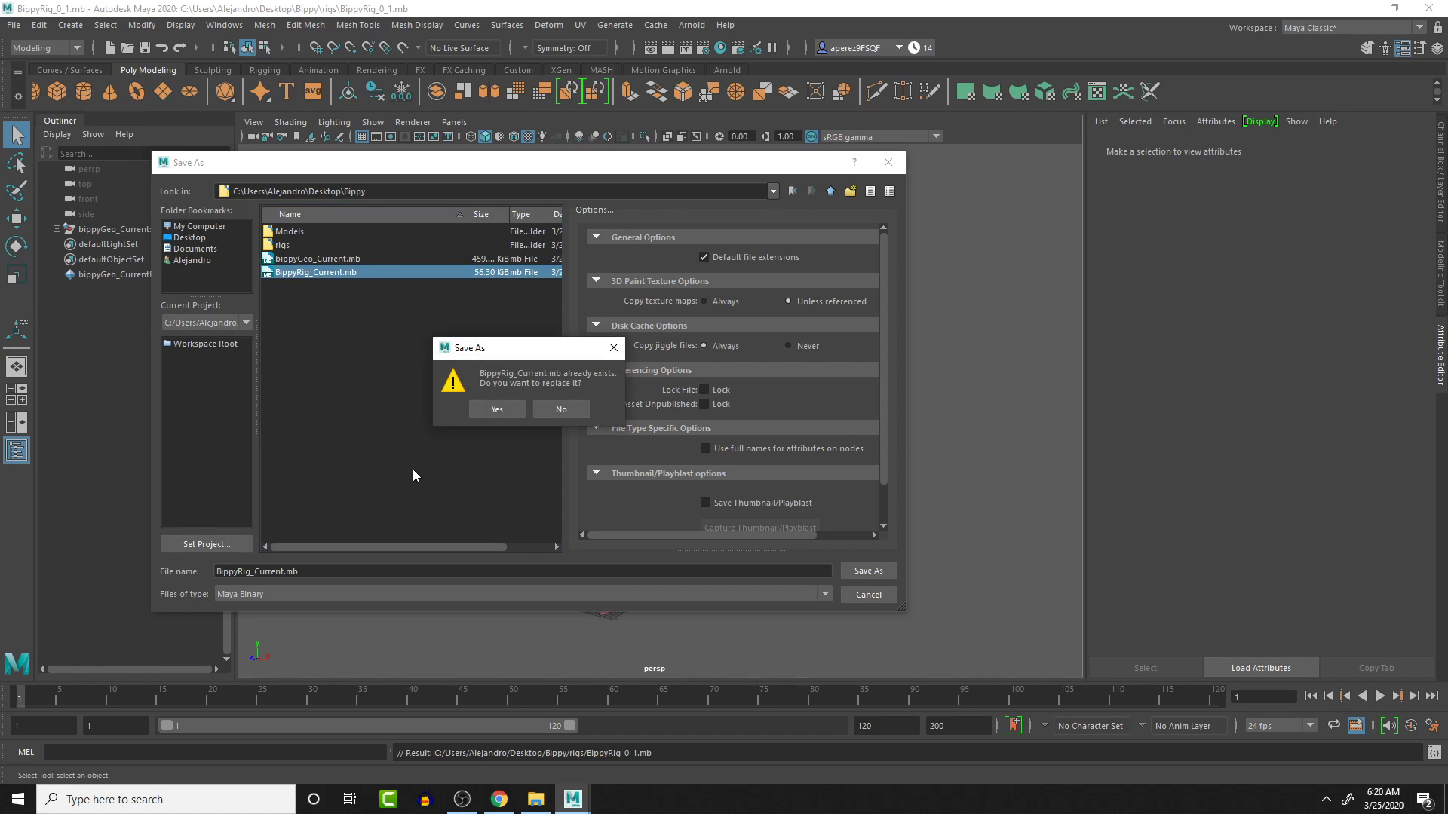
click(496, 408)
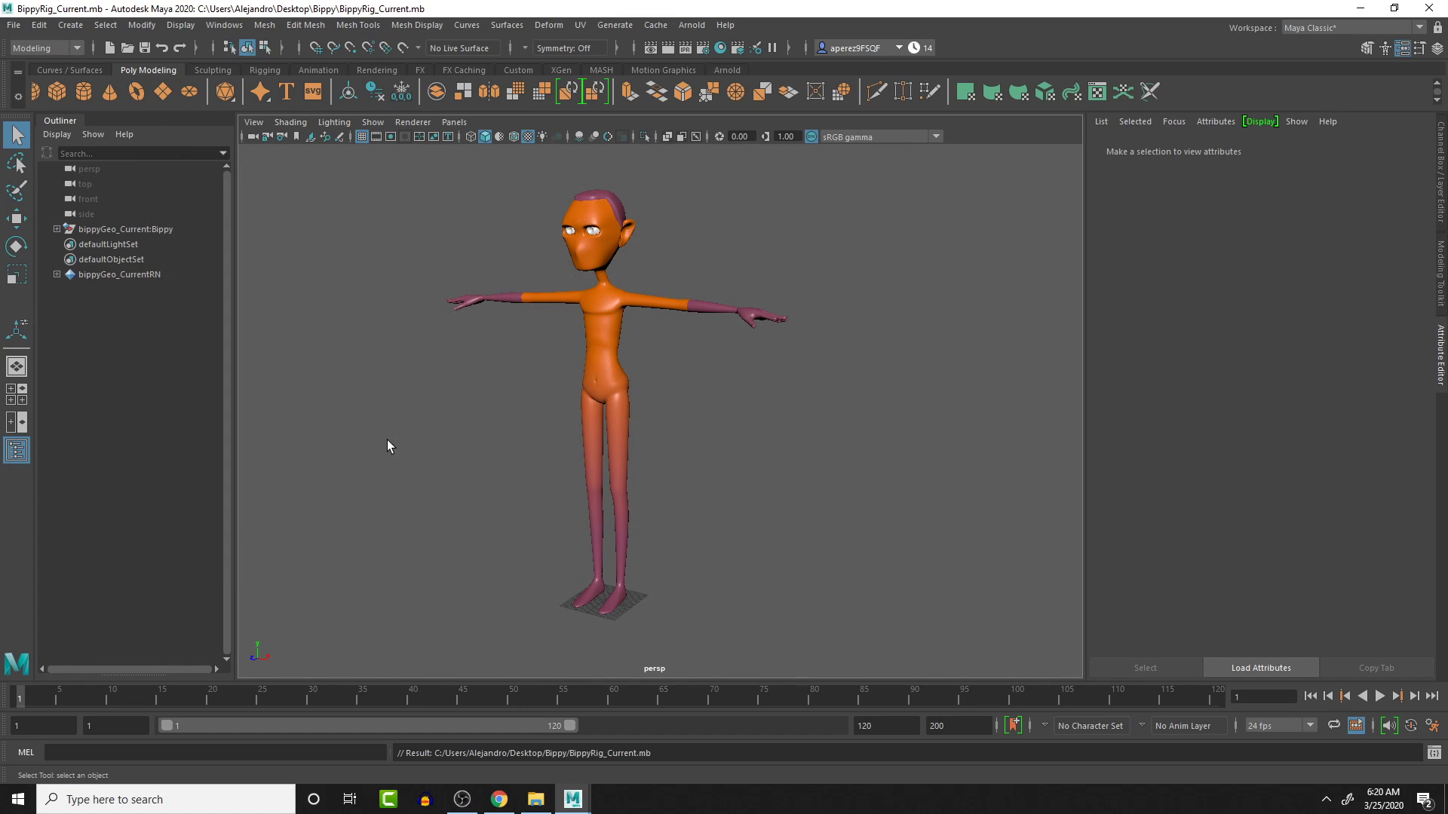
mouse_move(807, 455)
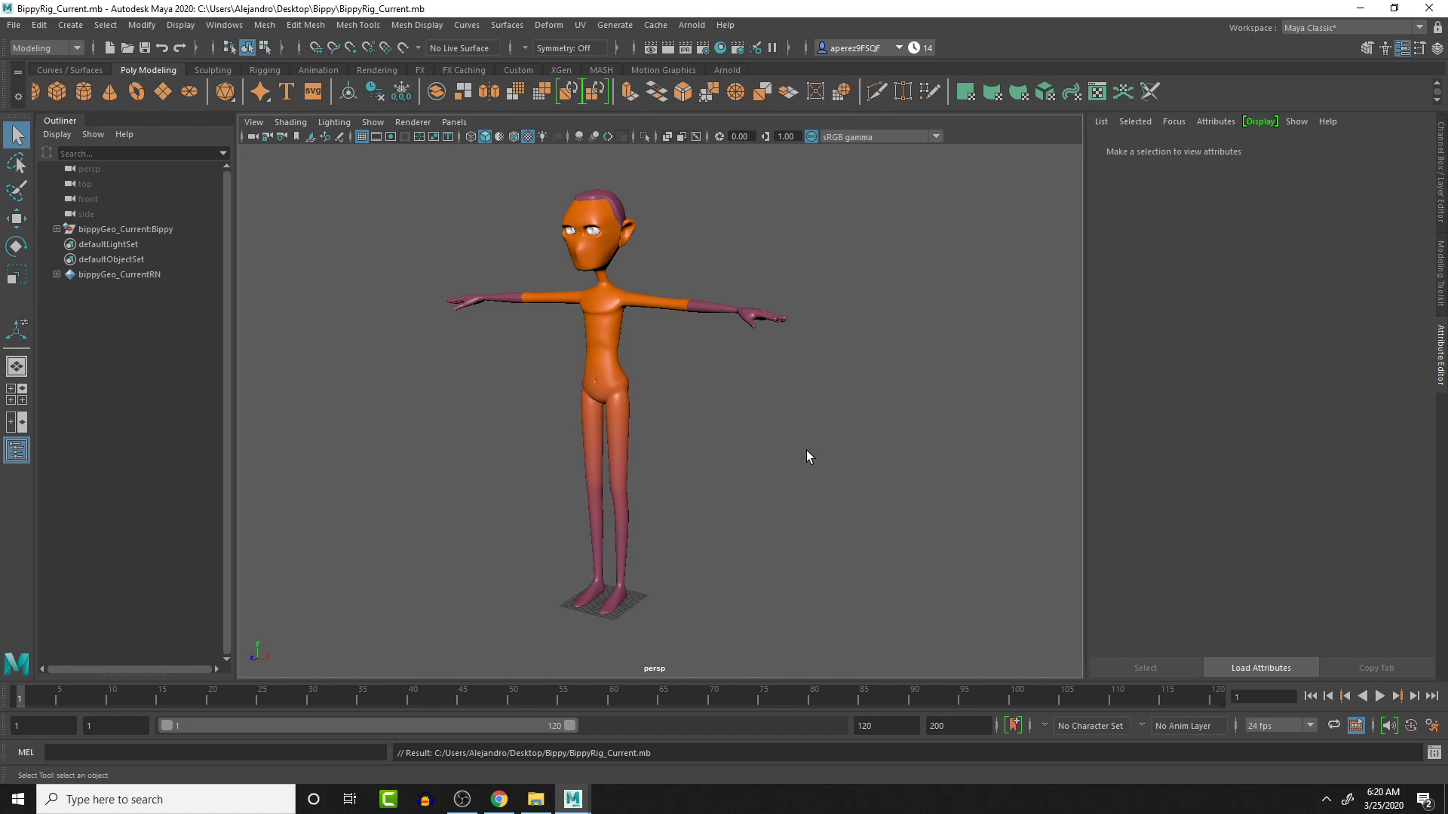
mouse_move(950, 261)
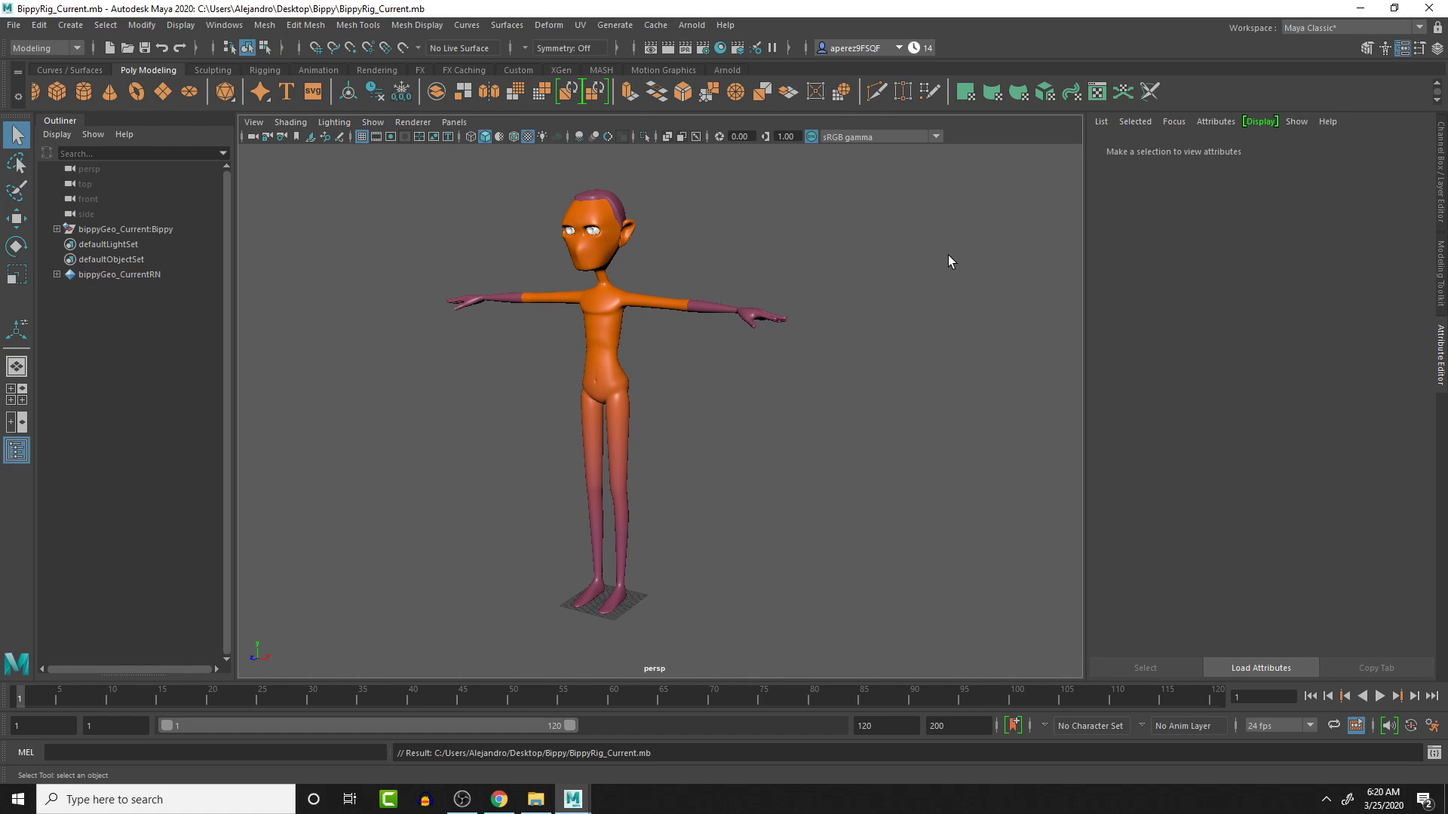
mouse_move(280, 135)
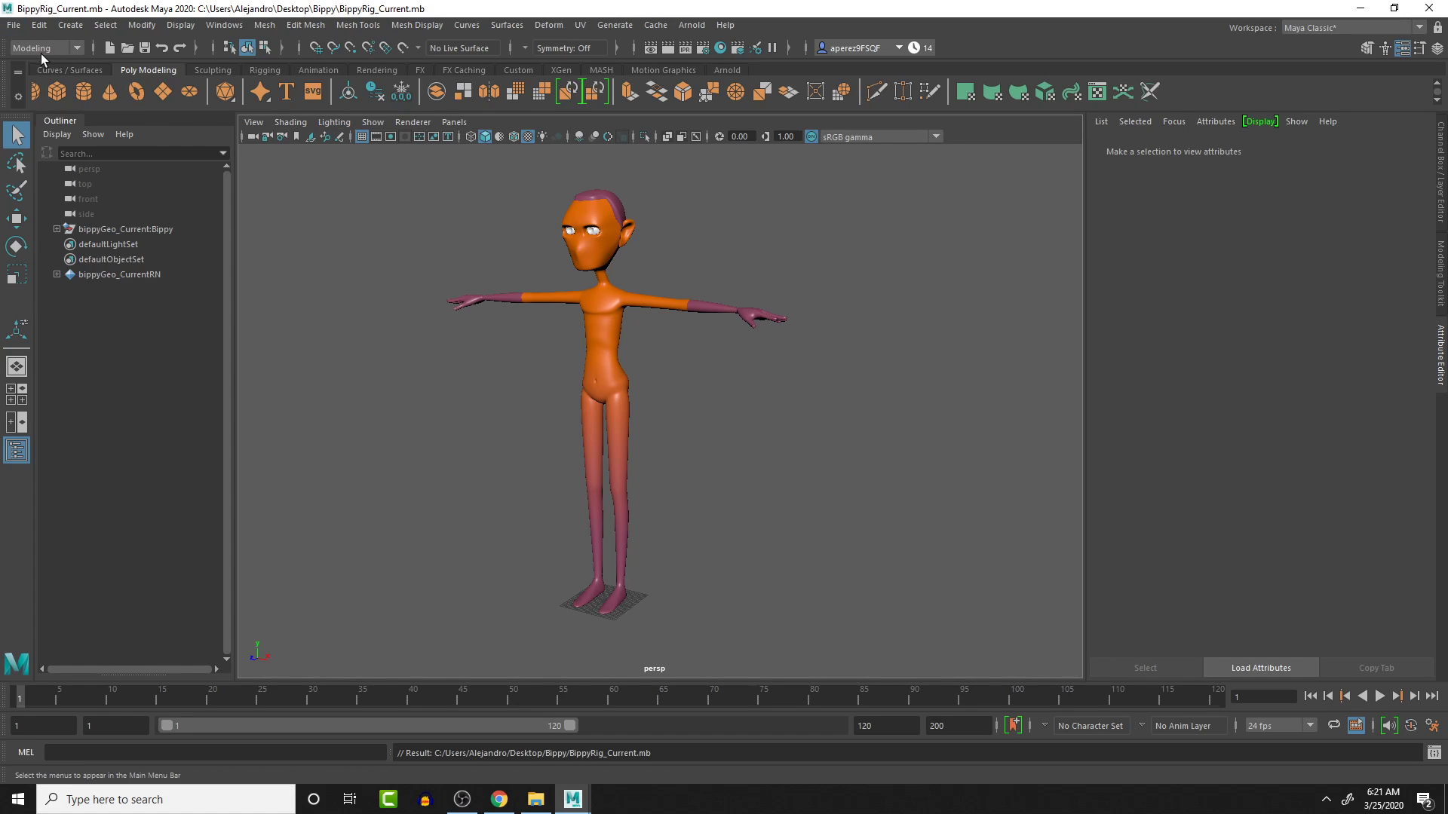
Step: Save the open BippyRig_Current scene via File > Save Scene
click(14, 26)
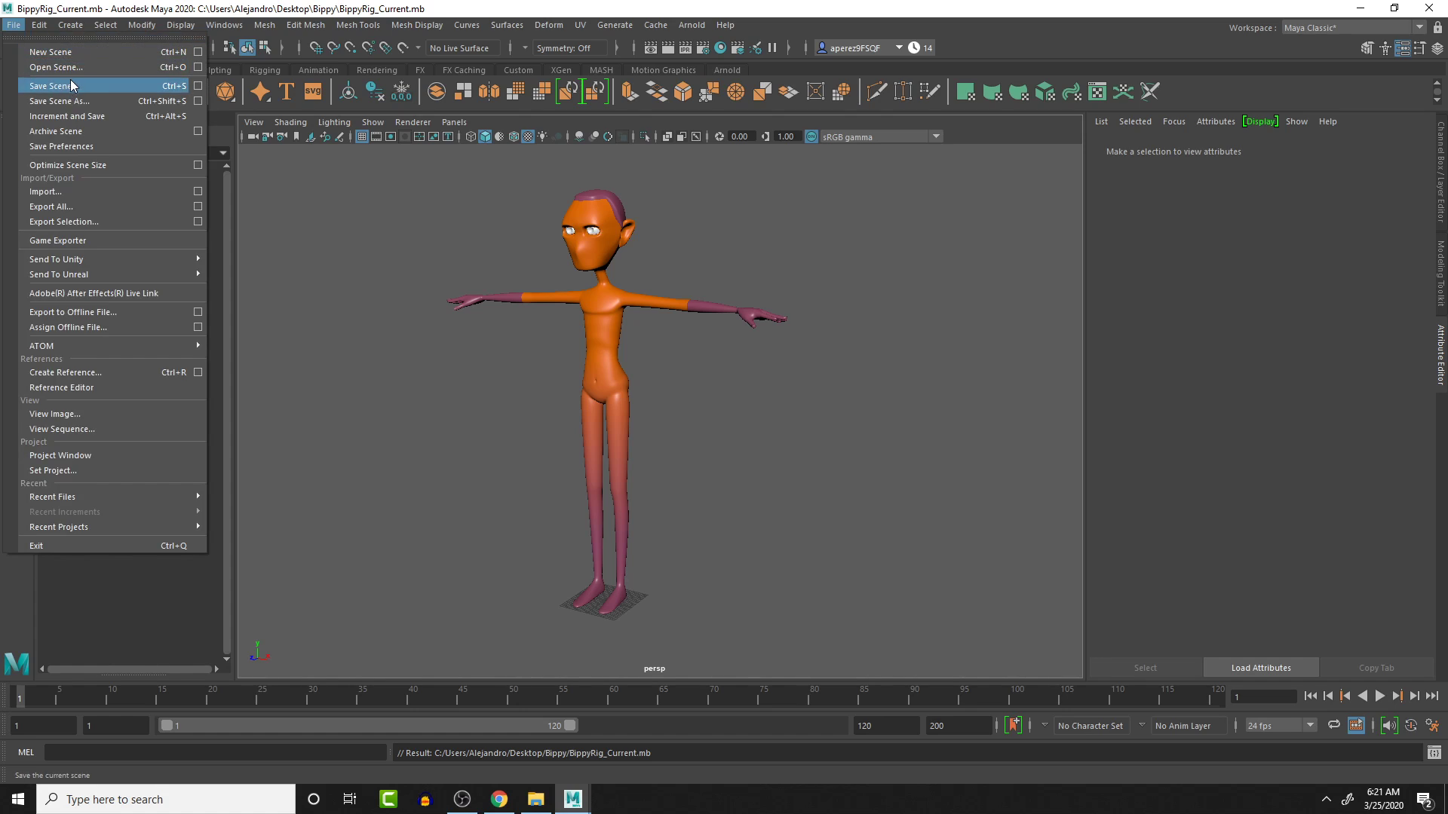
click(56, 66)
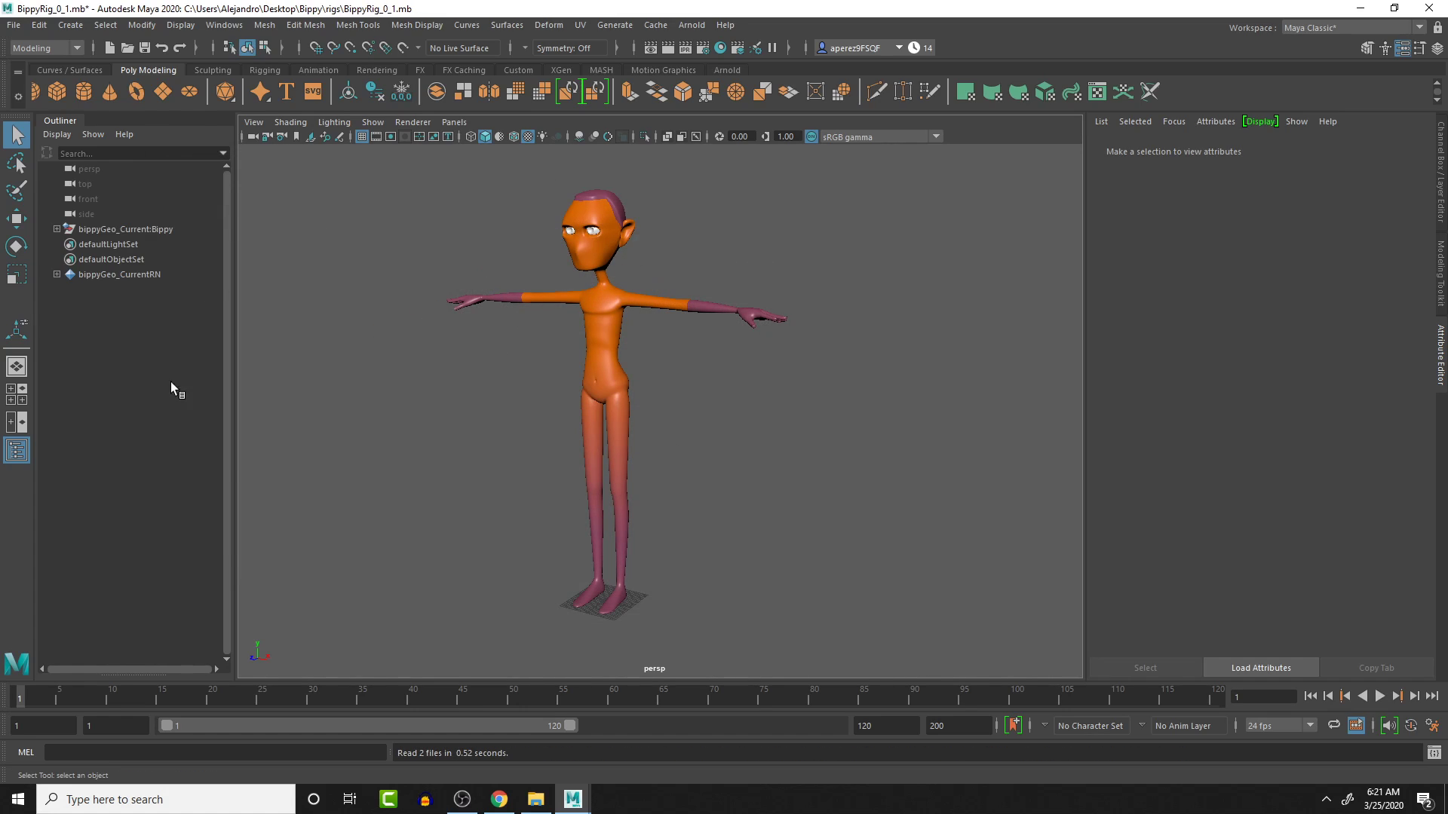
mouse_move(666, 344)
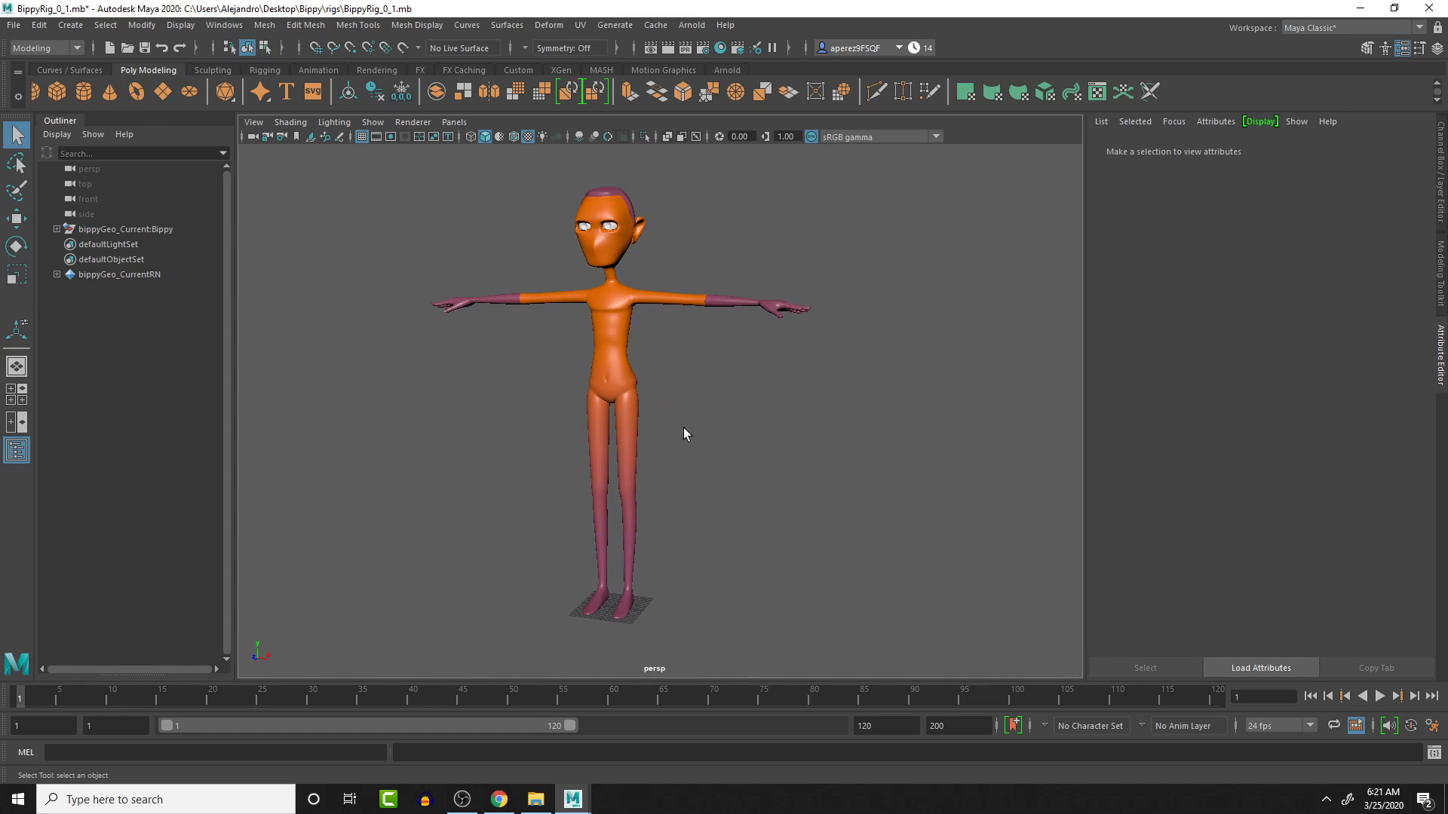
mouse_move(653, 538)
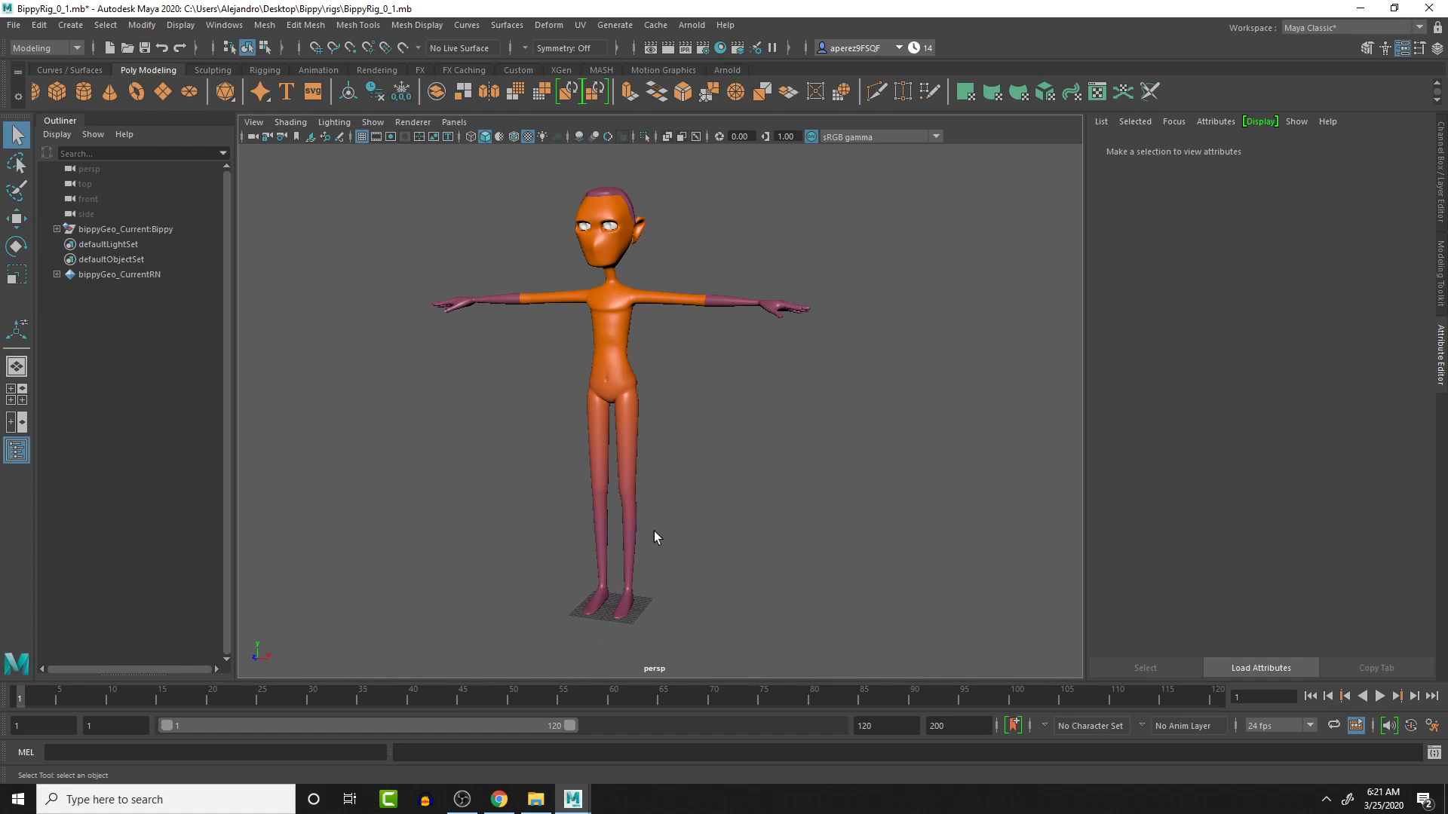
mouse_move(656, 351)
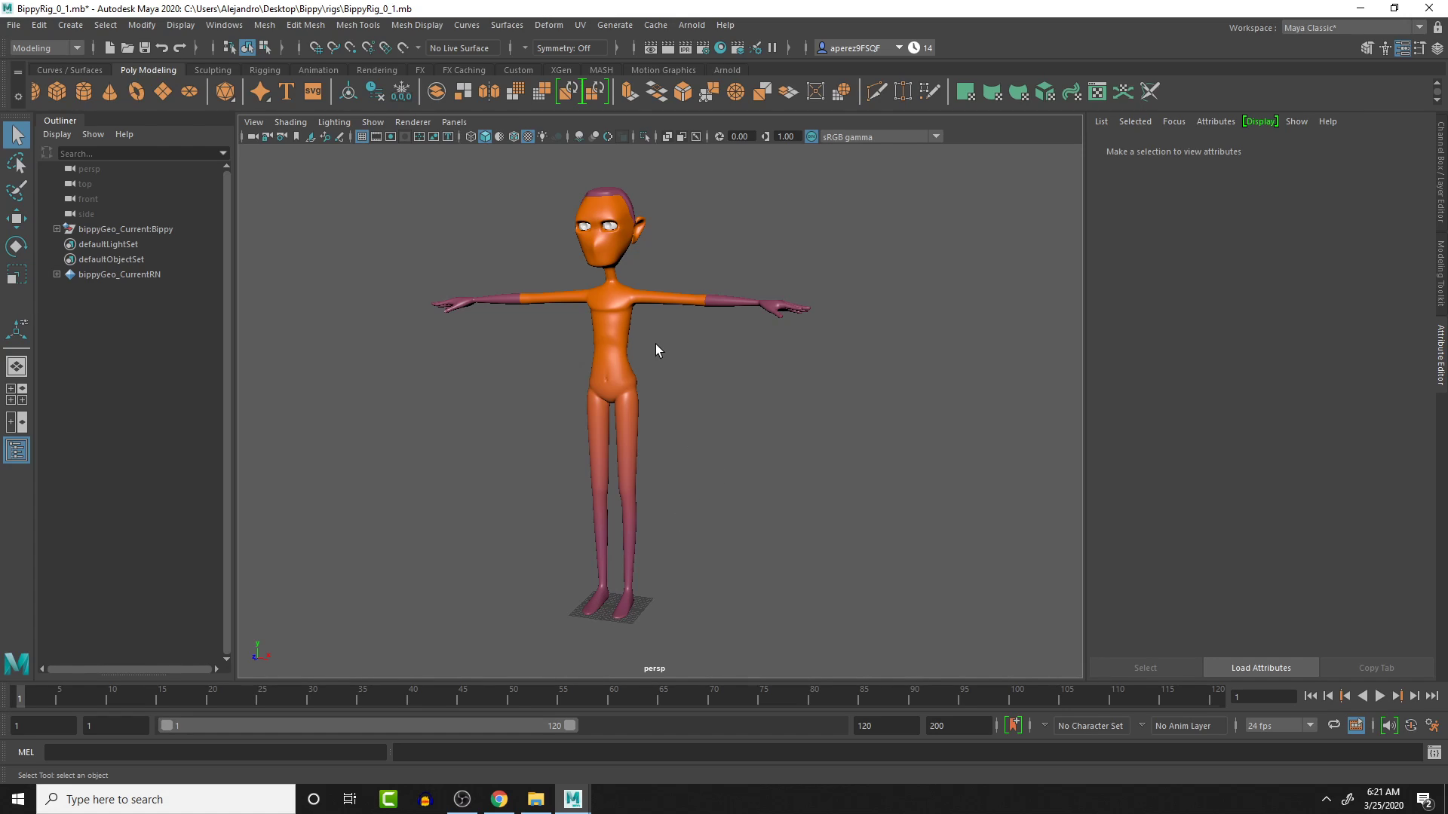
mouse_move(672, 339)
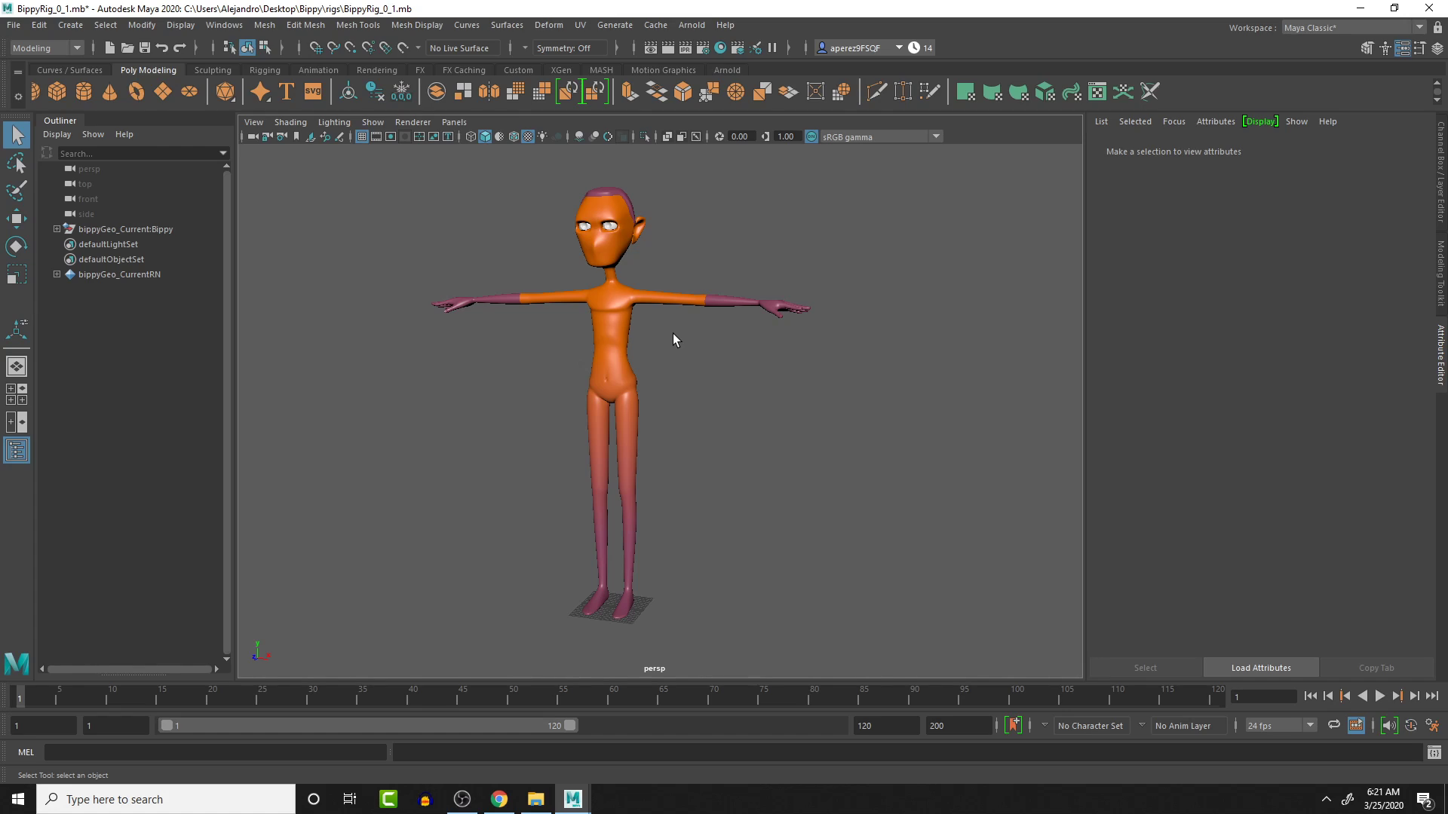